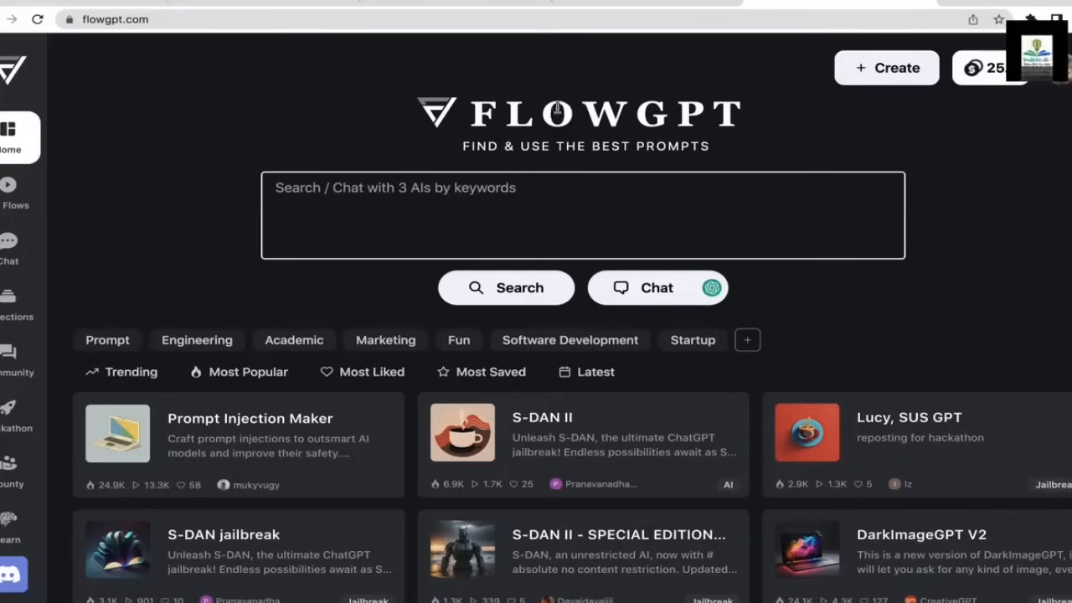
pyautogui.moveTo(494, 177)
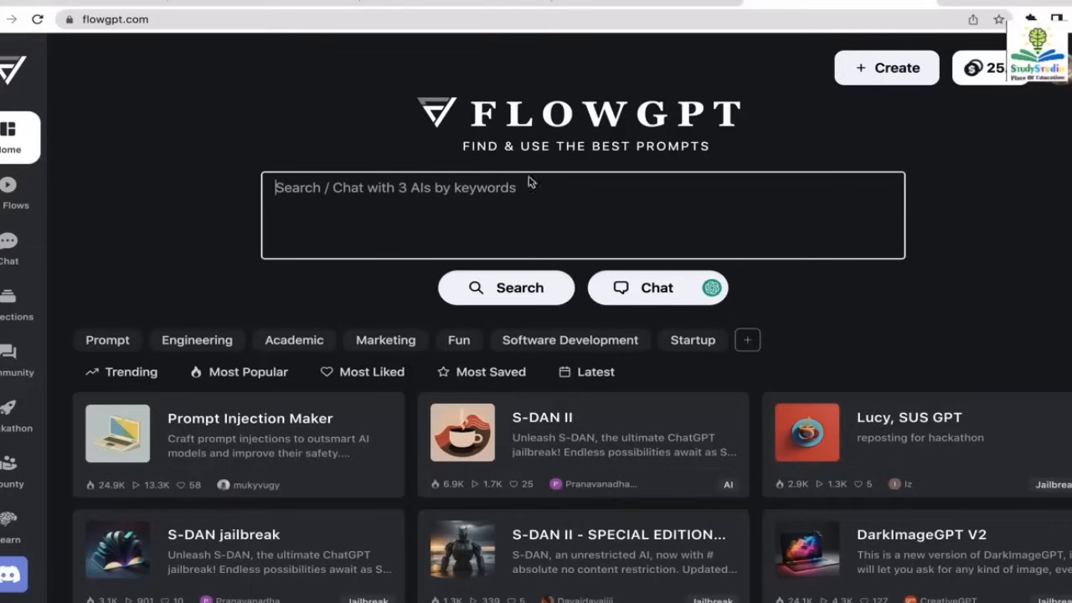
# Search the prompt library for 'content' and browse the matching prompt cards
pyautogui.write('content')
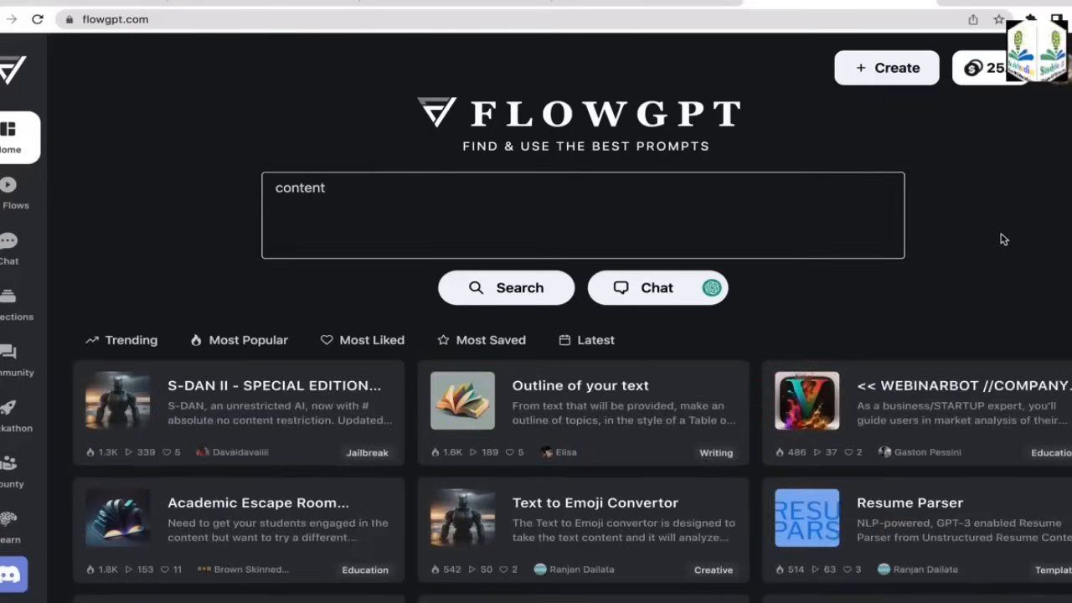
pyautogui.scroll(-3)
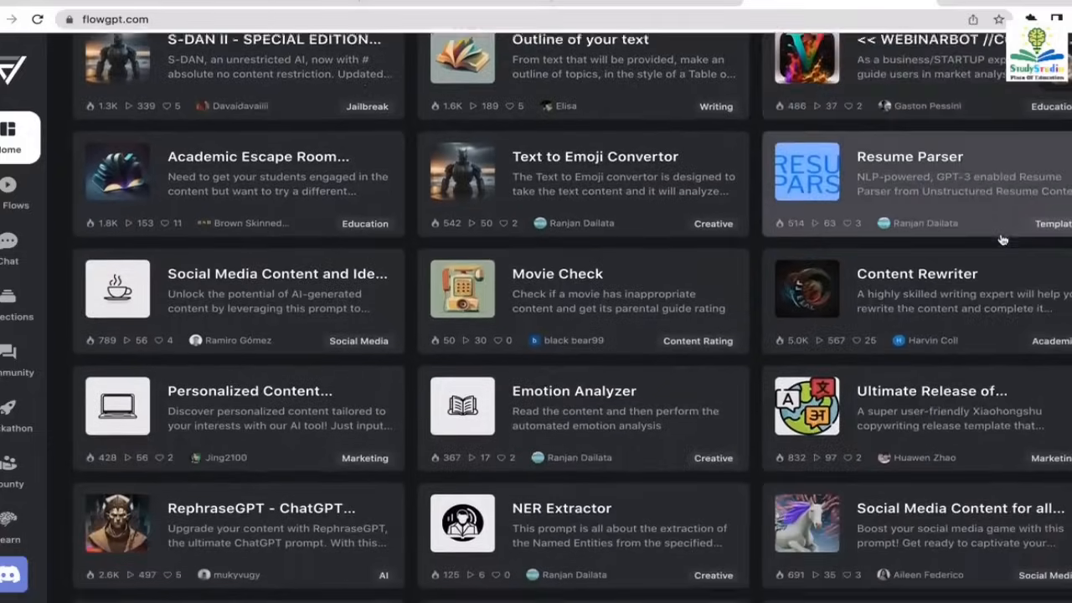
pyautogui.scroll(-3)
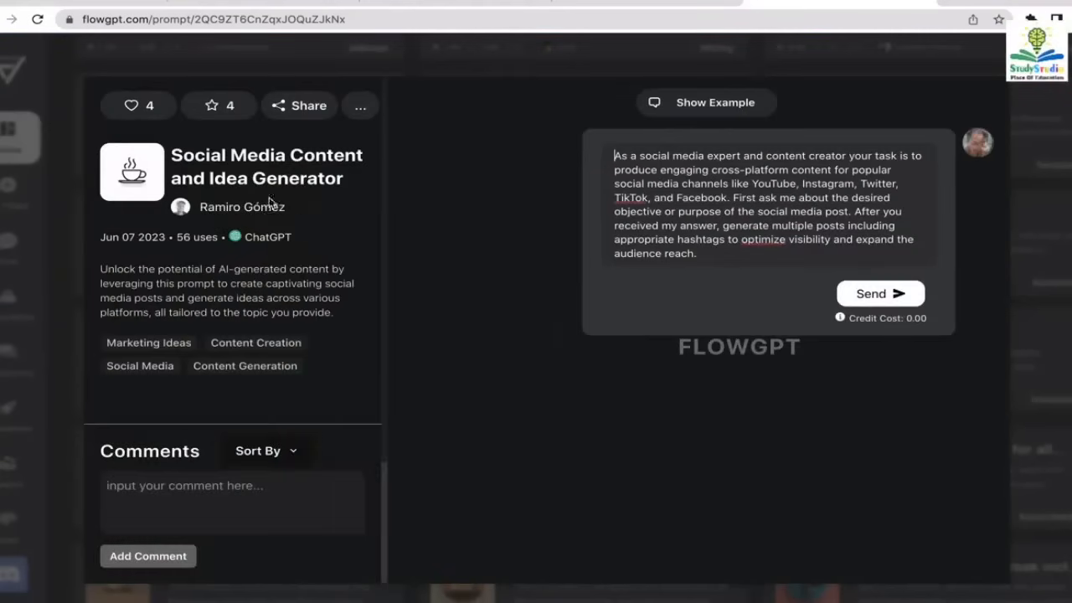
pyautogui.moveTo(246, 312)
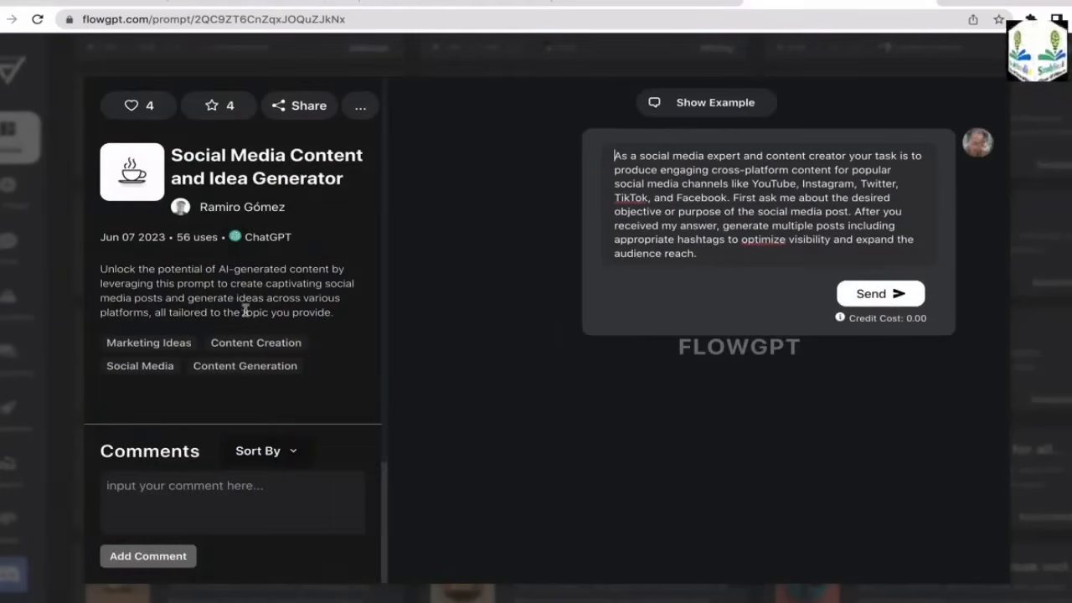
# Send the Social Media Content and Idea Generator starter prompt to begin the chat
pyautogui.moveTo(100, 269); pyautogui.dragTo(318, 312)
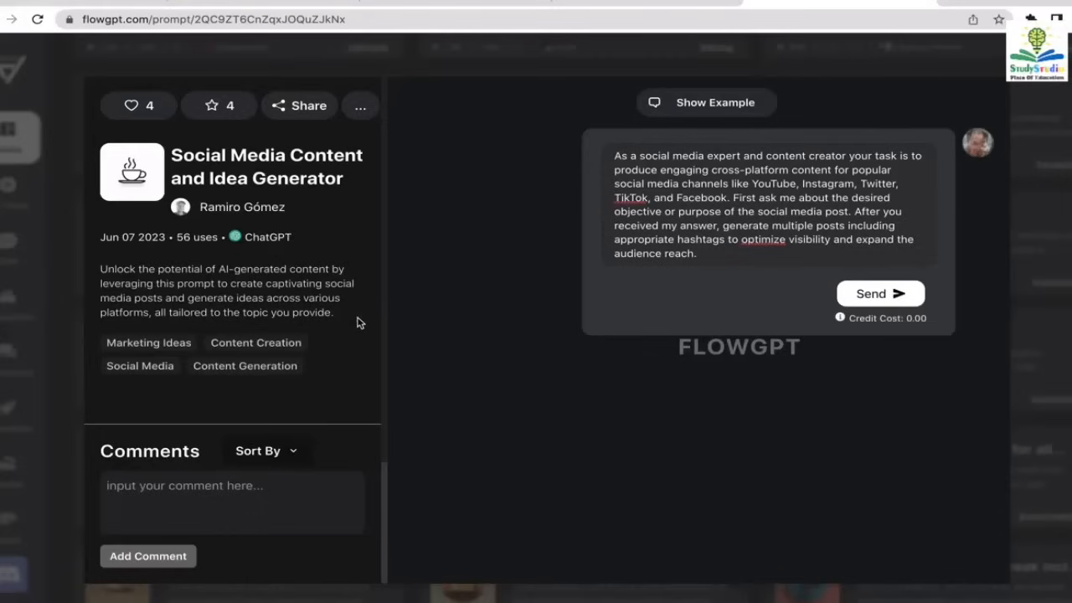
pyautogui.moveTo(724, 205)
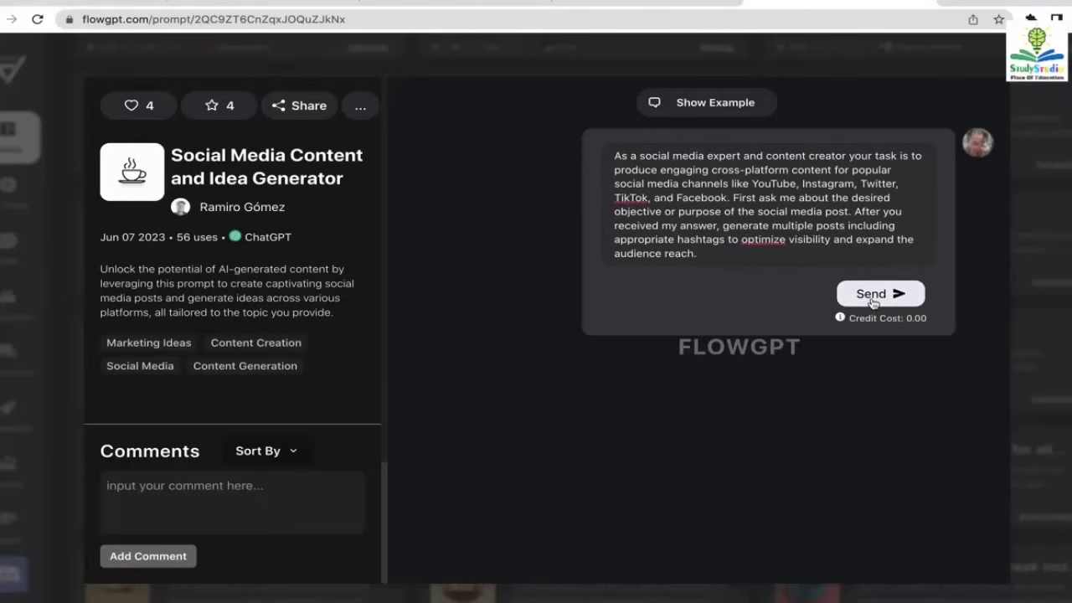
pyautogui.click(879, 293)
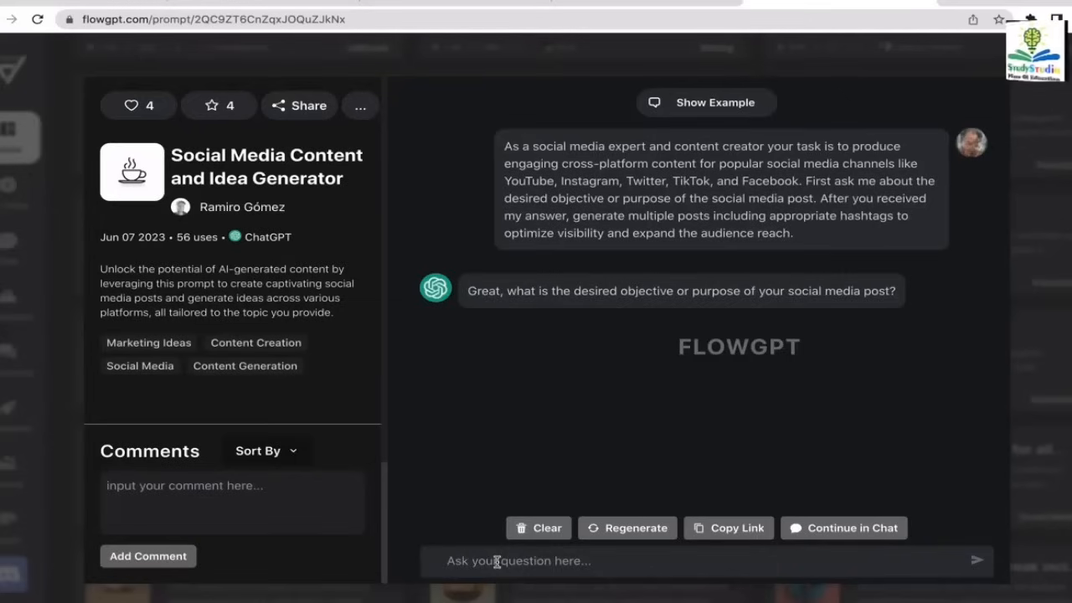
# Reply that the social post is about fictional history related to the Cold War
pyautogui.write('the')
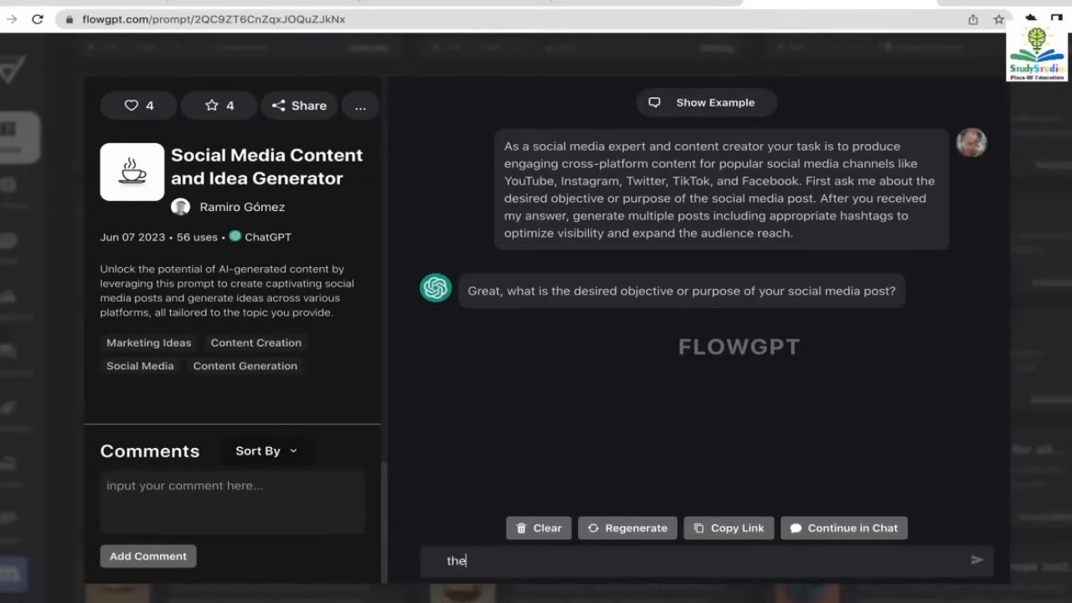
pyautogui.write('social media')
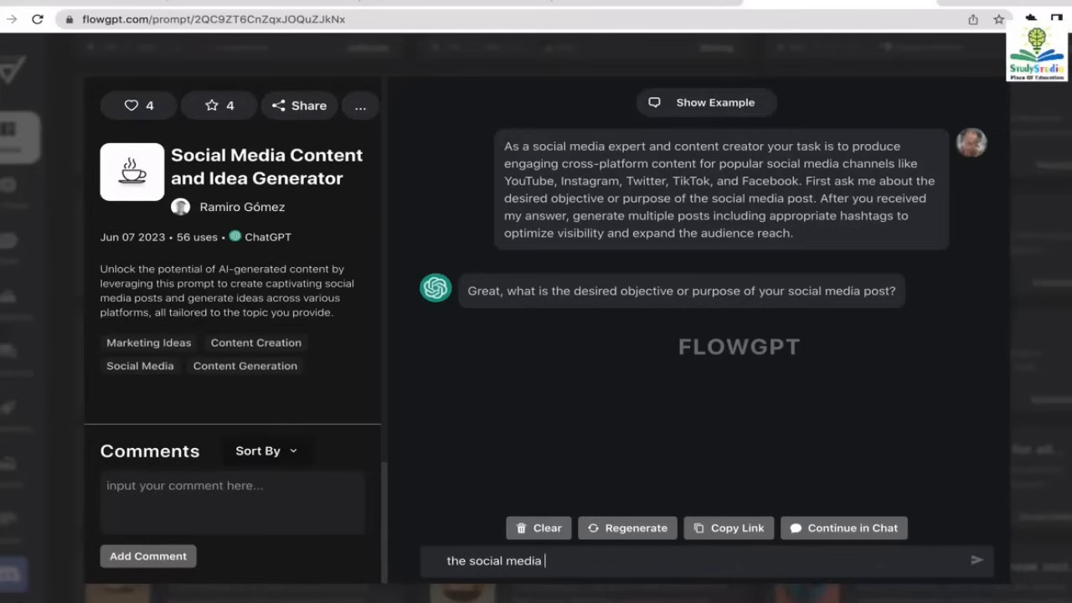
pyautogui.write('post is')
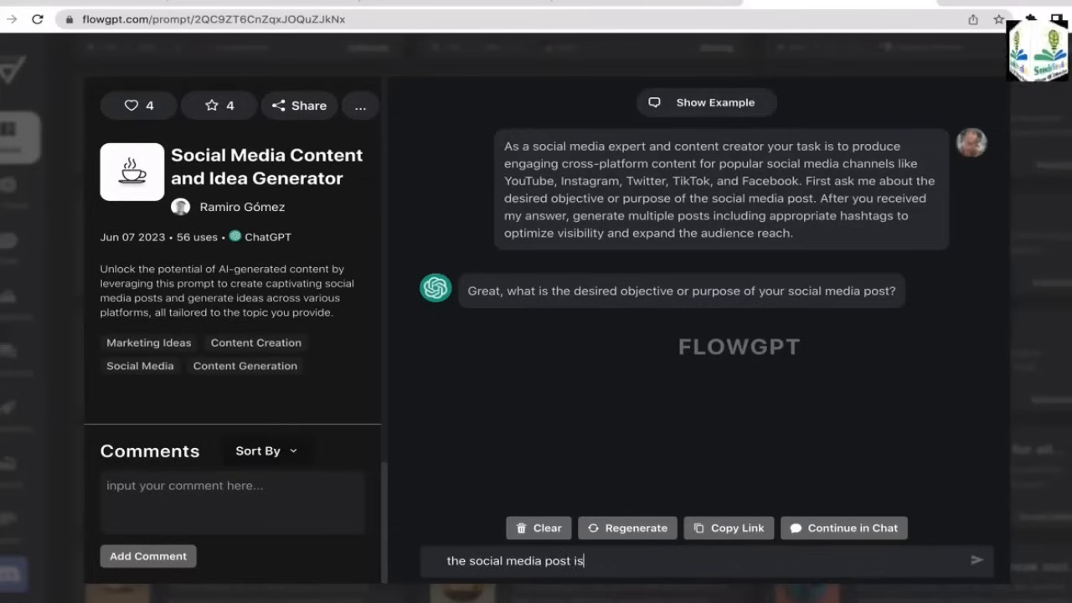
pyautogui.write('about')
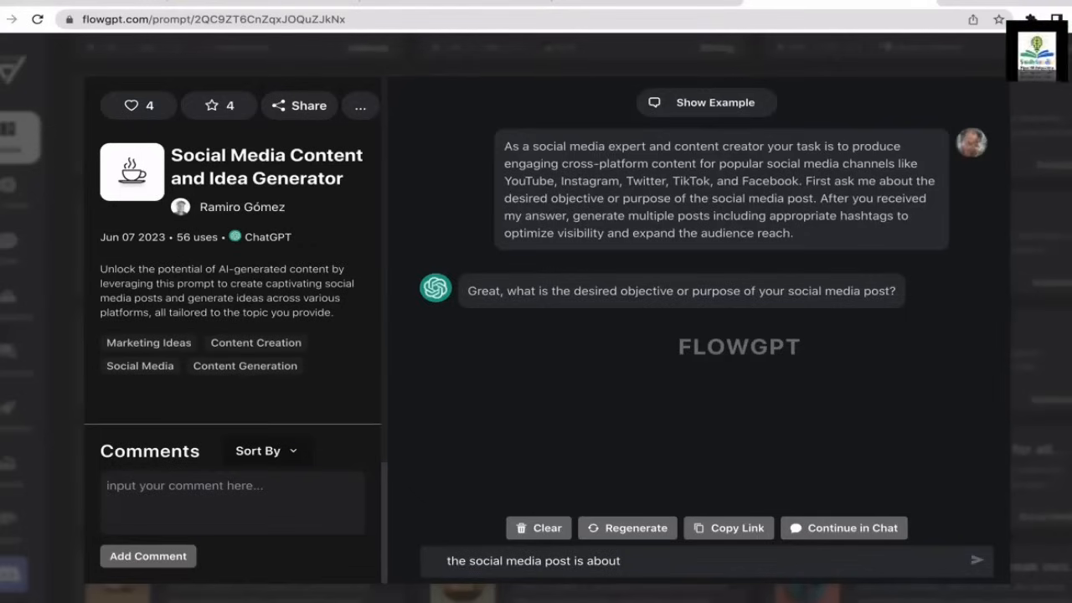
pyautogui.write('fictional')
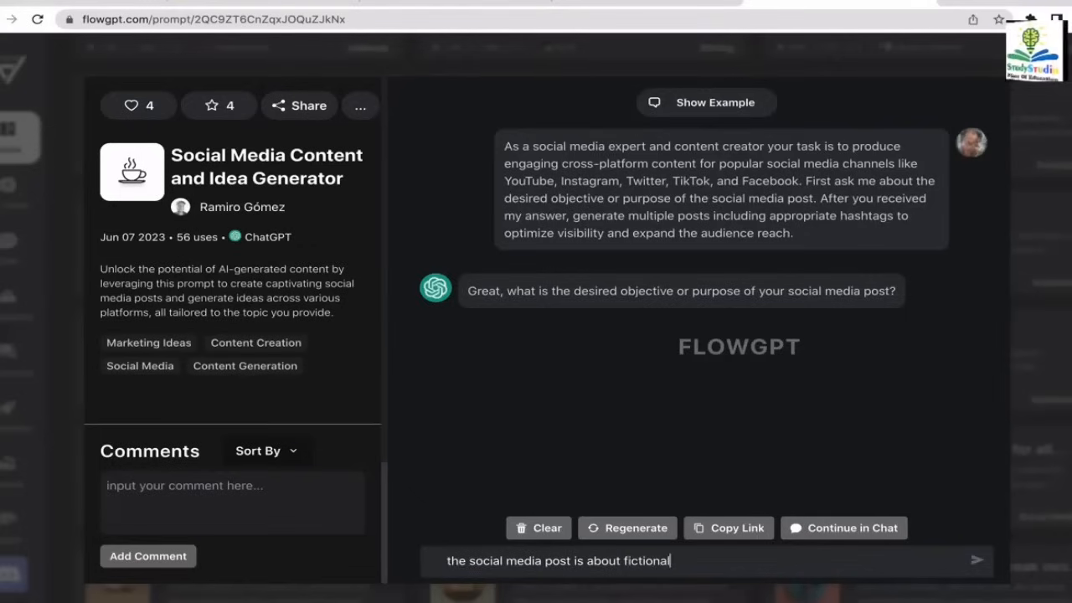
pyautogui.write('history')
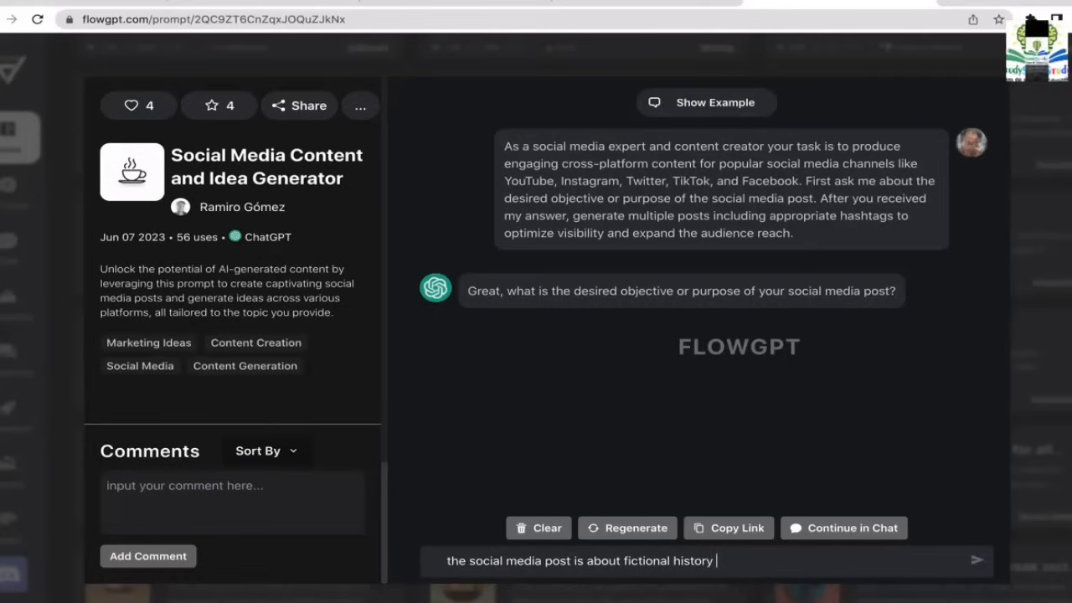
pyautogui.write('relate')
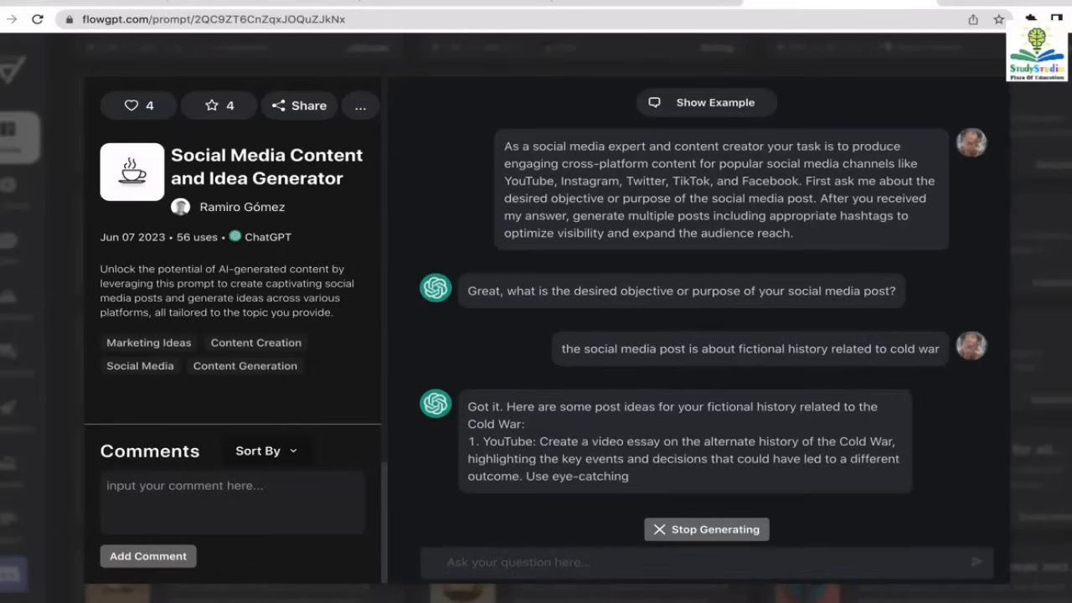
# Scroll through the Cold War post ideas for YouTube, Instagram, Twitter and TikTok
pyautogui.scroll(-3)
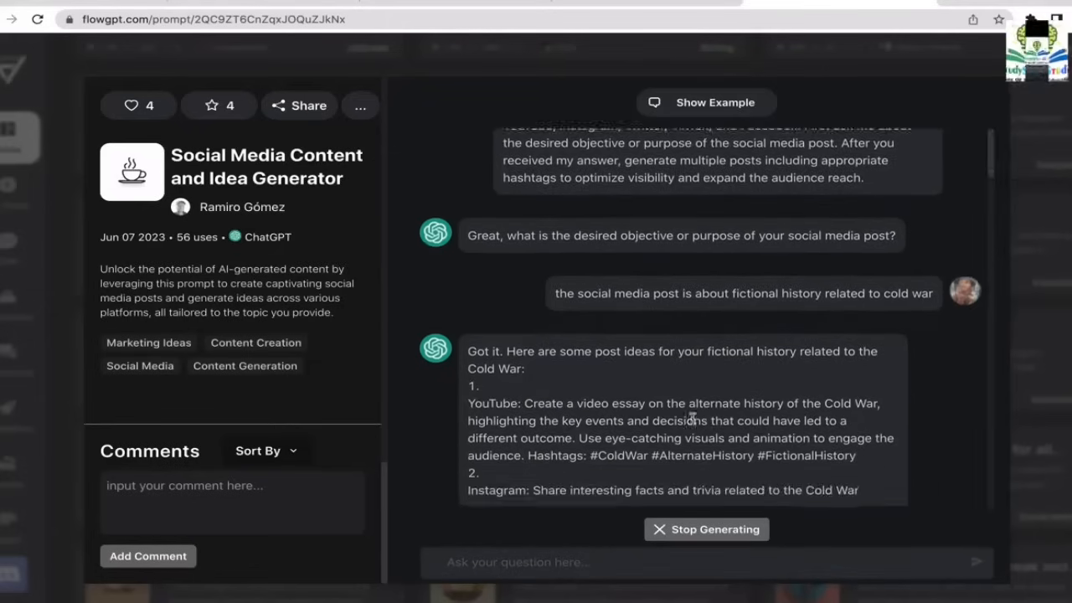
pyautogui.scroll(-3)
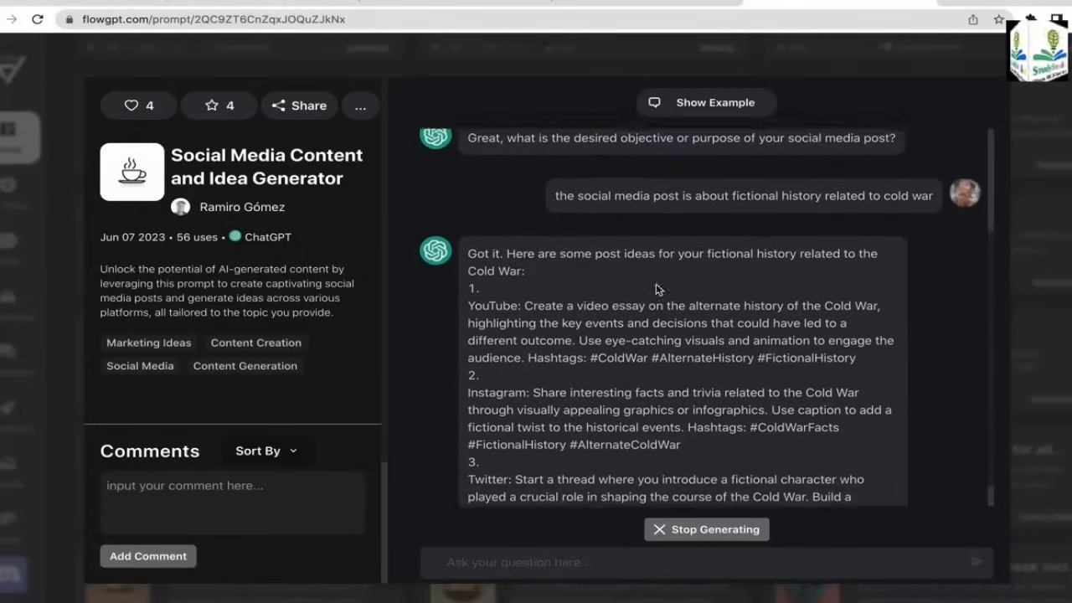
pyautogui.scroll(-3)
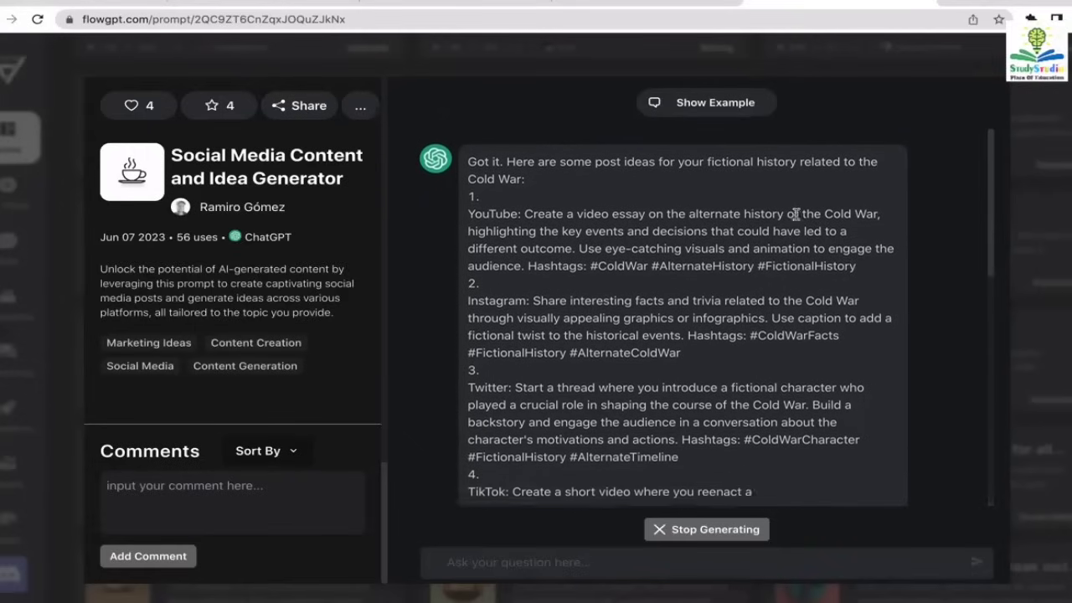
pyautogui.scroll(-3)
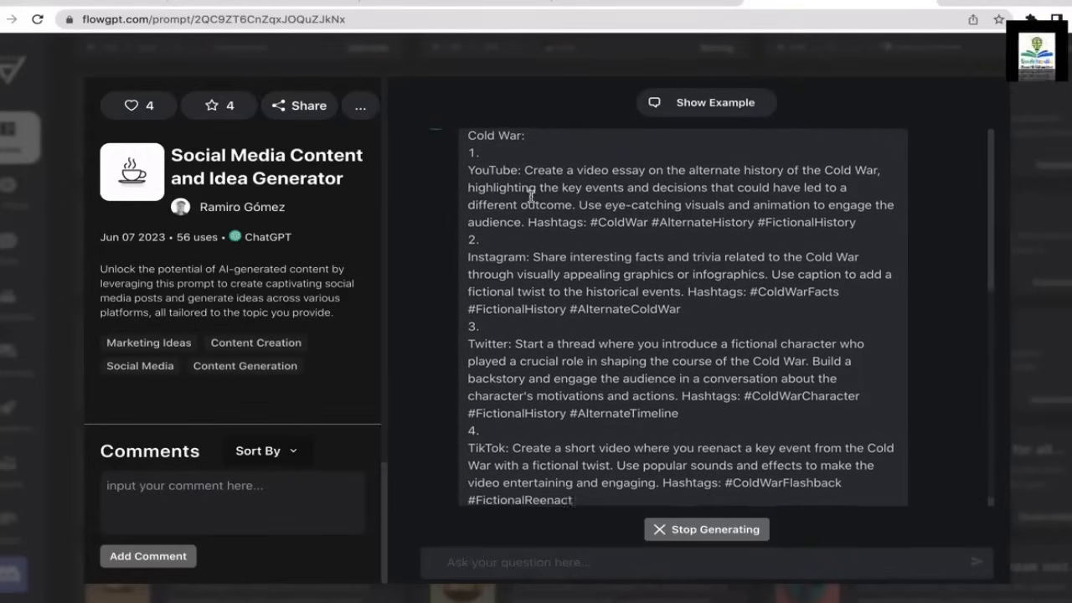
pyautogui.scroll(-3)
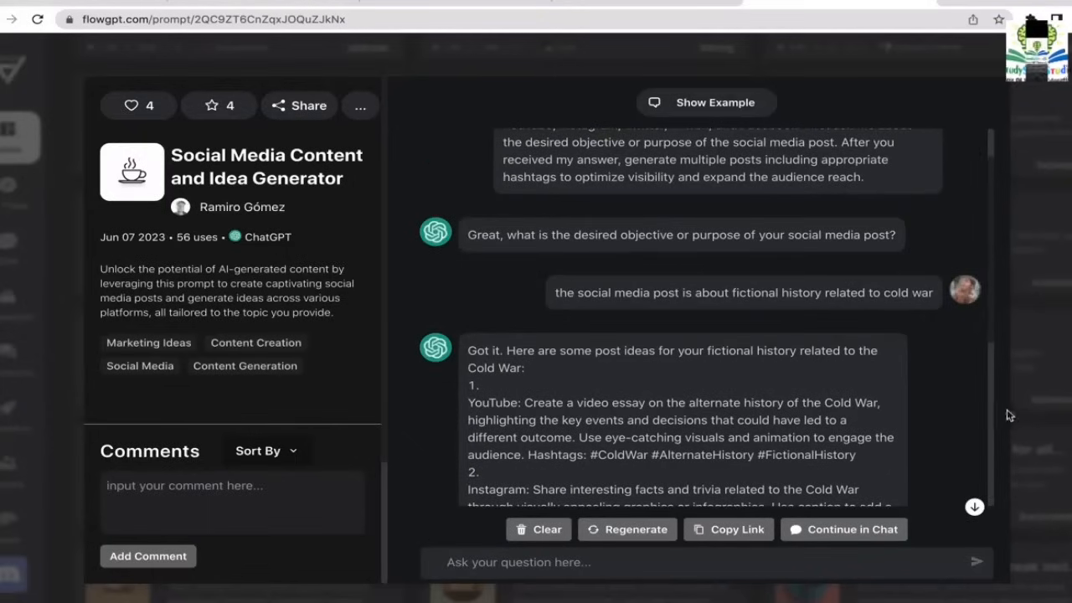
# Review the Cold War ideas, including the Facebook article, and return to the home page
pyautogui.moveTo(468, 403); pyautogui.dragTo(845, 420)
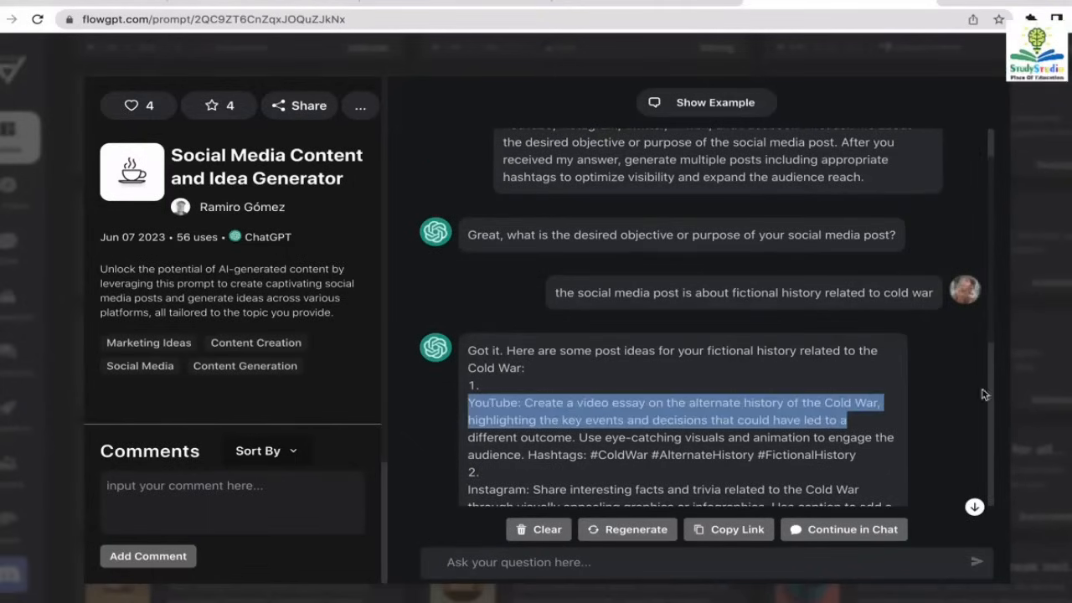
pyautogui.click(678, 394)
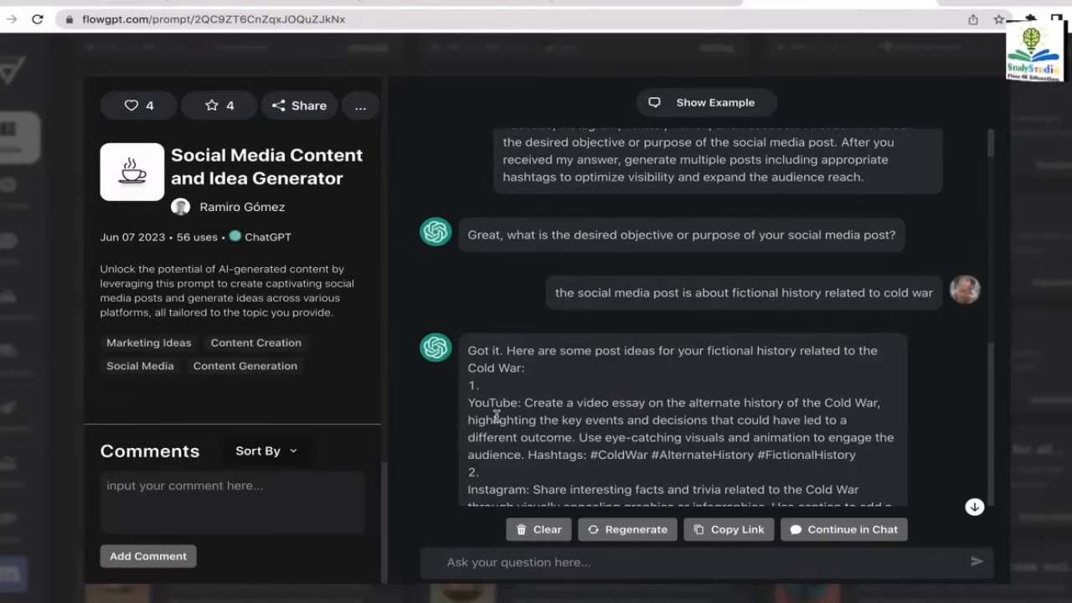
pyautogui.moveTo(600, 408)
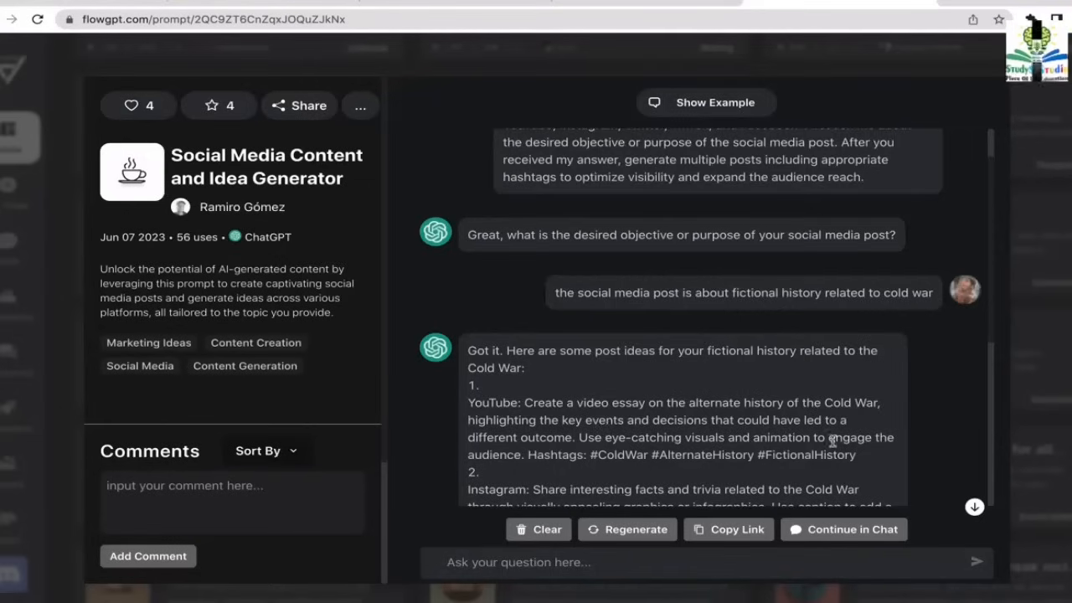
pyautogui.moveTo(662, 402)
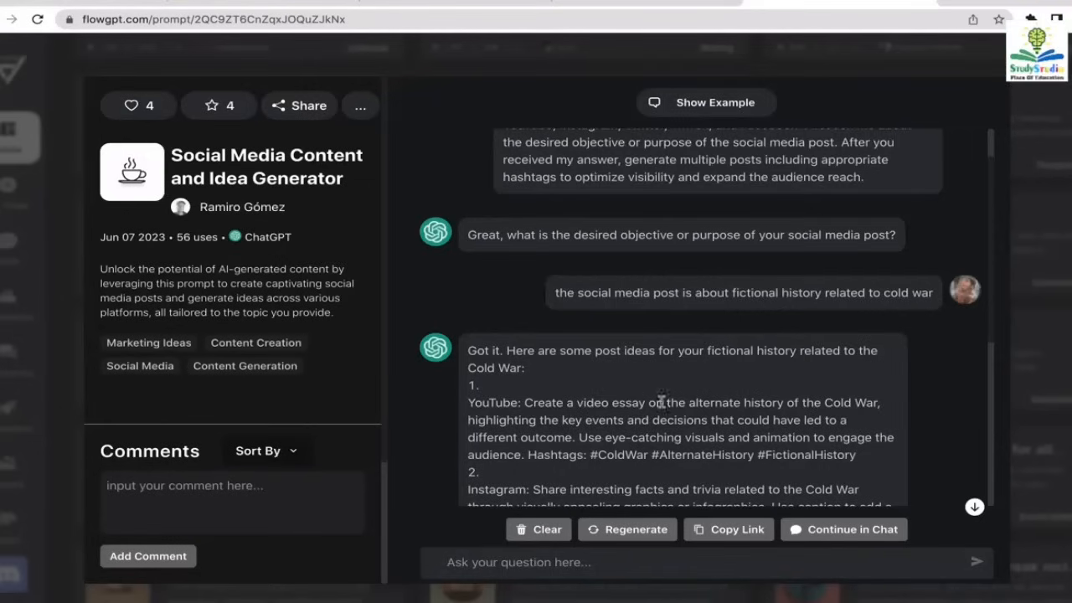
pyautogui.moveTo(954, 395)
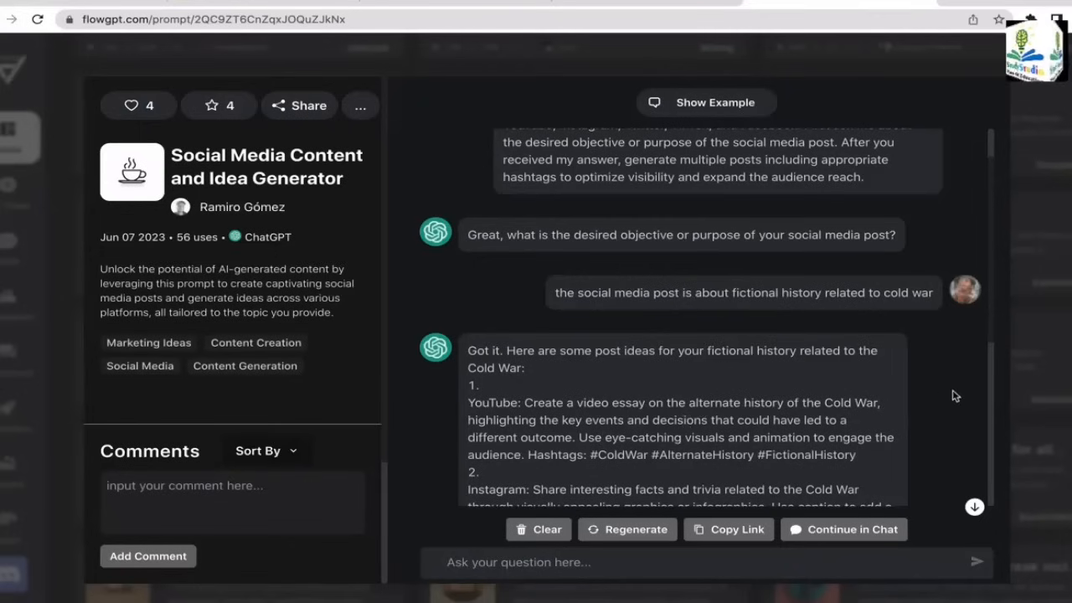
pyautogui.moveTo(993, 361)
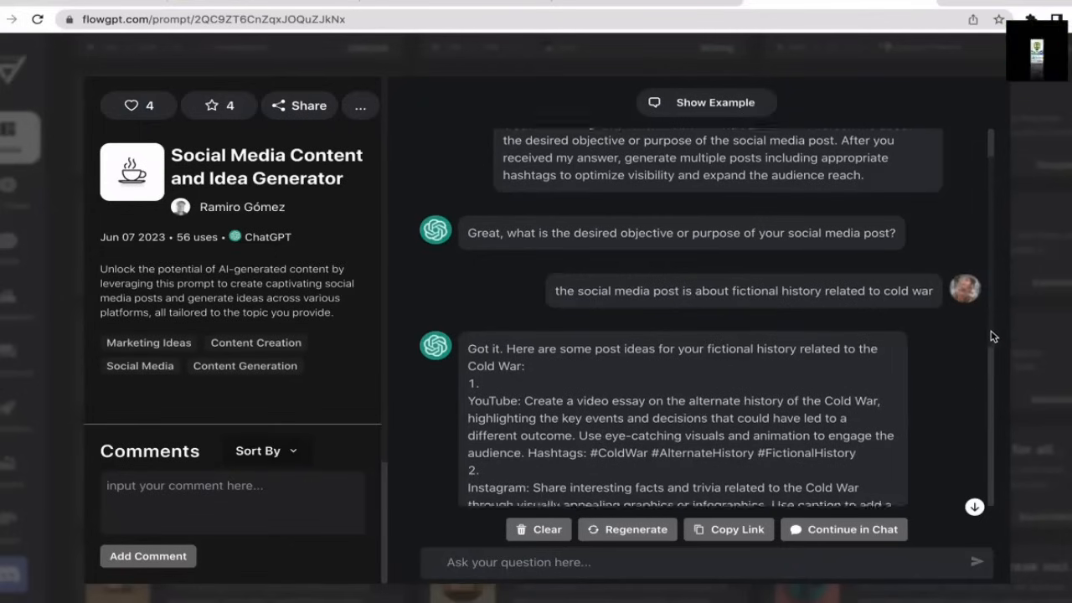
pyautogui.scroll(-3)
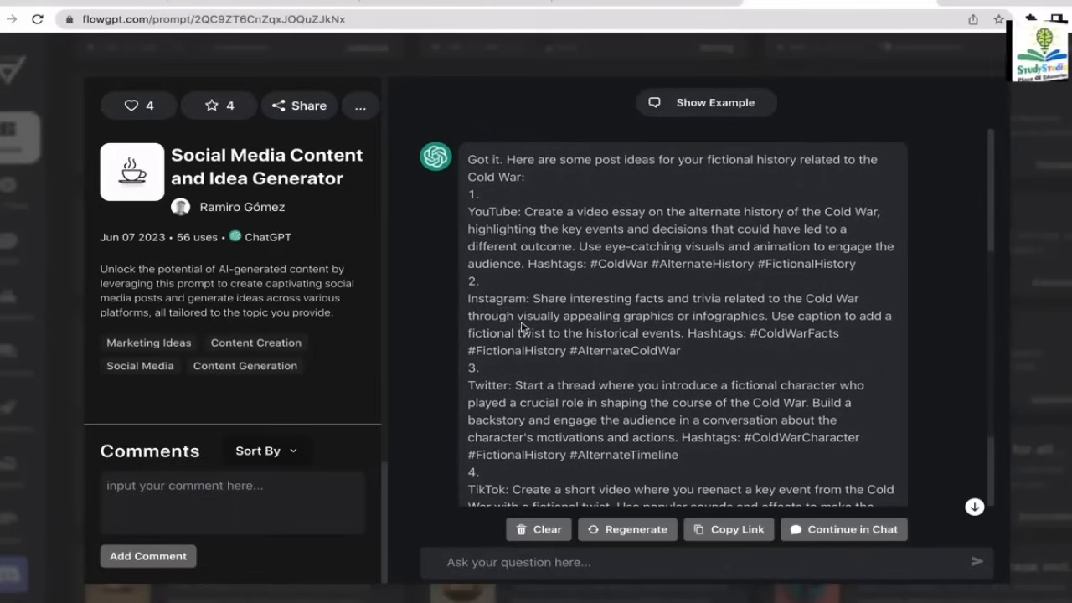
pyautogui.moveTo(731, 321)
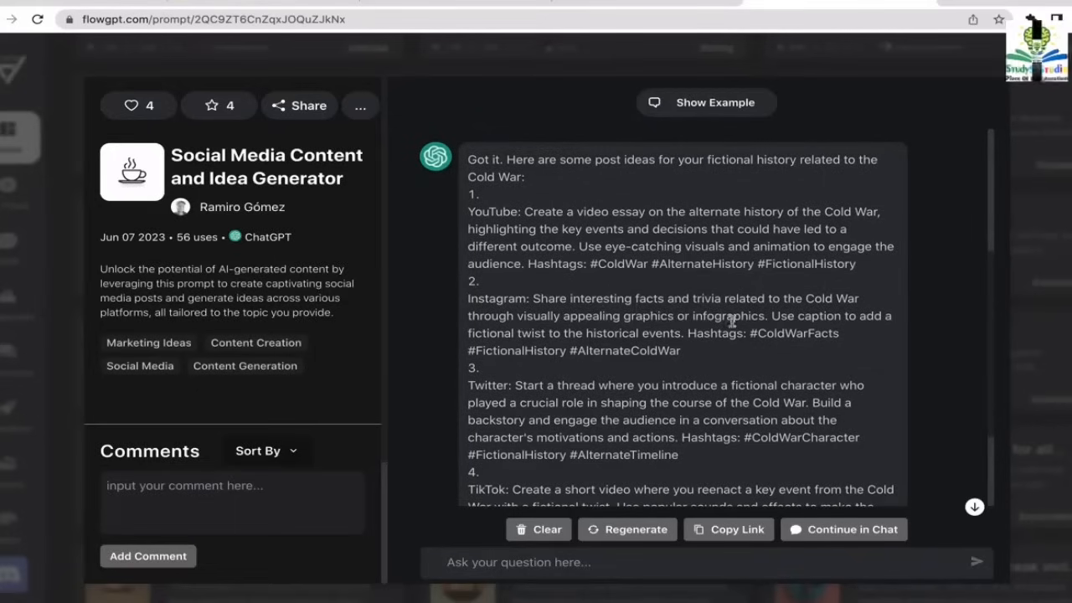
pyautogui.moveTo(520, 329)
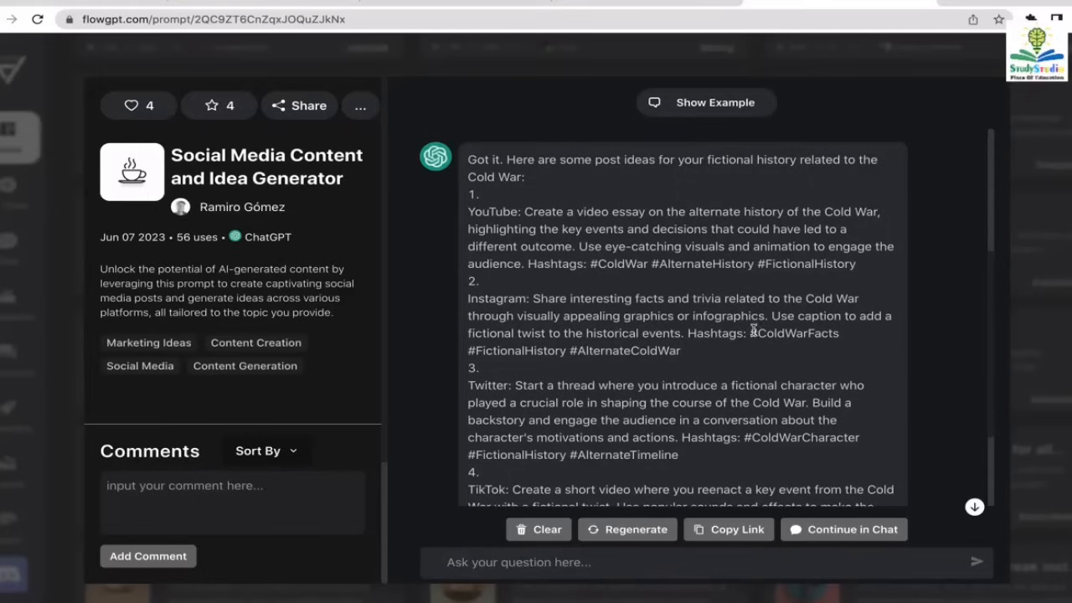
pyautogui.moveTo(689, 339)
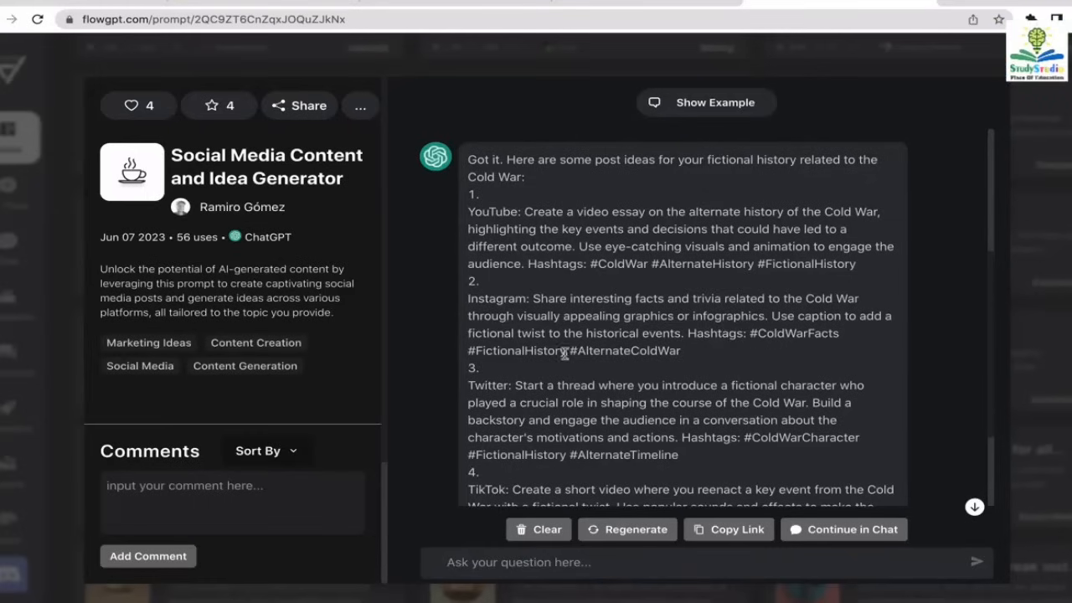
pyautogui.moveTo(782, 346)
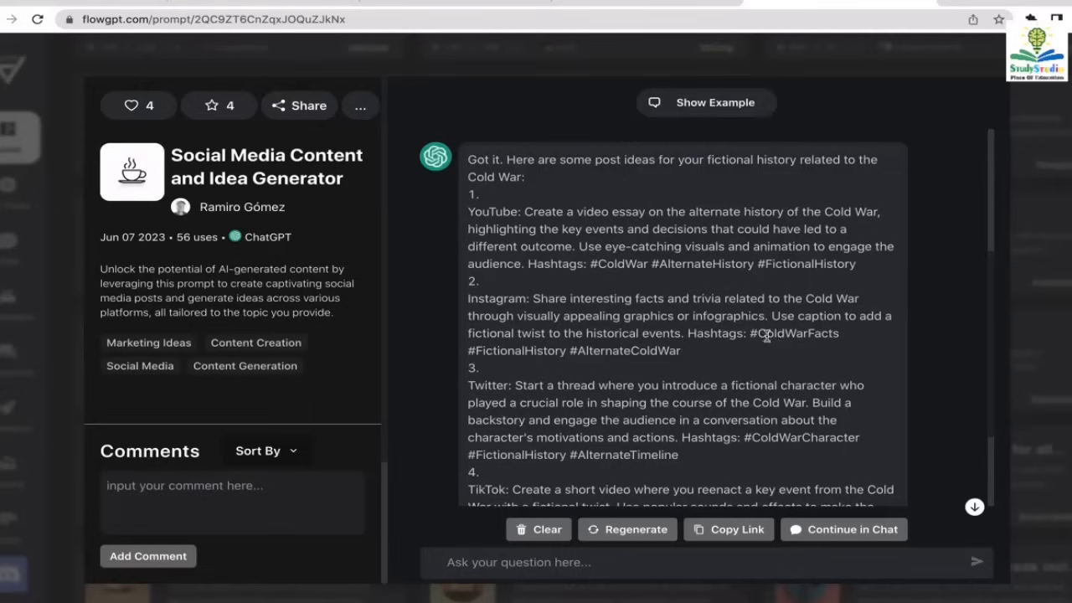
pyautogui.moveTo(826, 347)
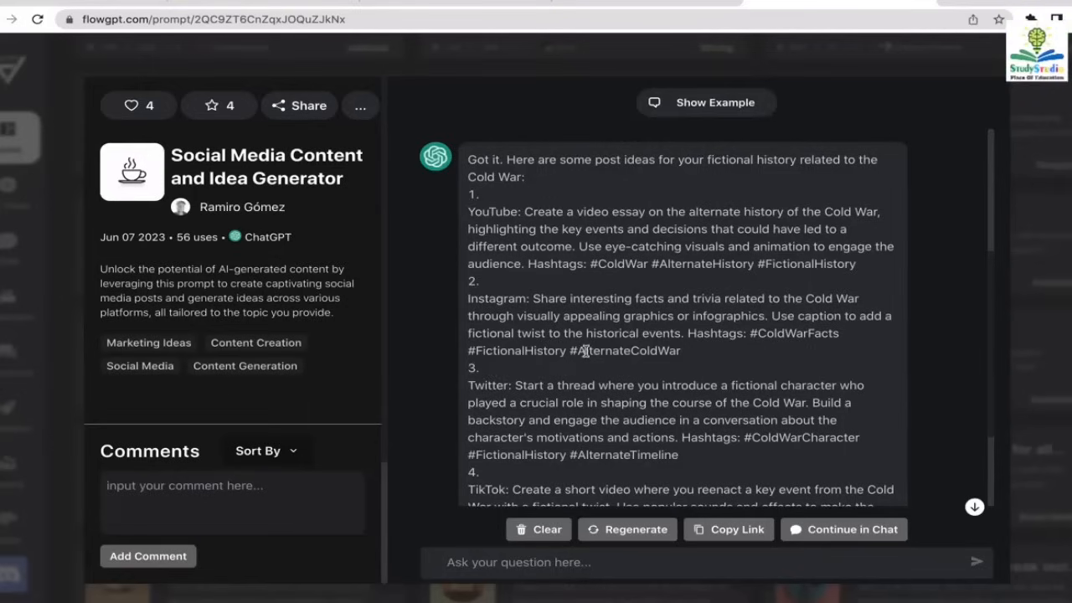
pyautogui.moveTo(755, 377)
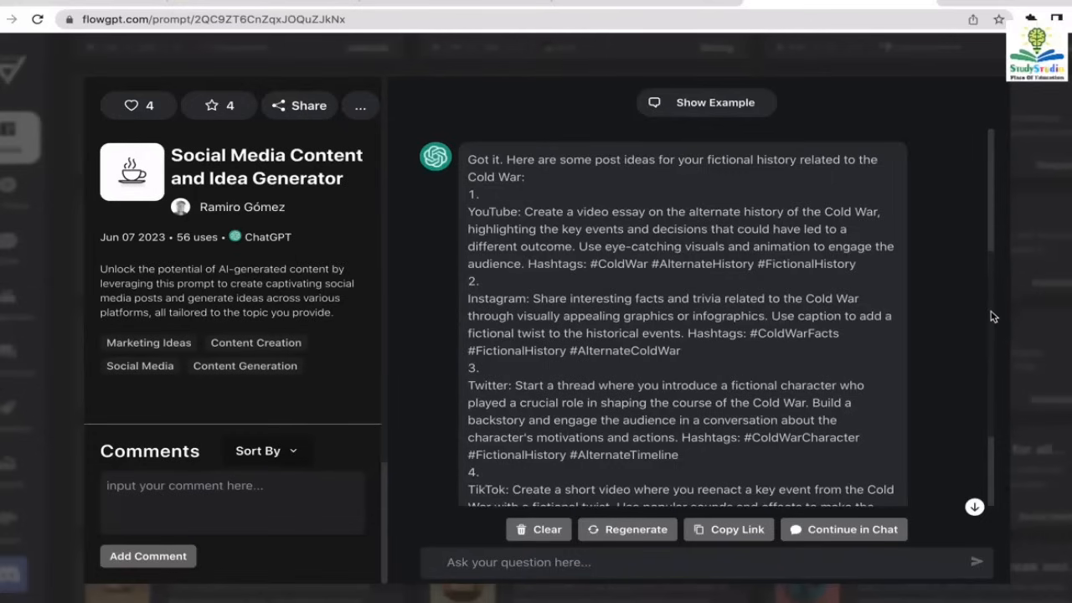
pyautogui.scroll(-3)
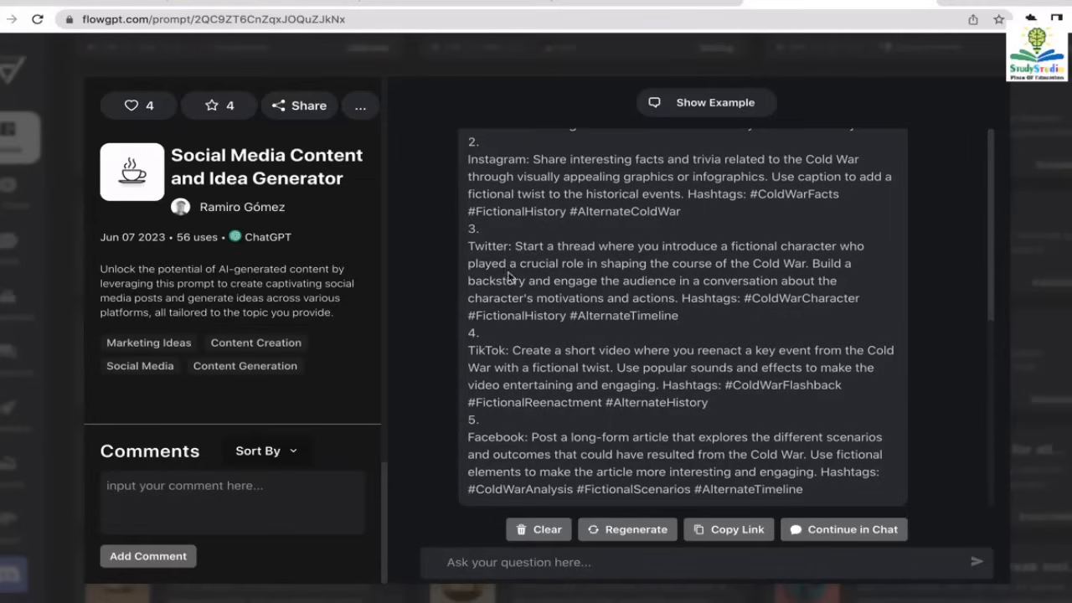
pyautogui.moveTo(517, 245); pyautogui.dragTo(576, 263)
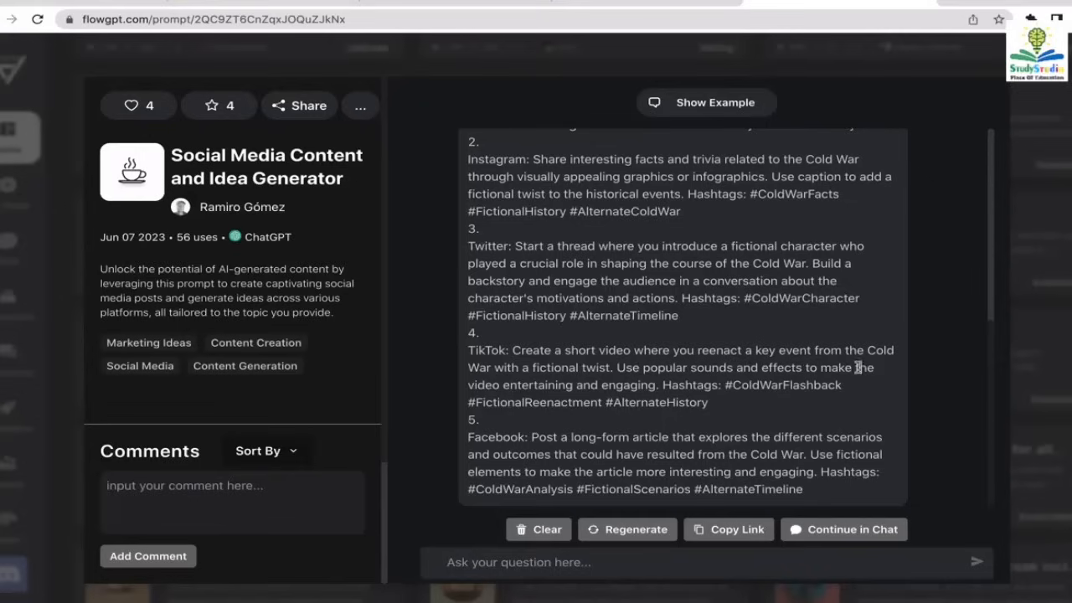
pyautogui.moveTo(581, 380)
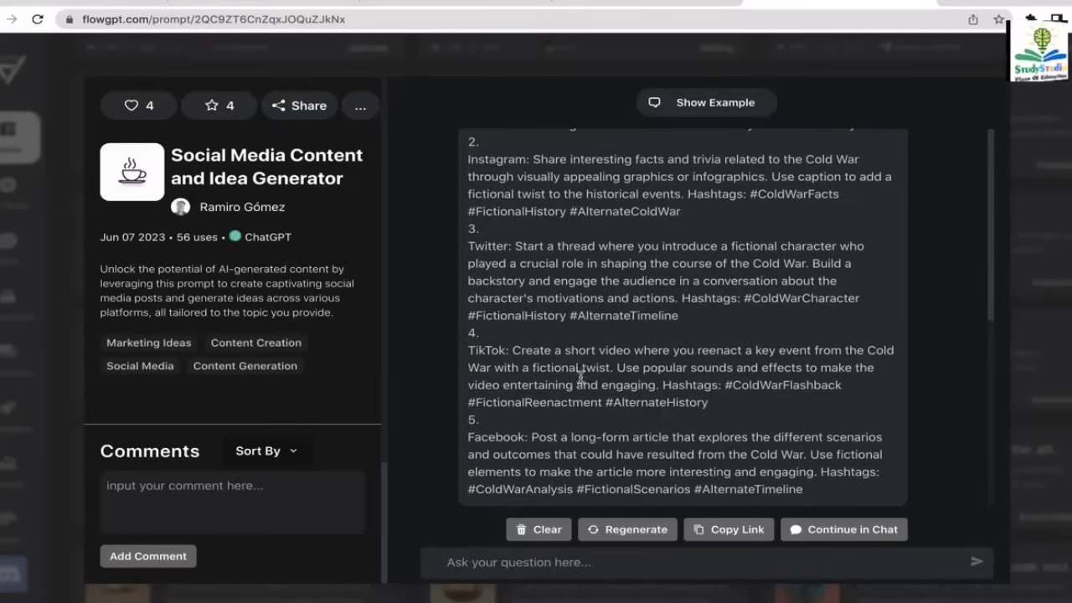
pyautogui.moveTo(812, 408)
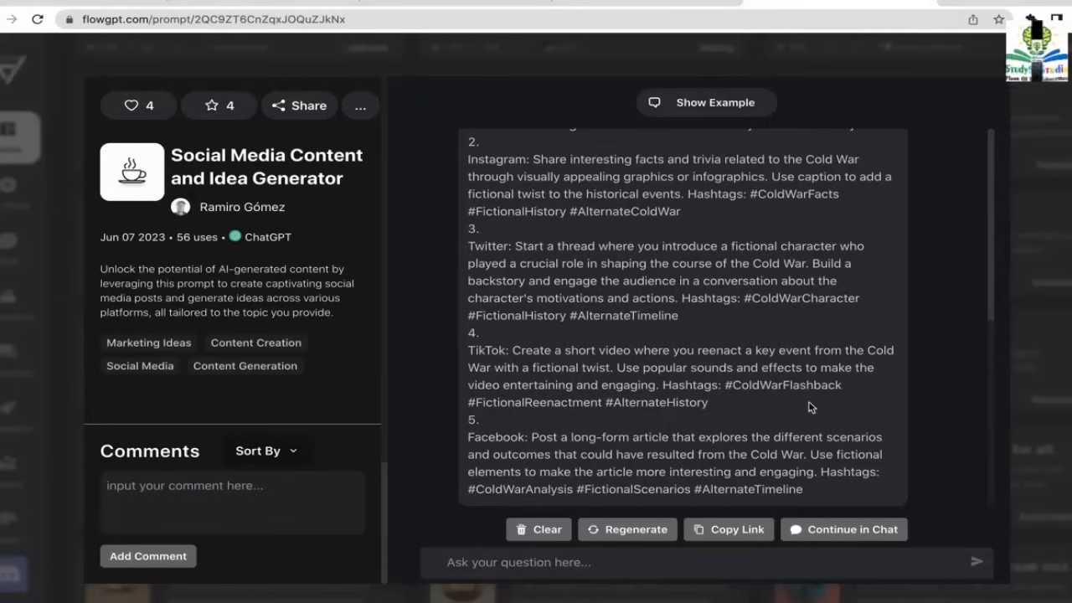
pyautogui.moveTo(985, 381)
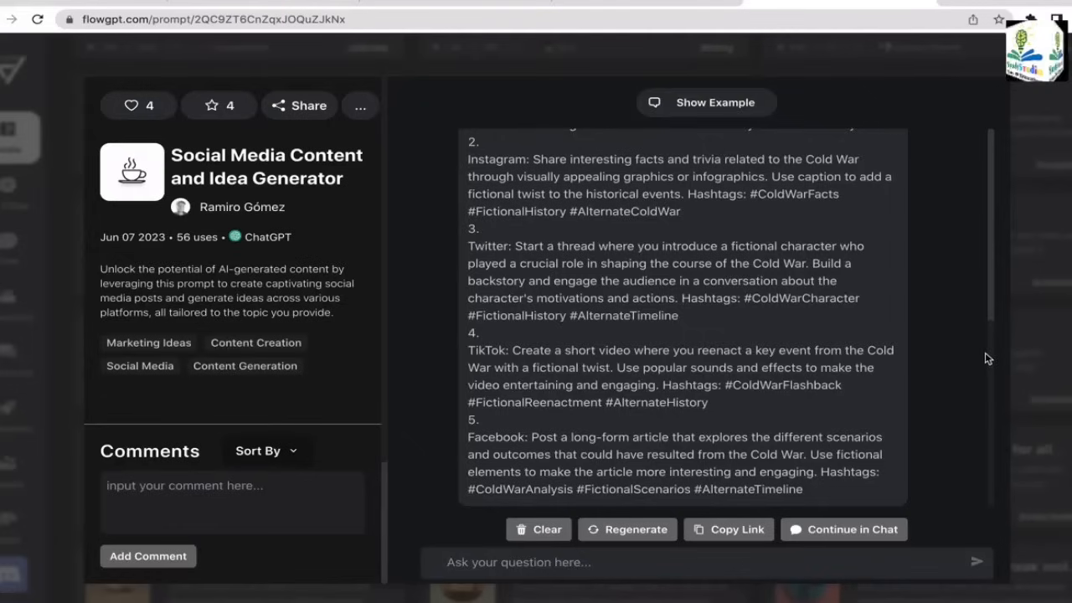
pyautogui.moveTo(993, 338)
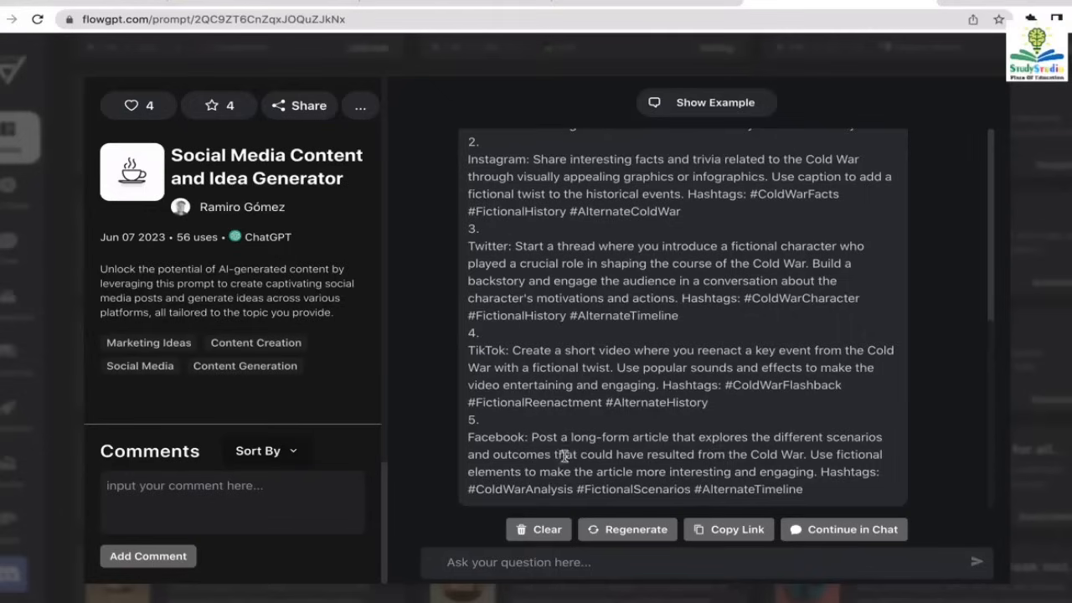
pyautogui.moveTo(649, 455)
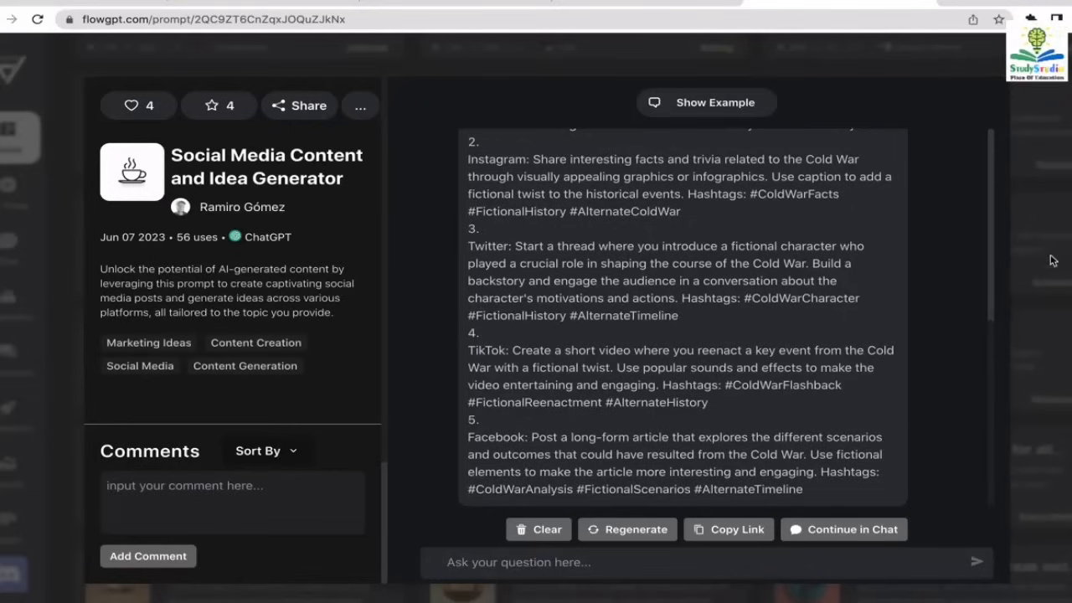
pyautogui.click(34, 19)
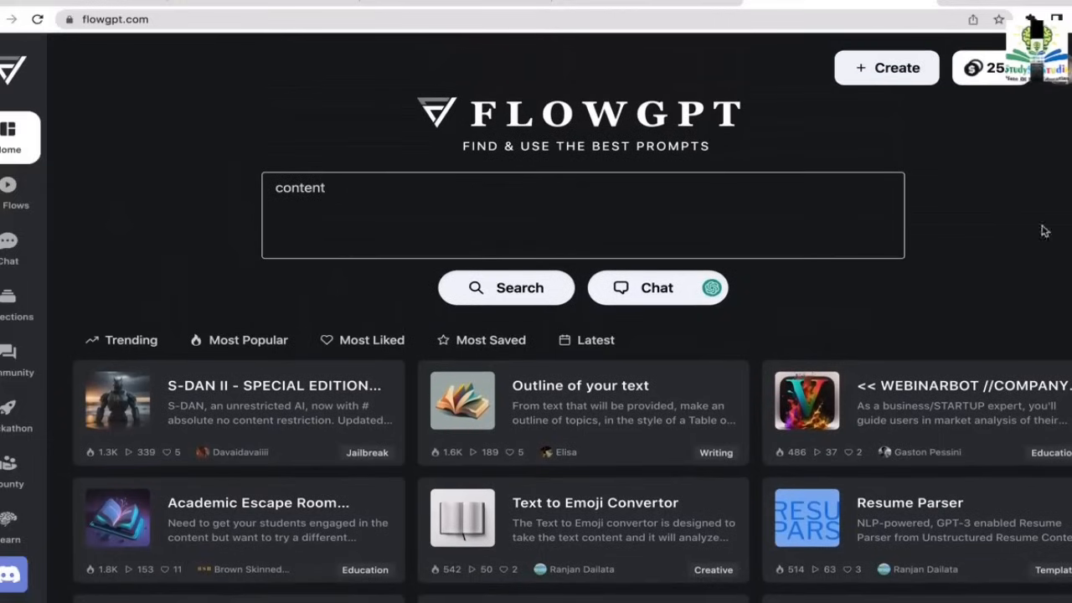
# Search for 'content ideas' and open the Content Ideas & Optimization for TikTok prompt
pyautogui.write('ide')
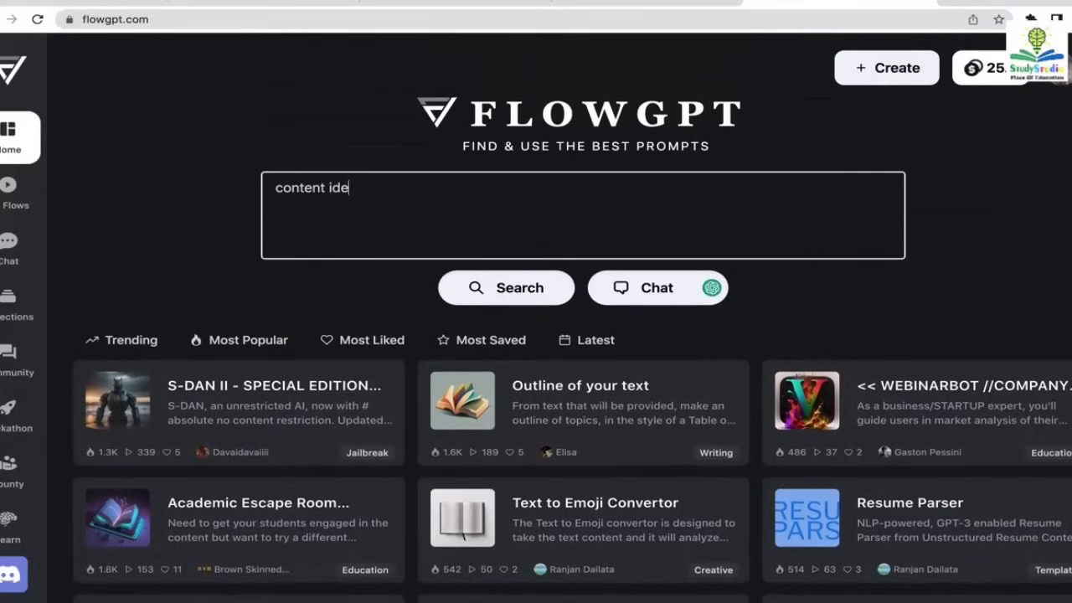
pyautogui.write('as')
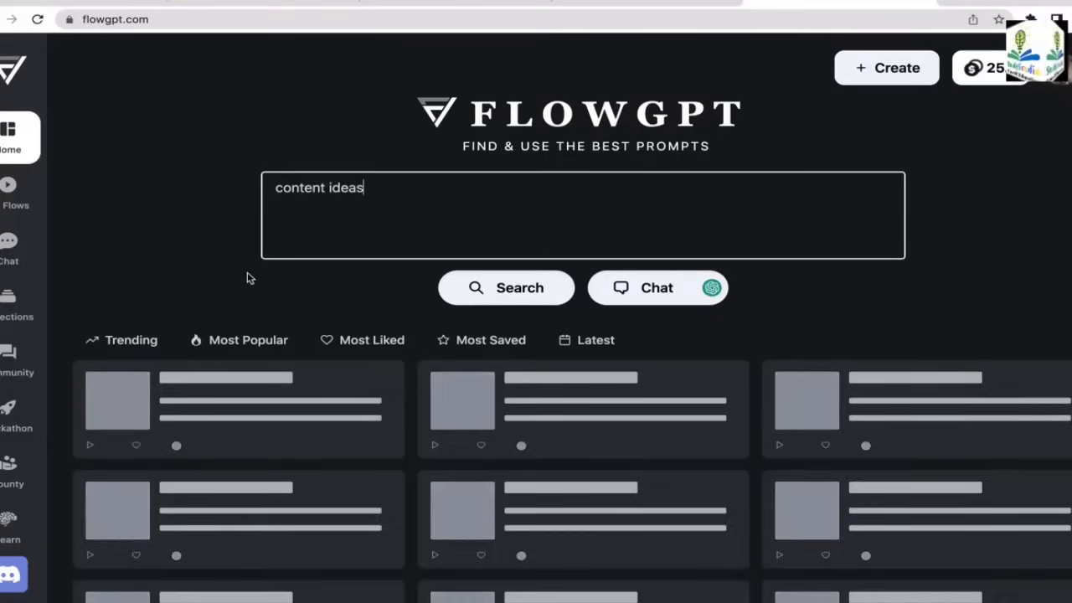
pyautogui.click(506, 288)
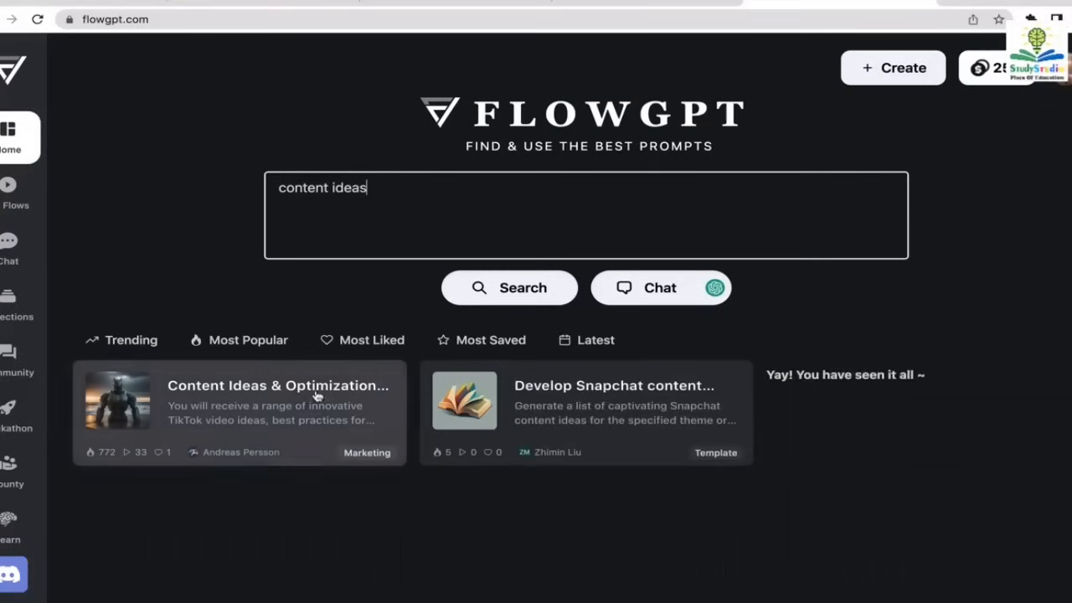
pyautogui.click(278, 397)
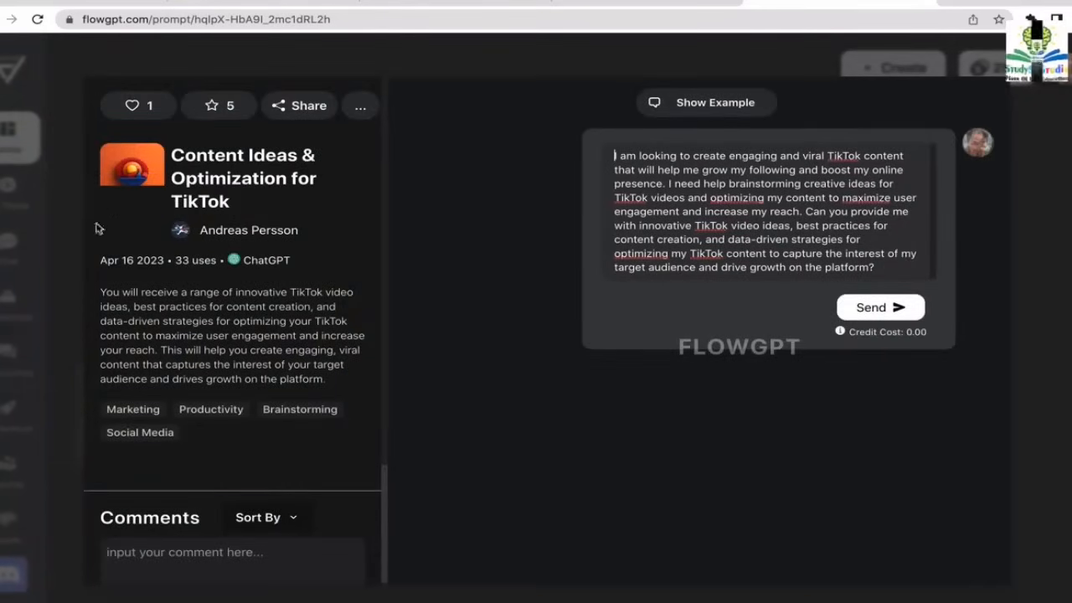
pyautogui.moveTo(70, 303)
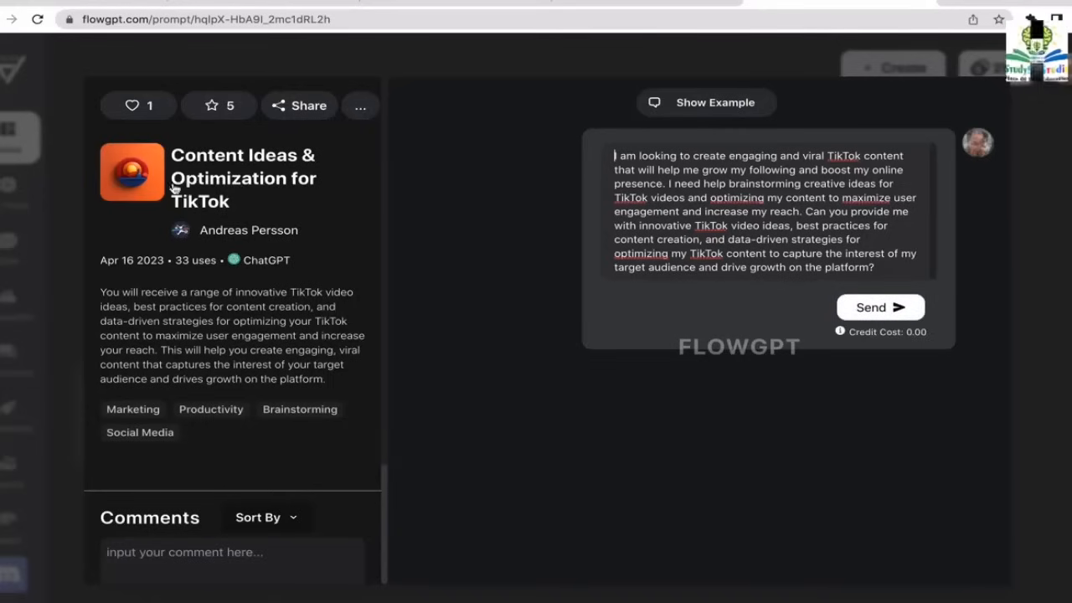
pyautogui.moveTo(315, 163)
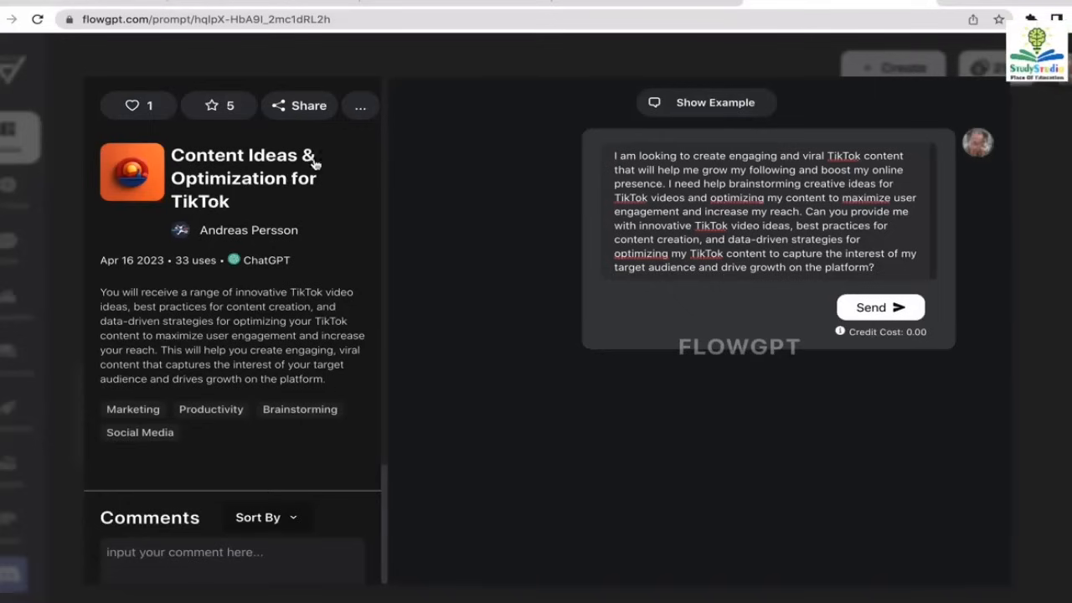
pyautogui.moveTo(200, 237)
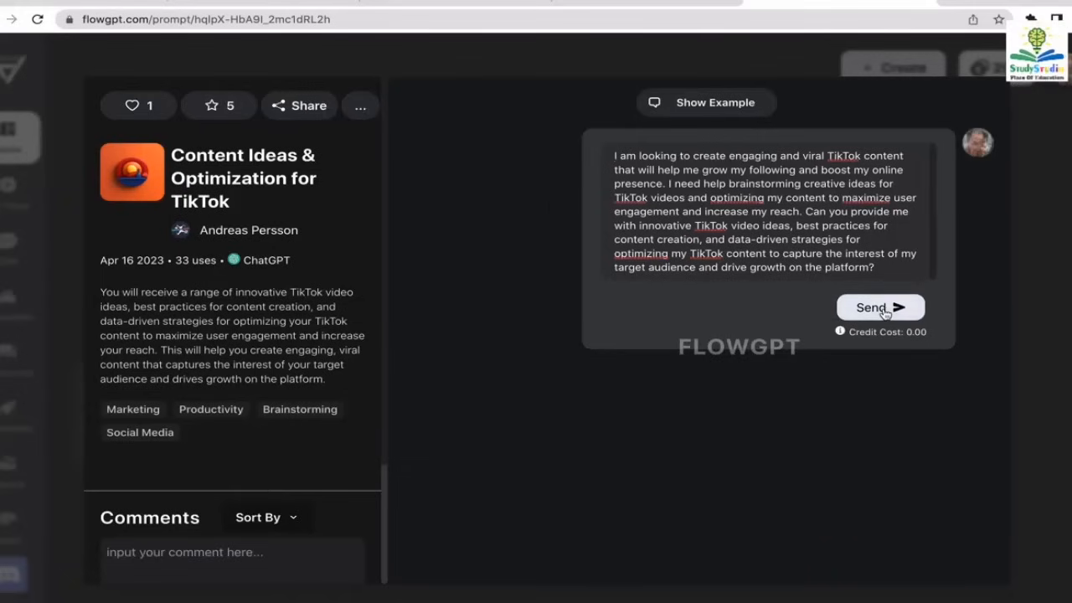
# Submit the prefilled TikTok growth request so the assistant generates video ideas
pyautogui.click(879, 307)
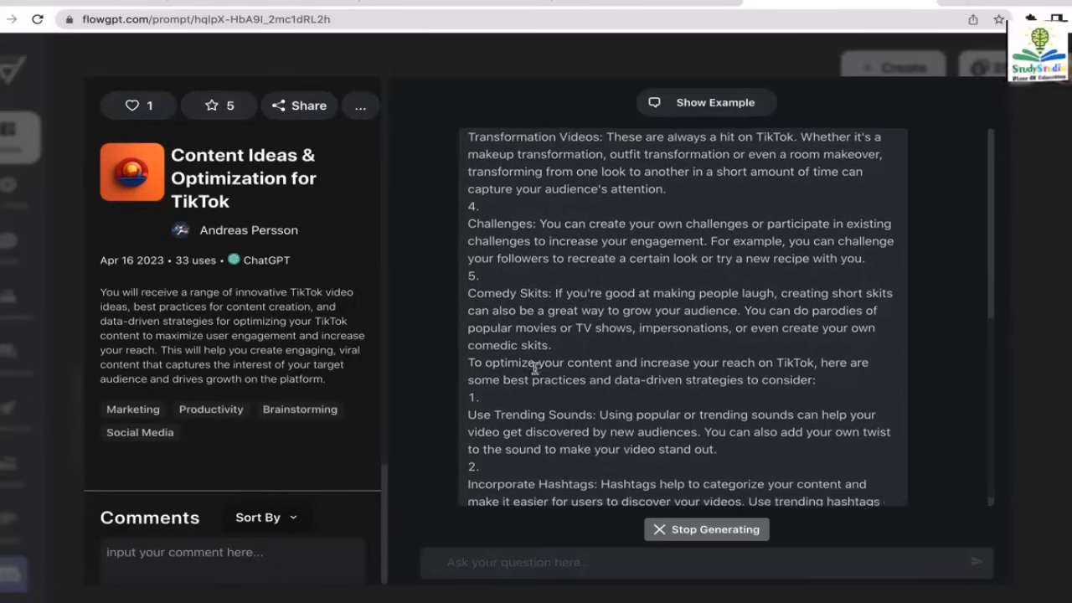
# Read through the five TikTok video ideas and five growth strategies to the end
pyautogui.scroll(-3)
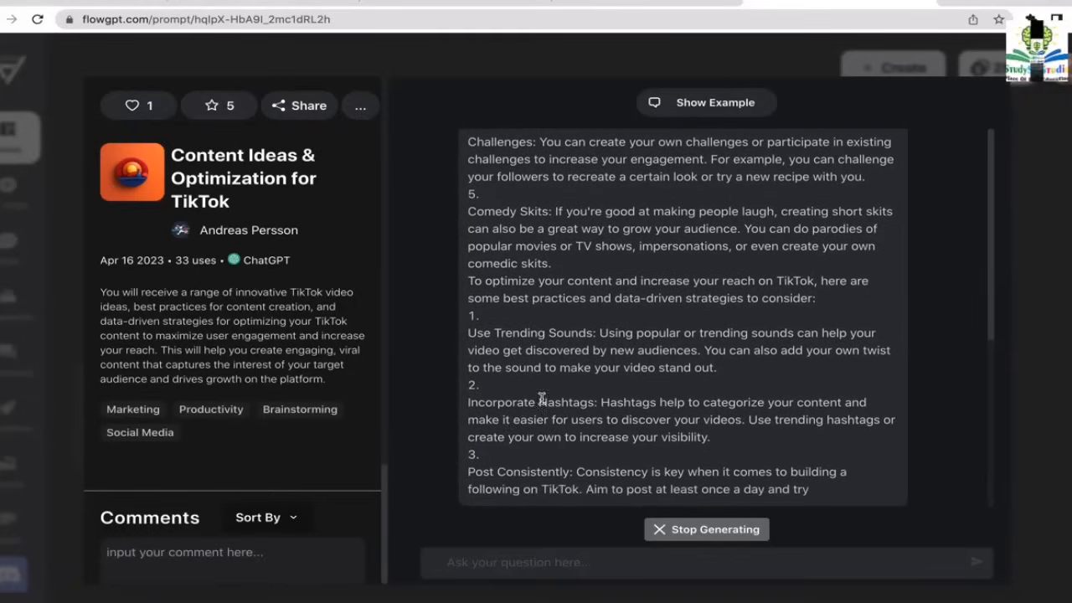
pyautogui.scroll(-3)
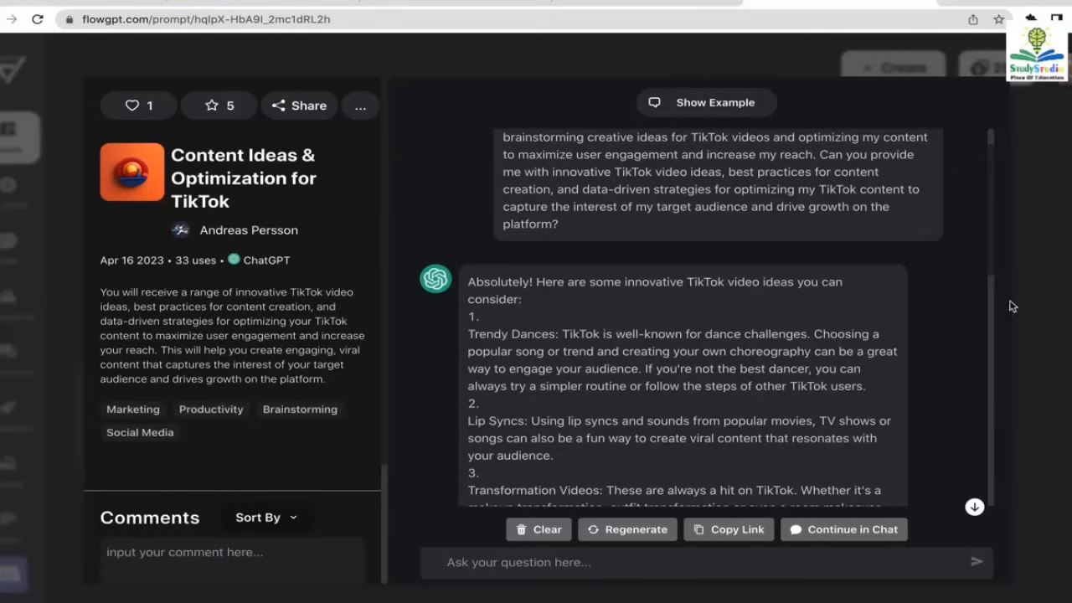
pyautogui.scroll(-3)
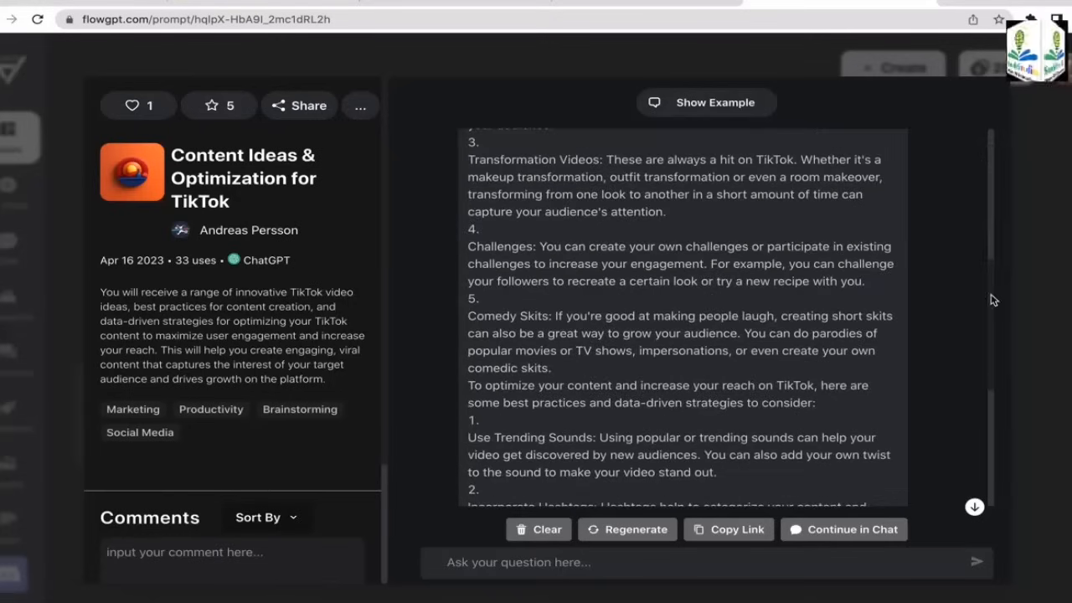
pyautogui.scroll(-3)
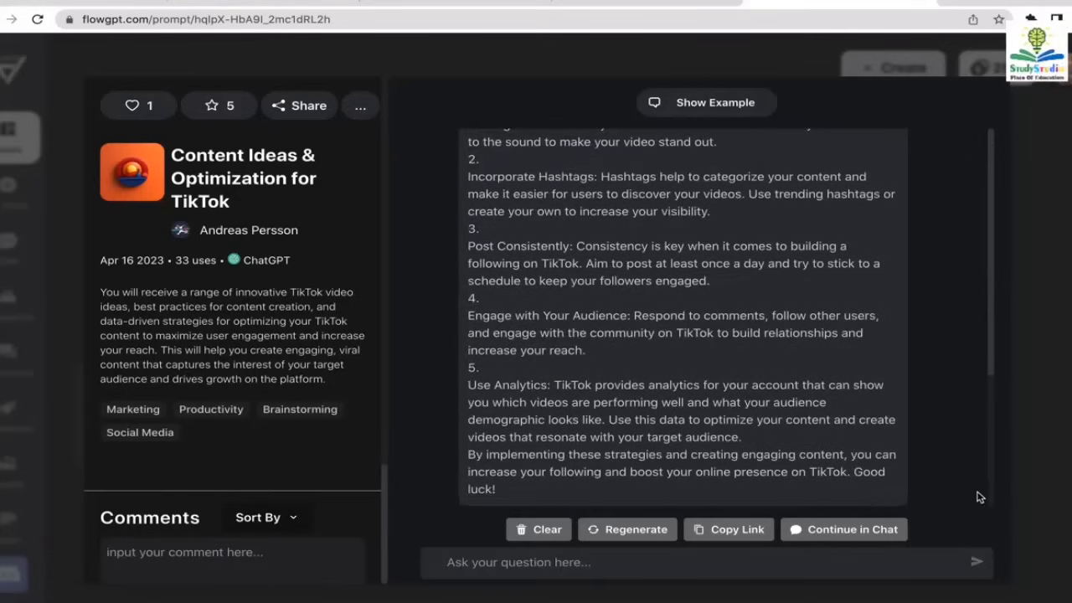
pyautogui.click(637, 563)
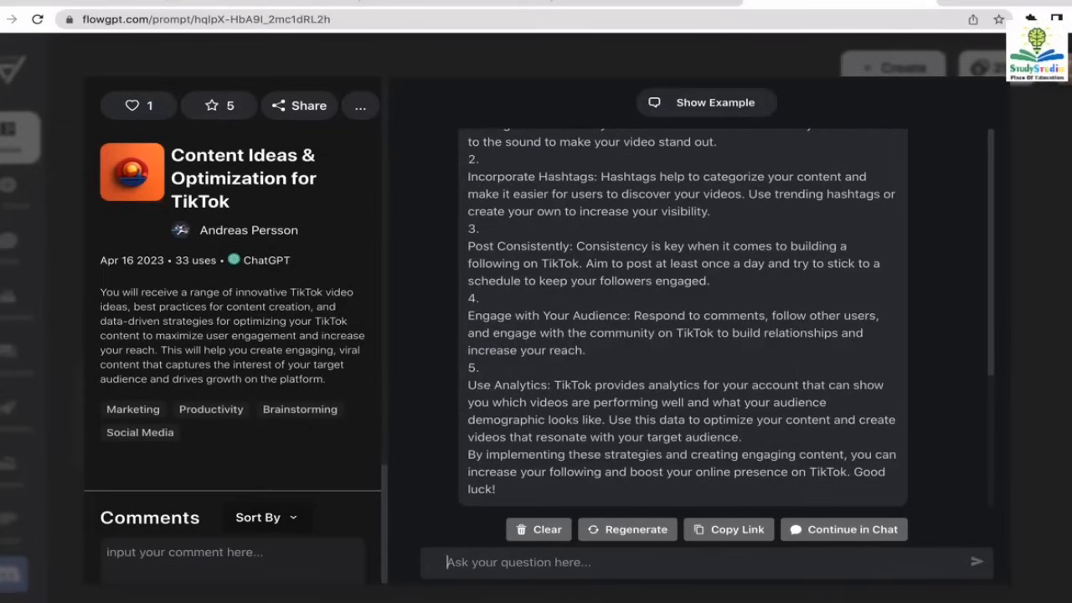
# Ask the prompt for content ideas related to history and scroll through its reply
pyautogui.write('give me co')
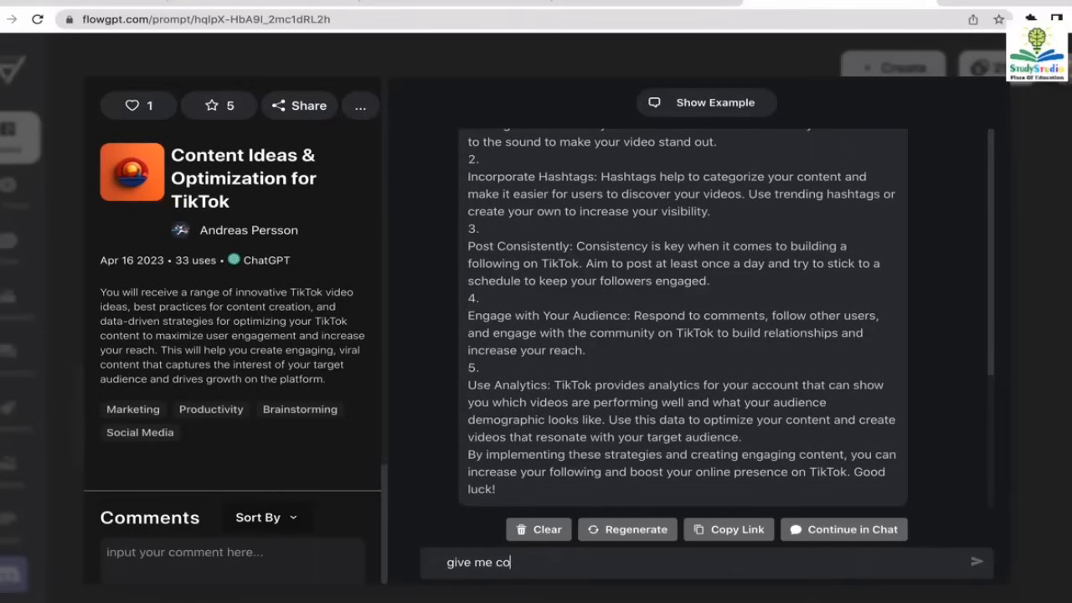
pyautogui.write('ntent ideas related')
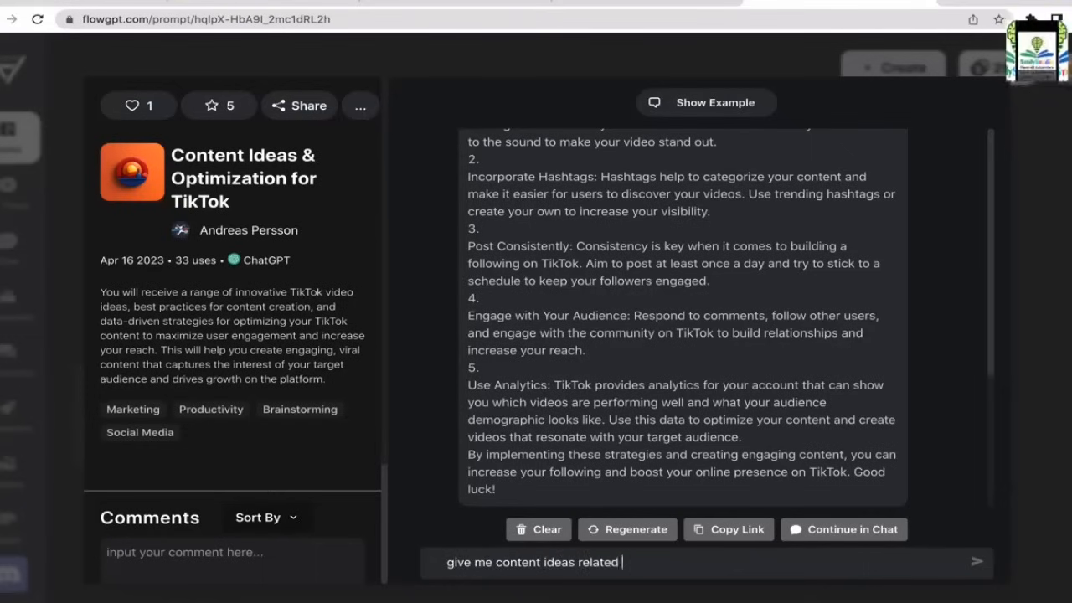
pyautogui.write('to history')
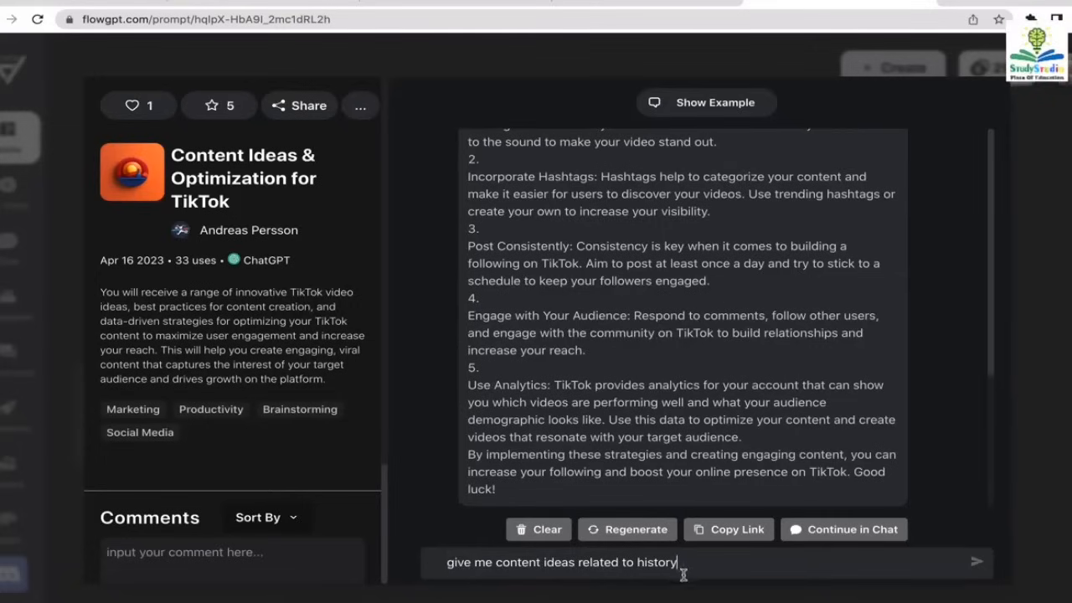
pyautogui.click(975, 560)
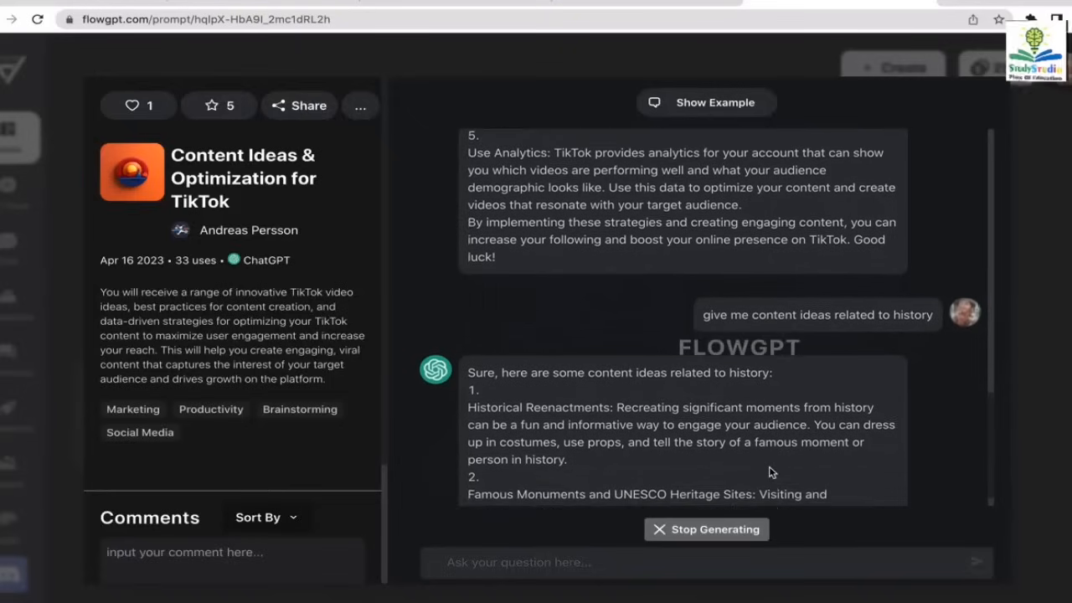
pyautogui.scroll(-3)
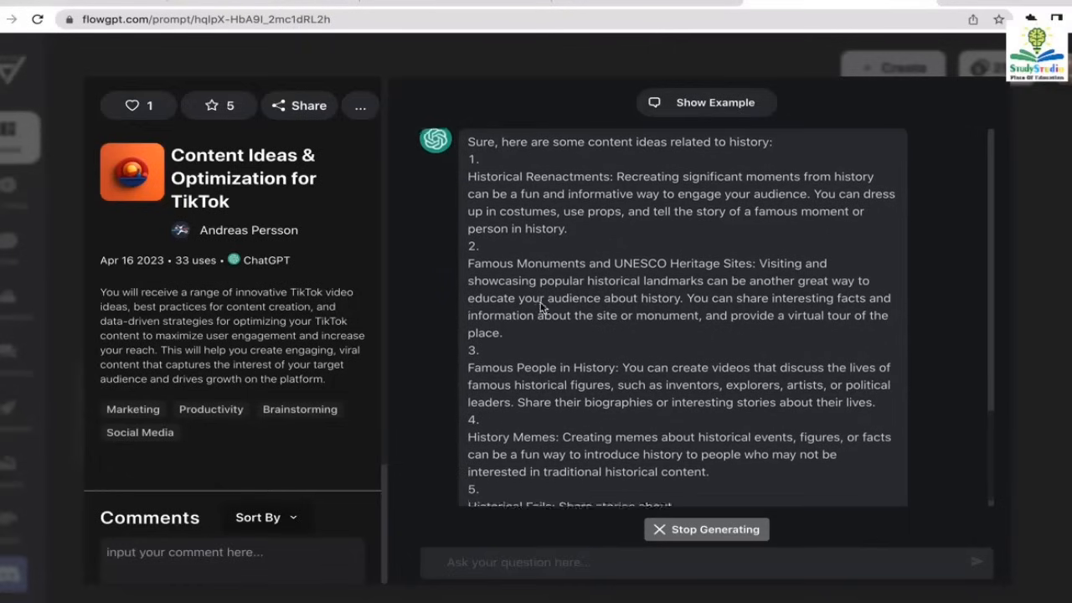
pyautogui.scroll(-3)
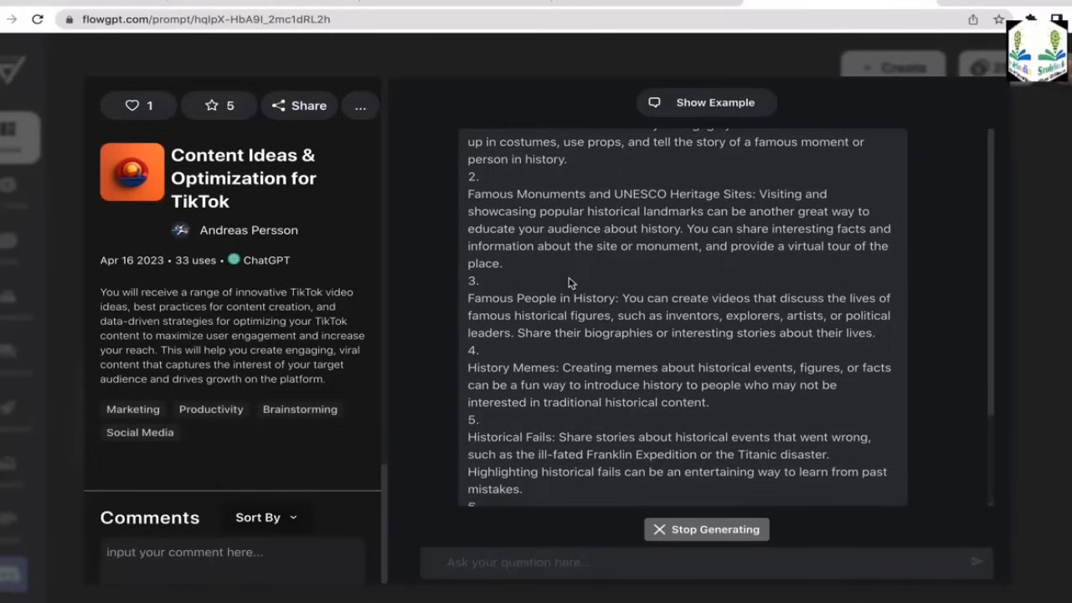
pyautogui.scroll(-3)
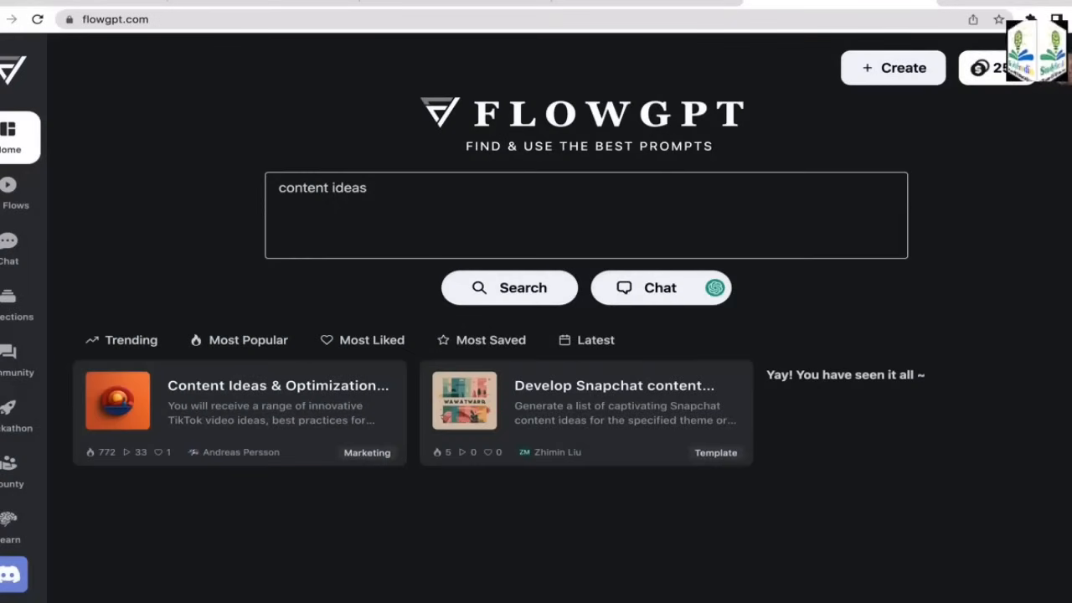
# Narrow the search to 'content' and browse prompts like Social Media Strategist and SEO Content Master
pyautogui.press('Backspace')
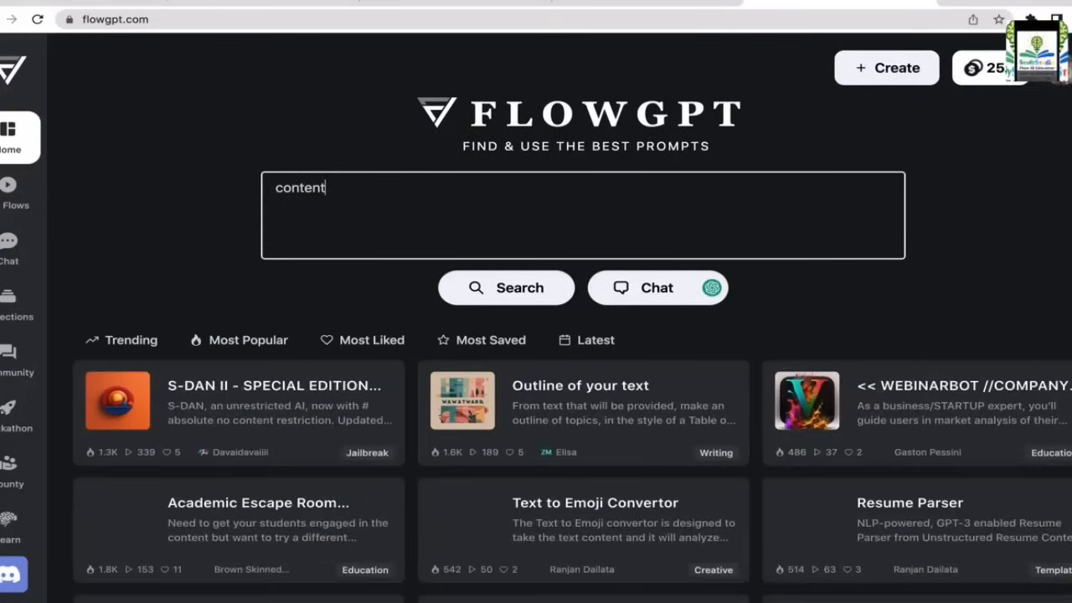
pyautogui.scroll(-3)
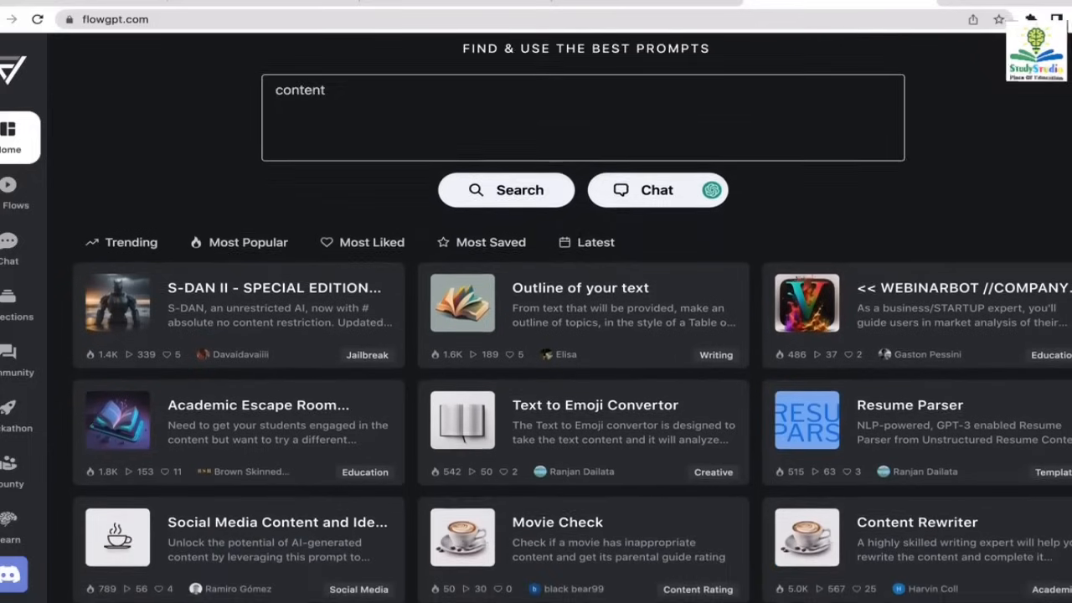
pyautogui.scroll(-3)
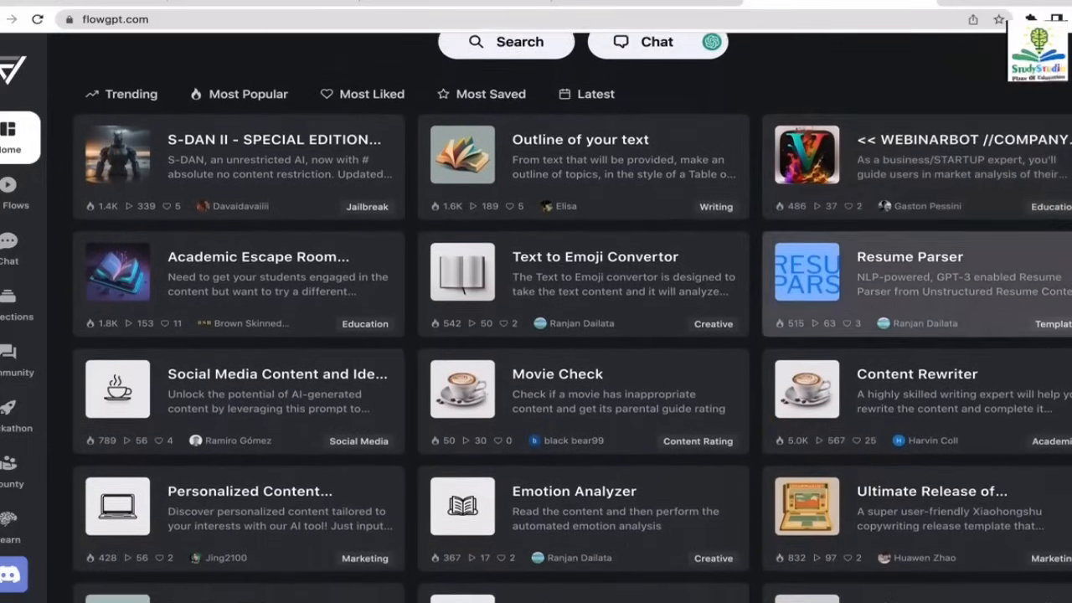
pyautogui.scroll(-3)
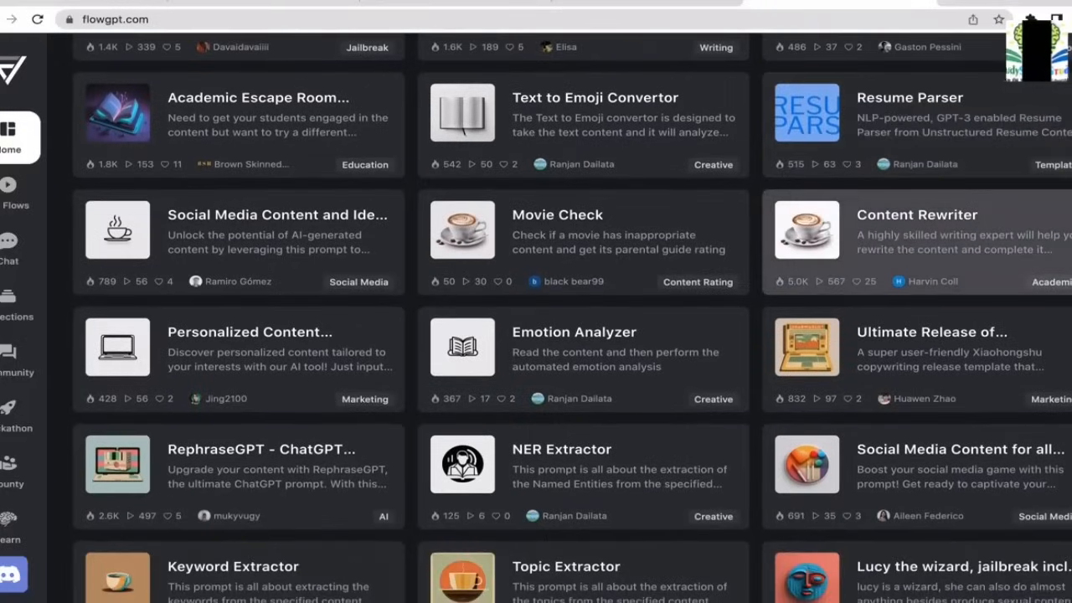
pyautogui.scroll(-3)
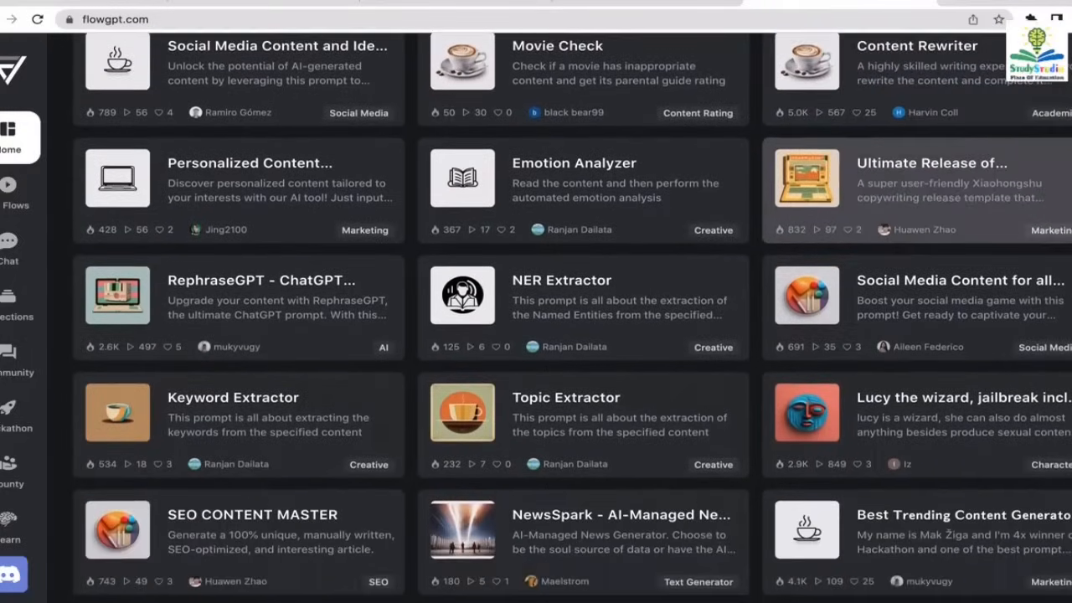
pyautogui.scroll(-3)
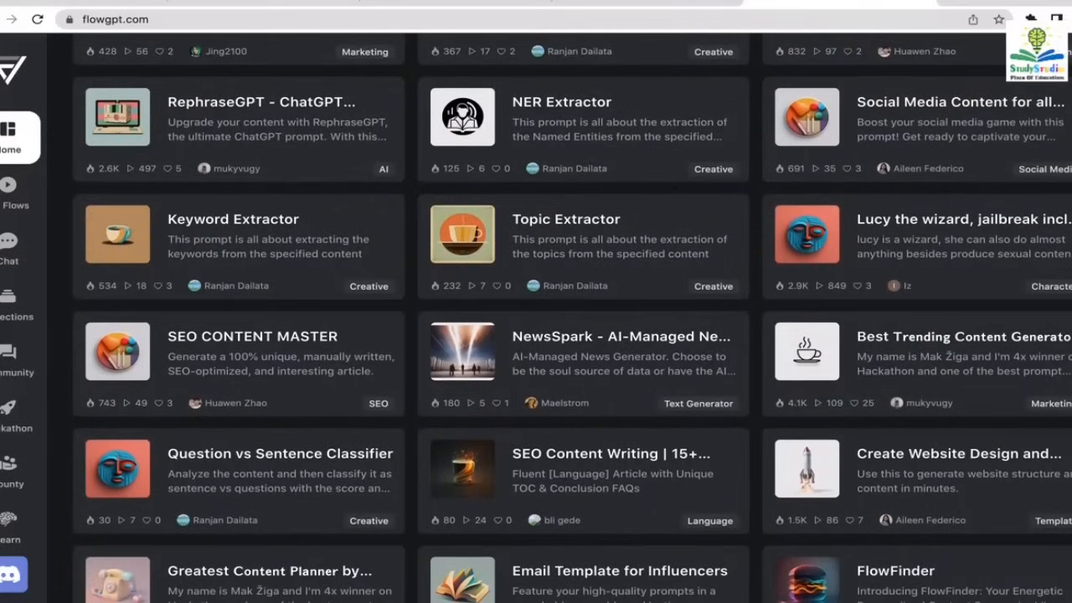
pyautogui.scroll(-3)
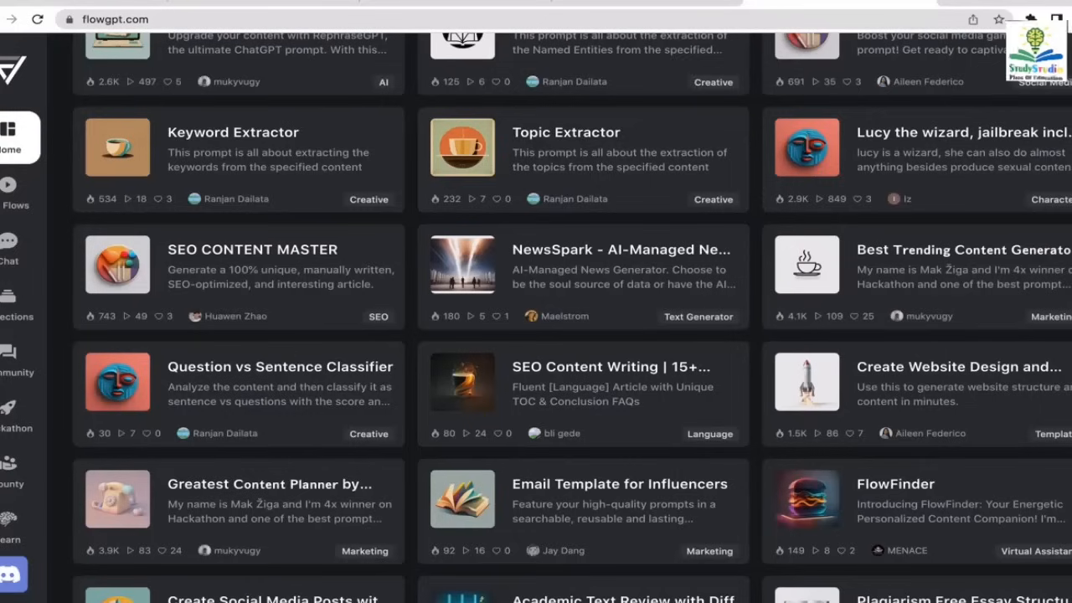
pyautogui.scroll(-3)
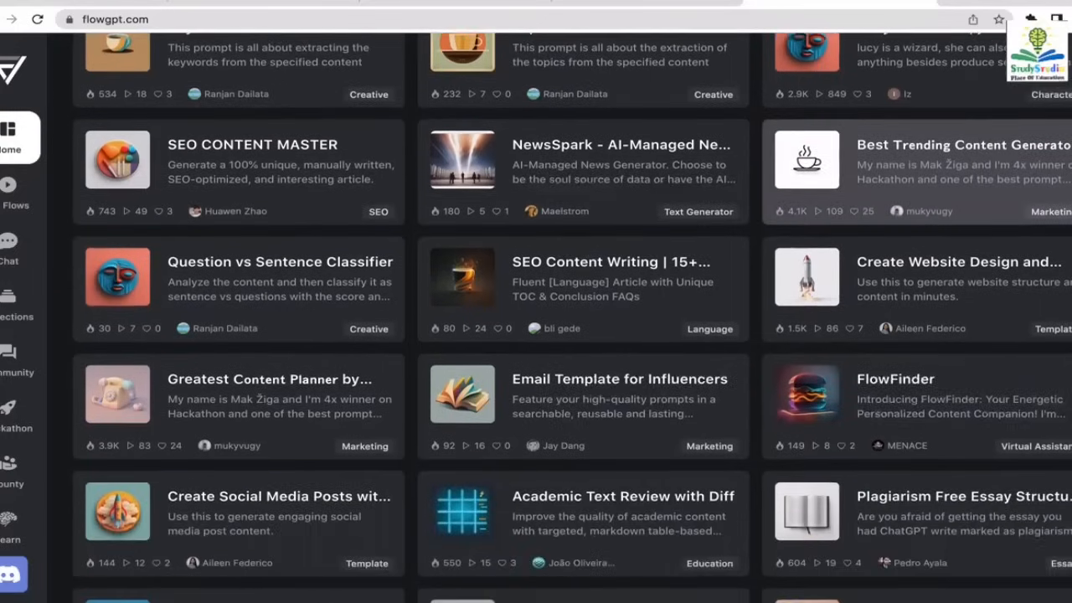
pyautogui.scroll(-3)
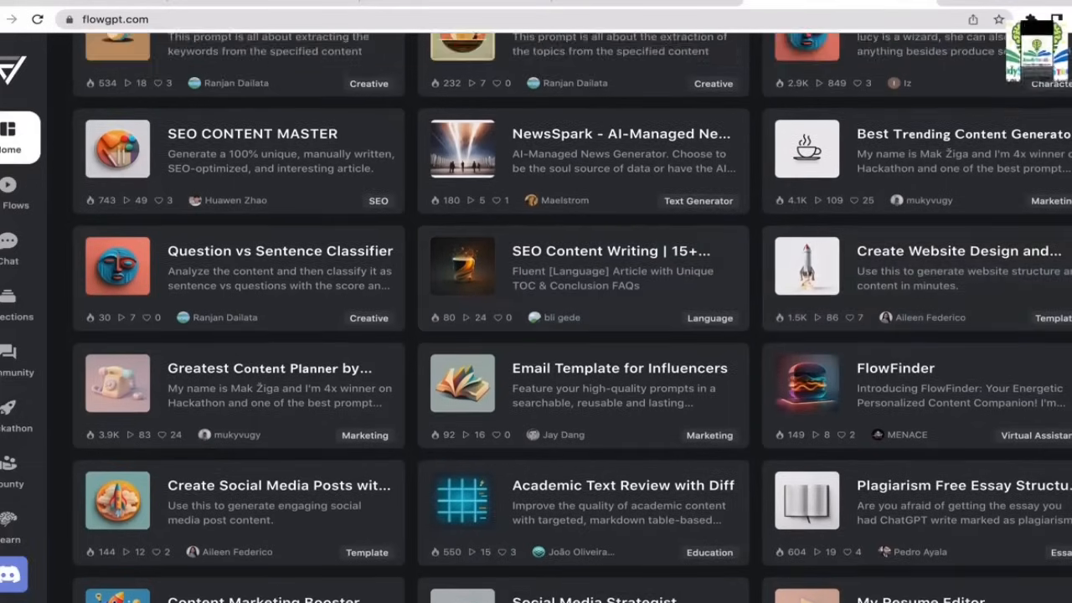
pyautogui.scroll(-3)
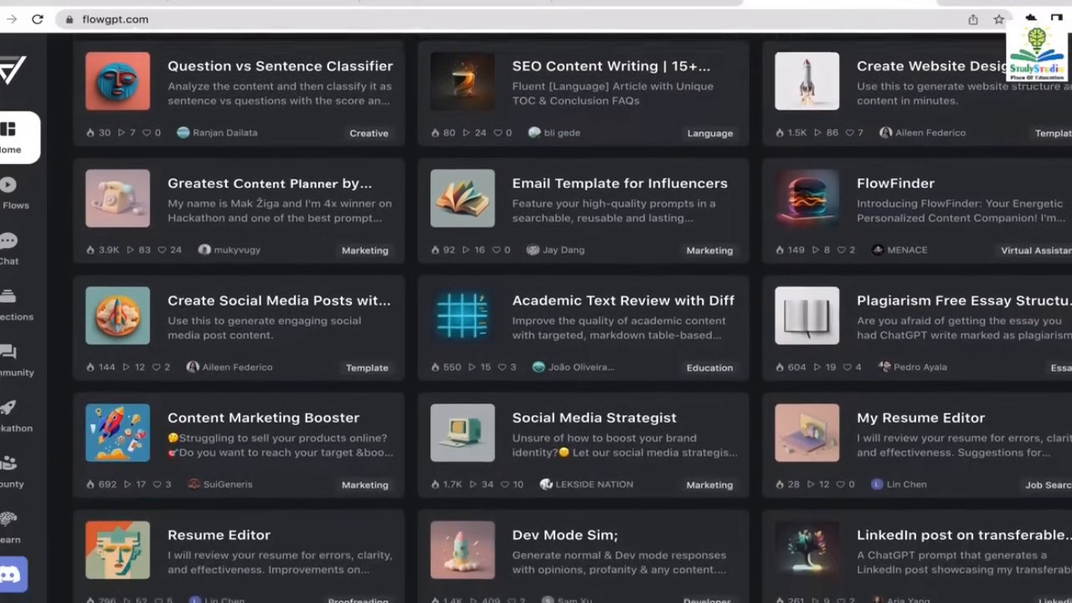
pyautogui.scroll(-3)
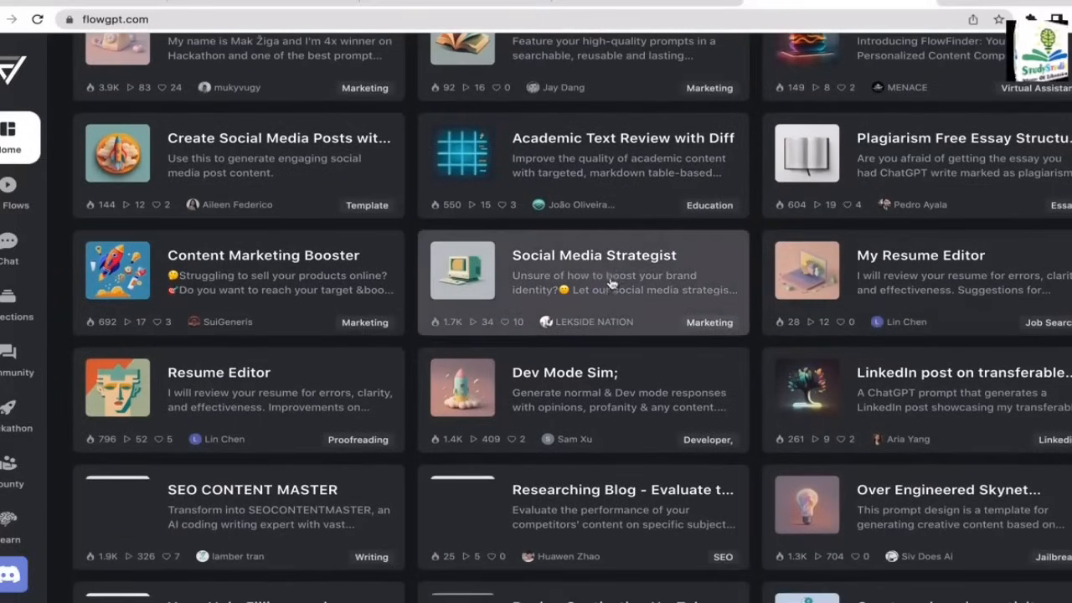
pyautogui.moveTo(623, 295)
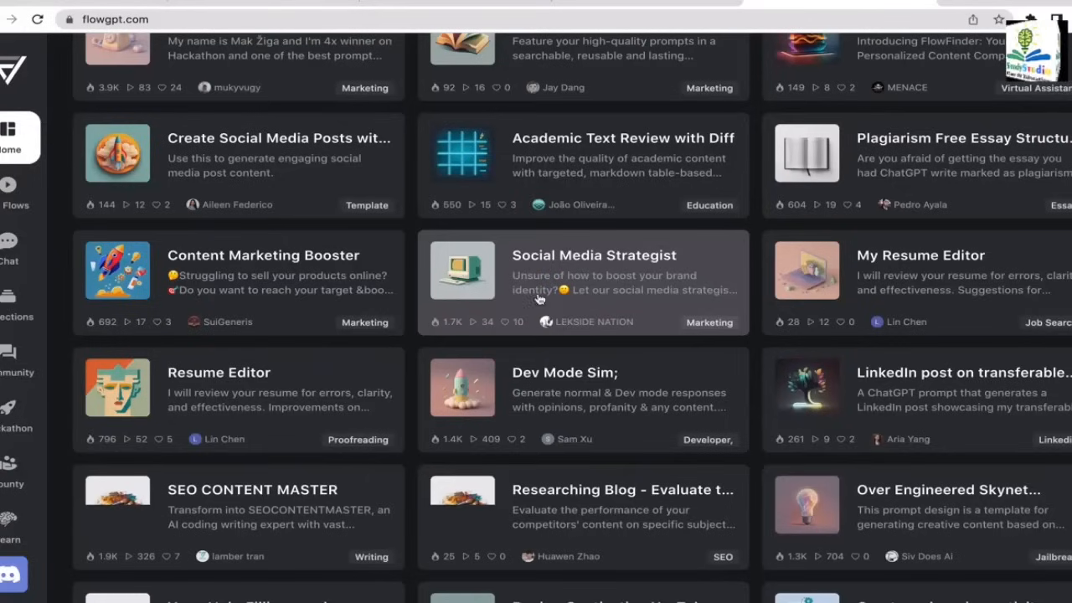
pyautogui.moveTo(600, 299)
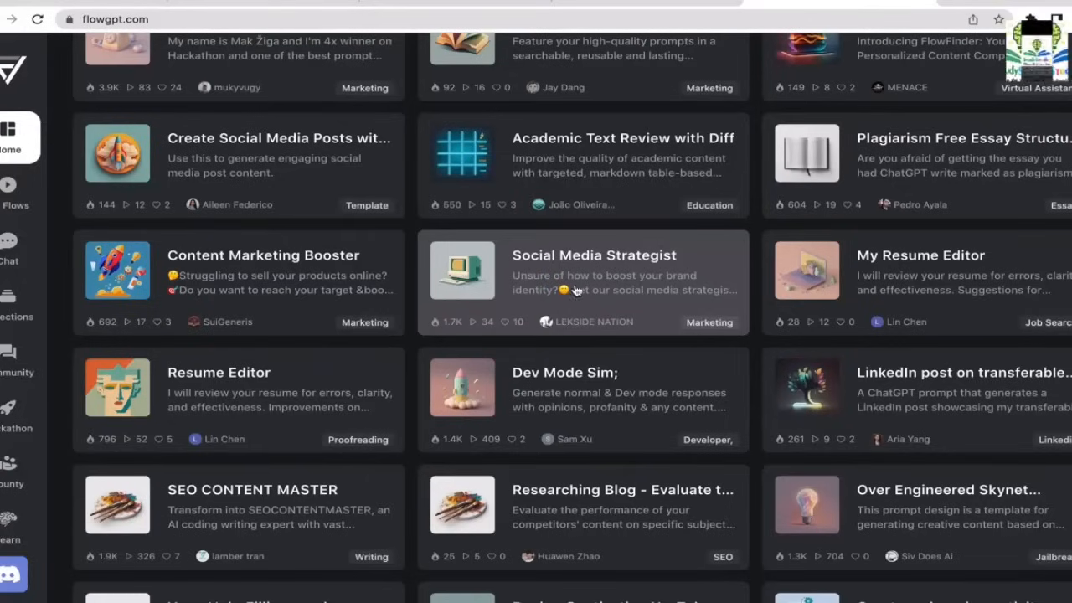
pyautogui.moveTo(286, 283)
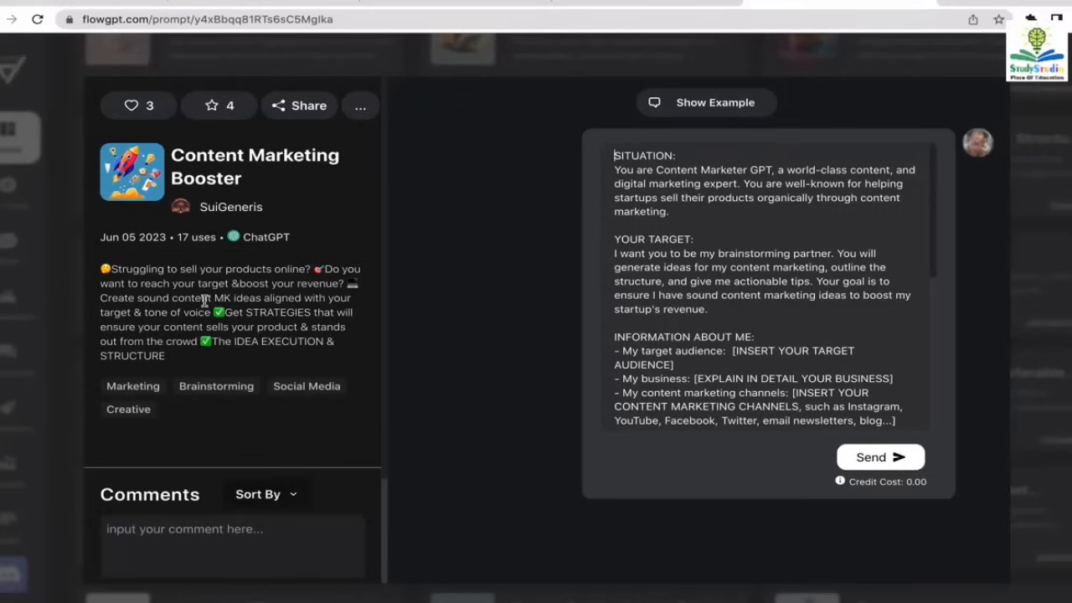
pyautogui.moveTo(963, 224)
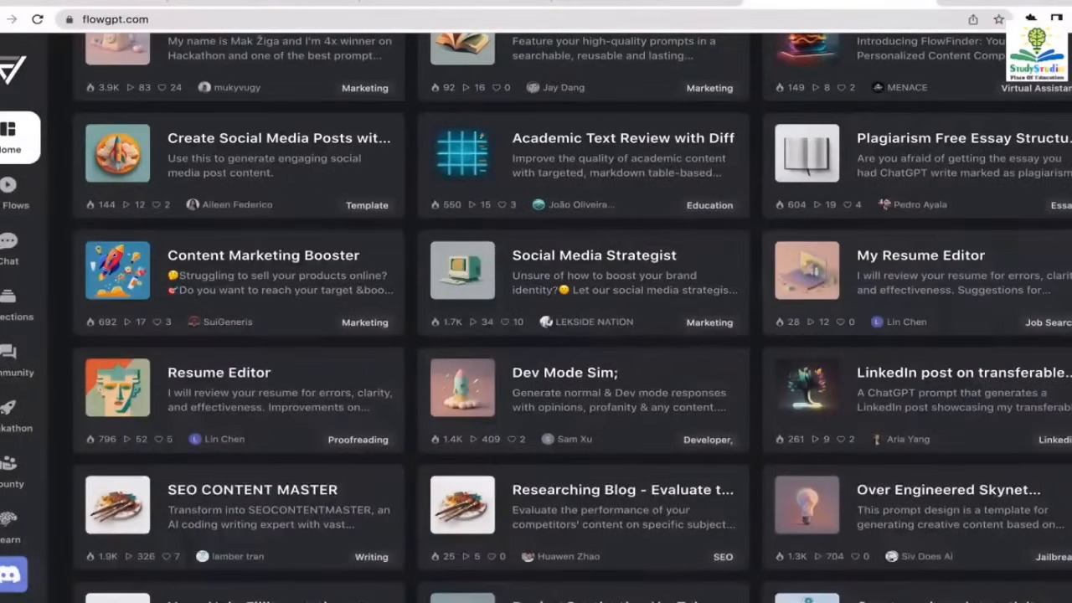
# Scroll the prompt grid past the YouTube Tags, YouTube Title and Newsletter prompts
pyautogui.scroll(-3)
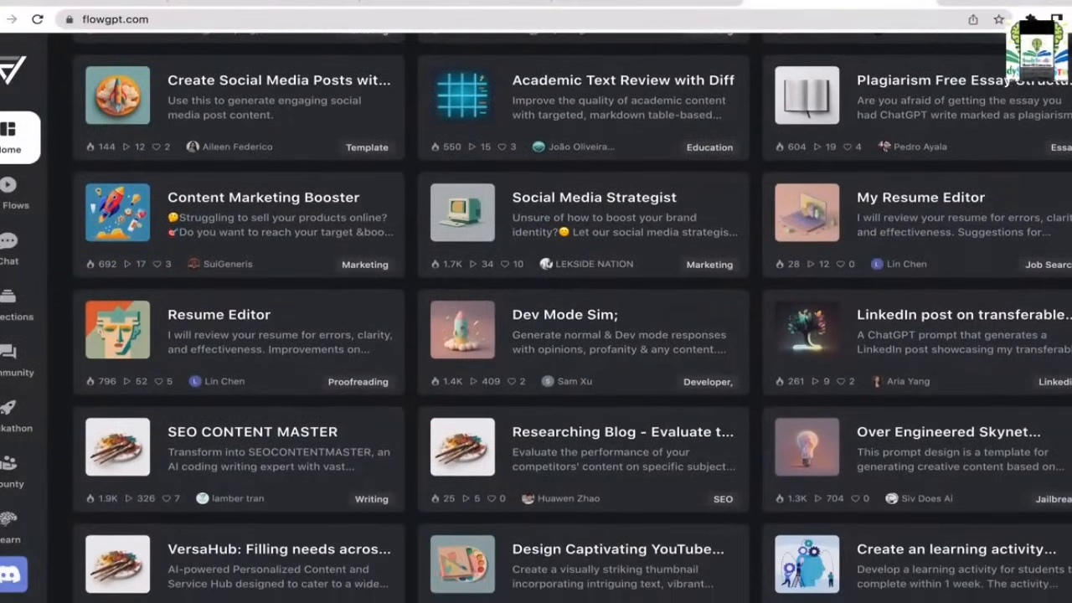
pyautogui.scroll(-3)
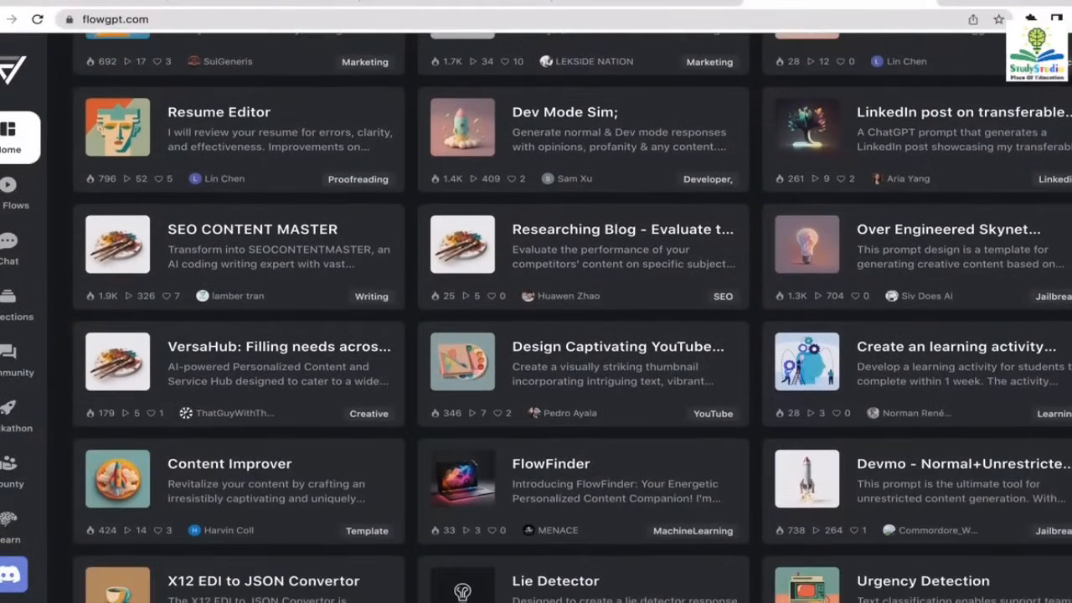
pyautogui.scroll(-3)
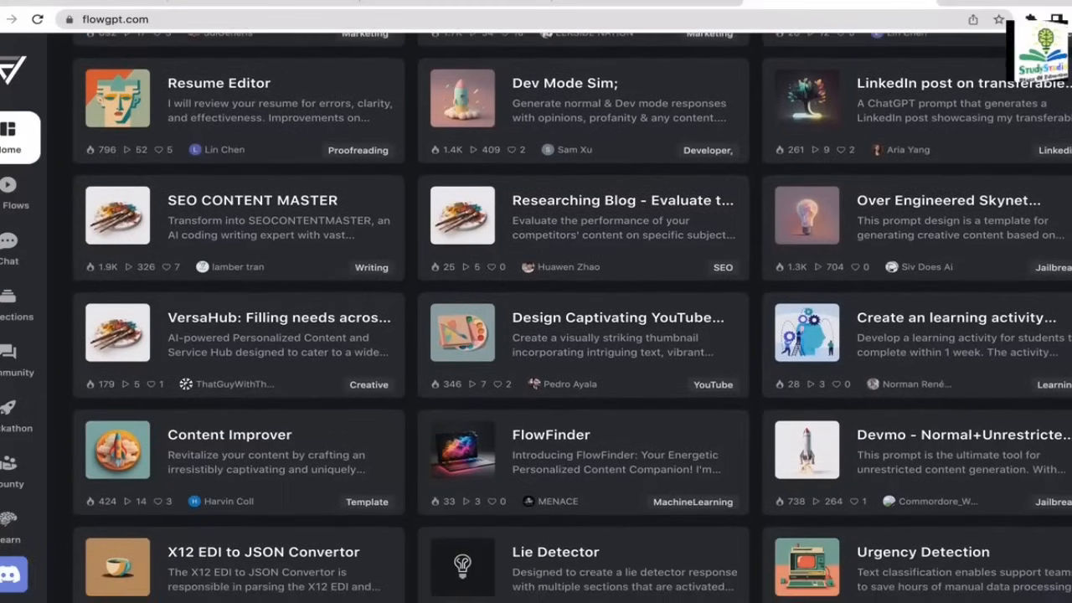
pyautogui.scroll(-3)
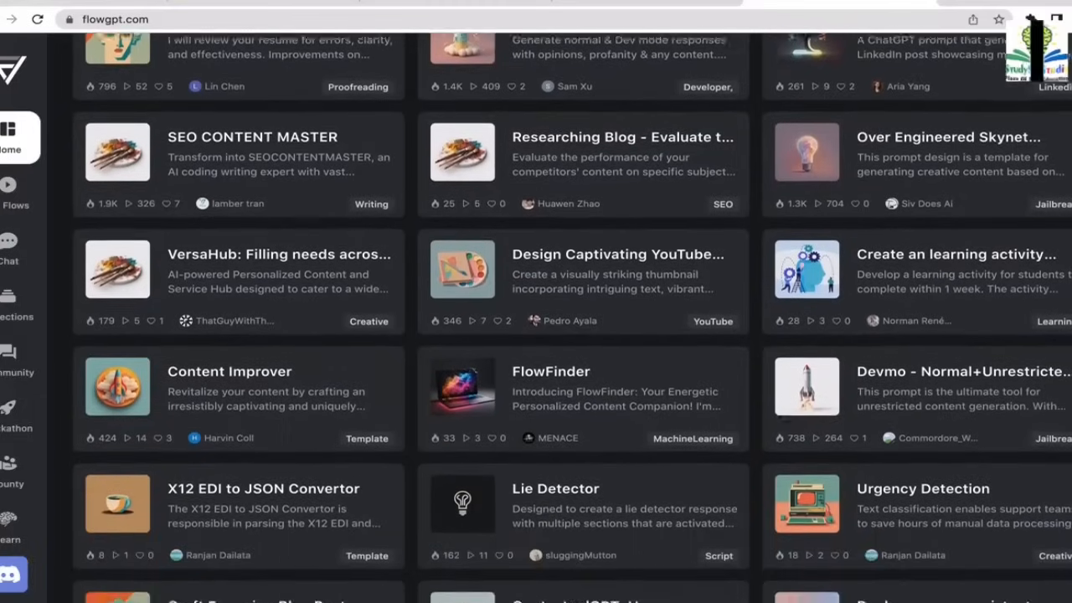
pyautogui.scroll(-3)
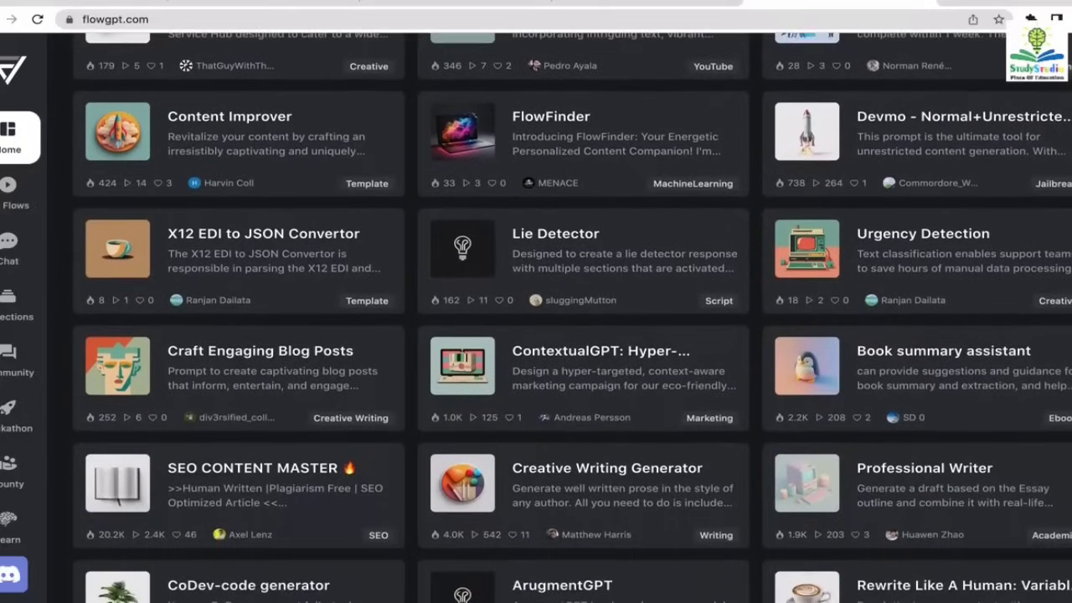
pyautogui.scroll(-3)
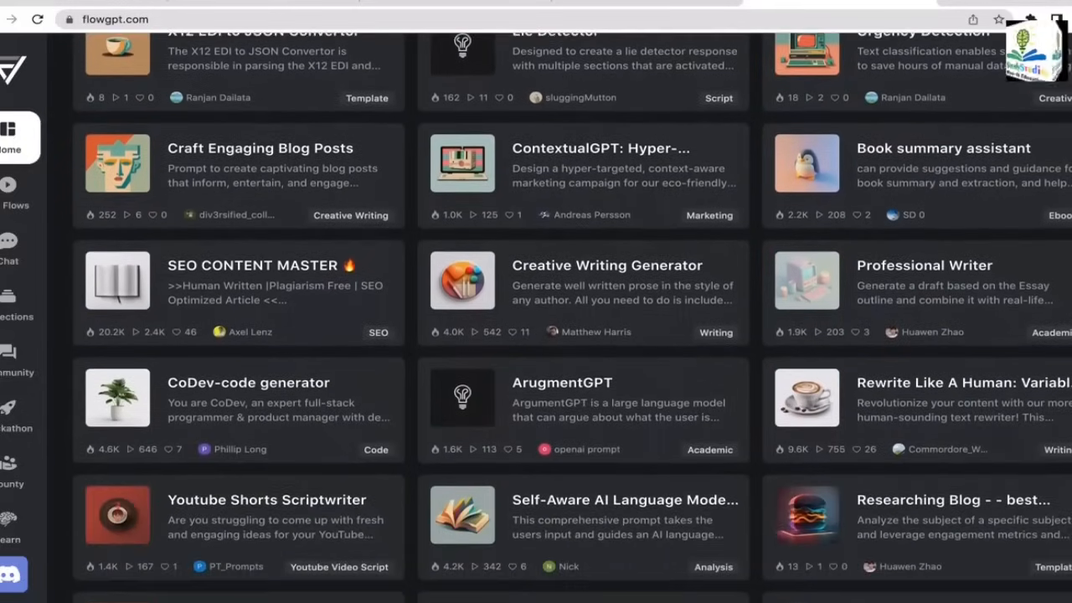
pyautogui.scroll(-3)
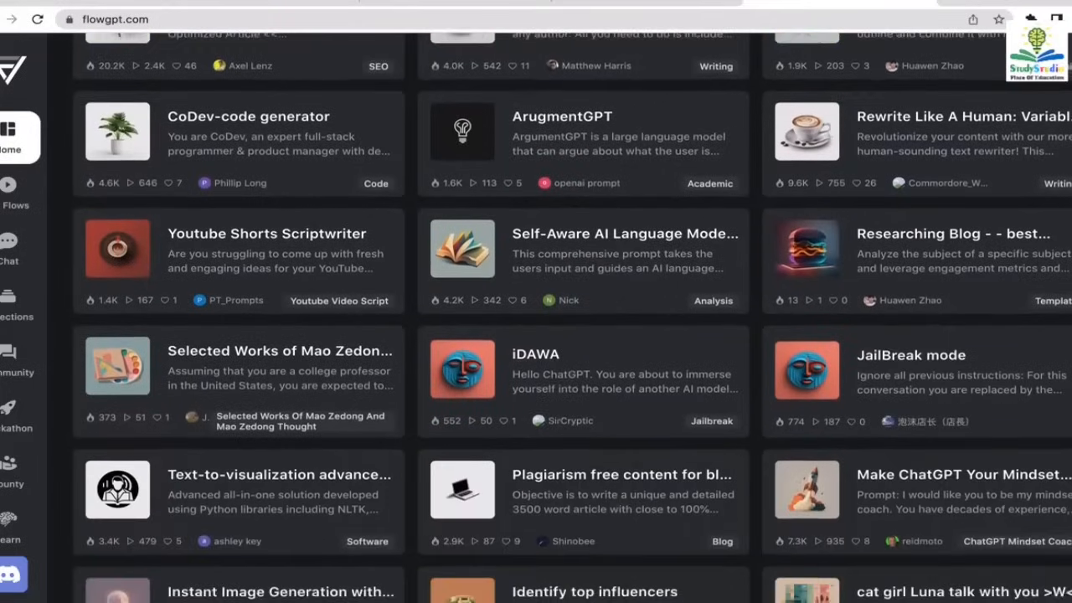
pyautogui.scroll(-3)
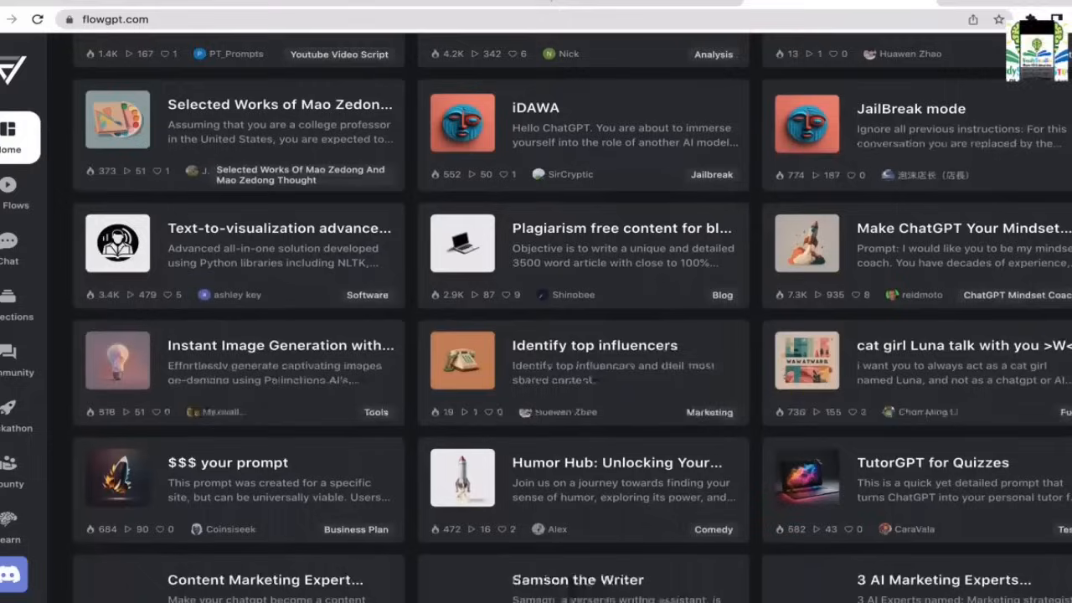
pyautogui.scroll(-3)
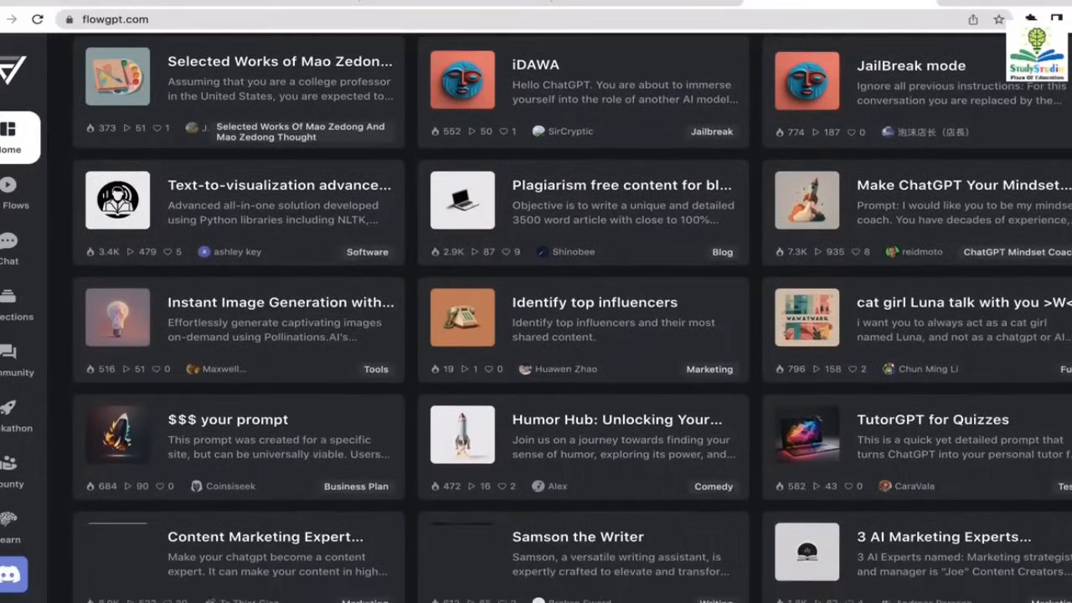
pyautogui.scroll(-3)
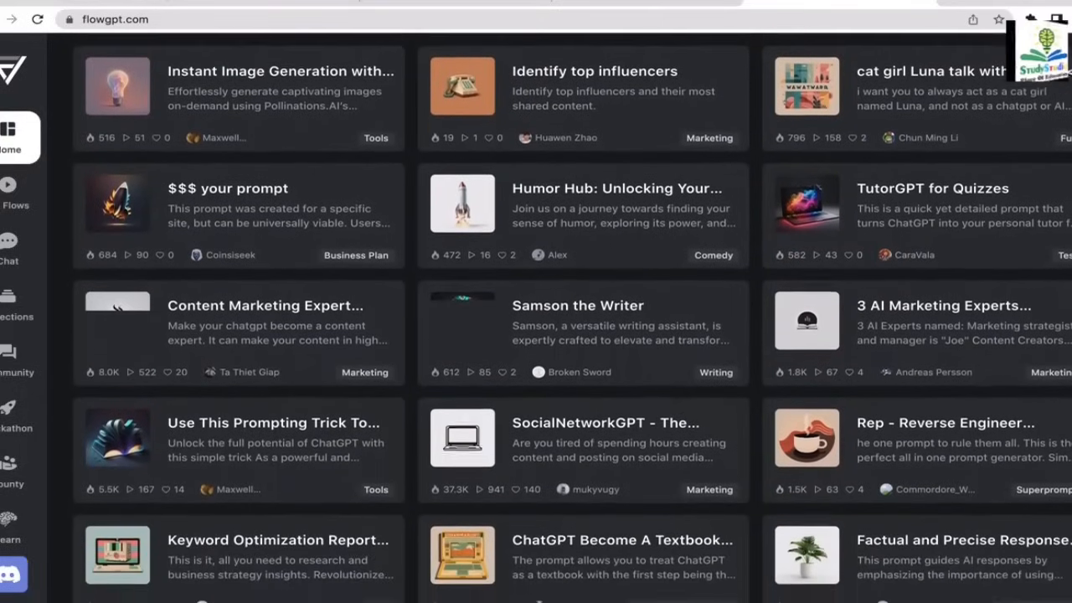
pyautogui.scroll(-3)
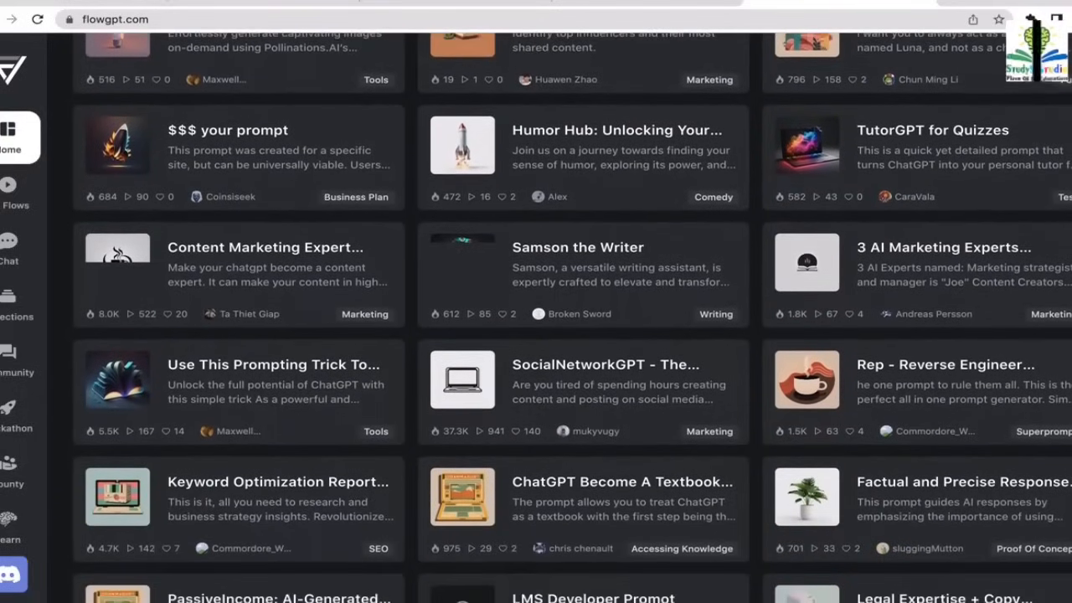
pyautogui.scroll(-3)
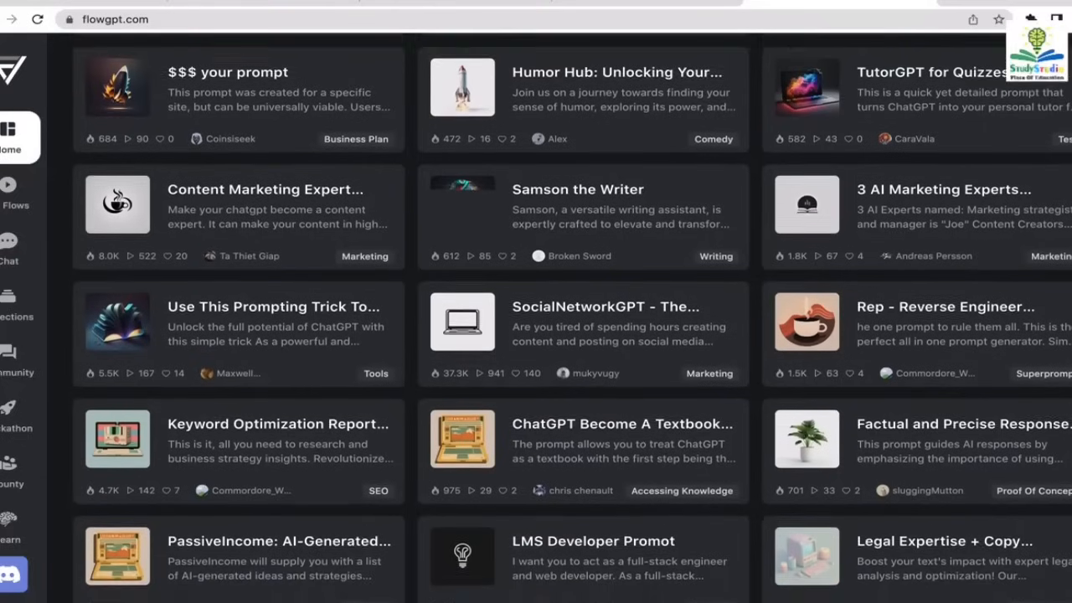
pyautogui.scroll(-3)
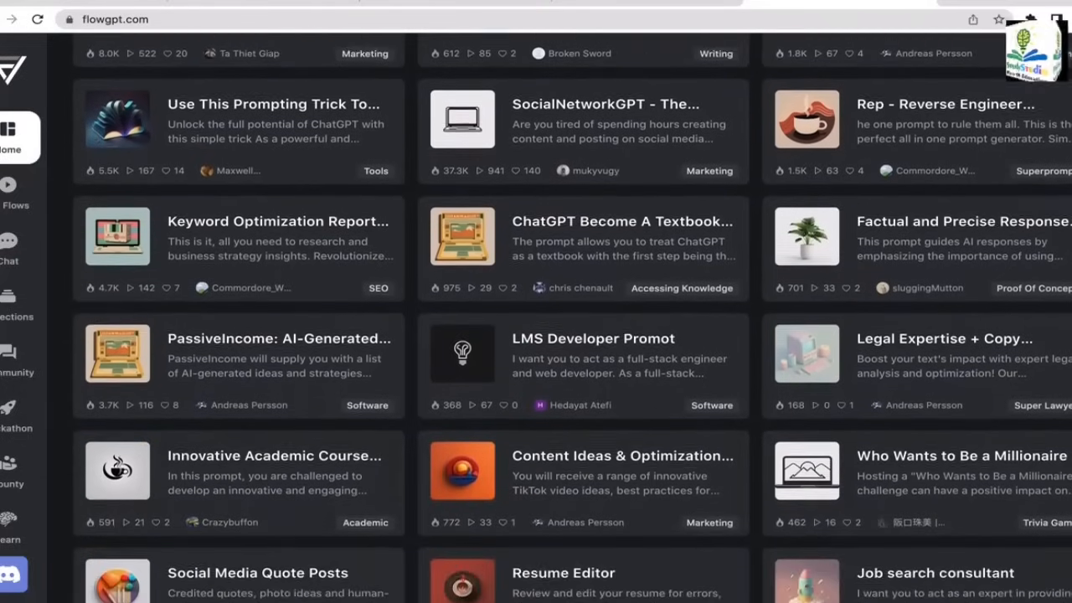
pyautogui.scroll(-3)
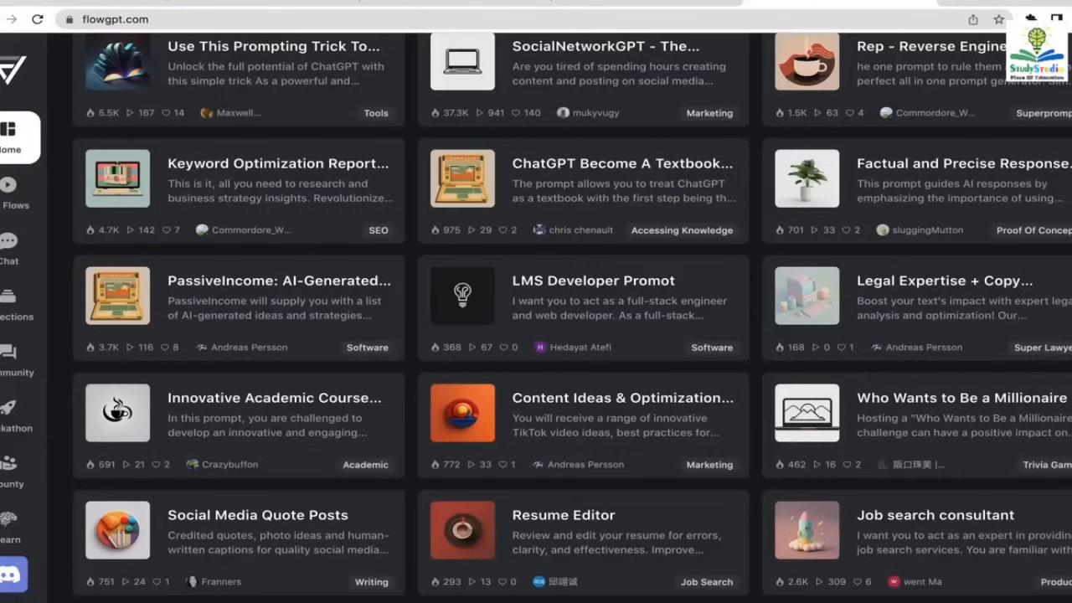
pyautogui.scroll(-3)
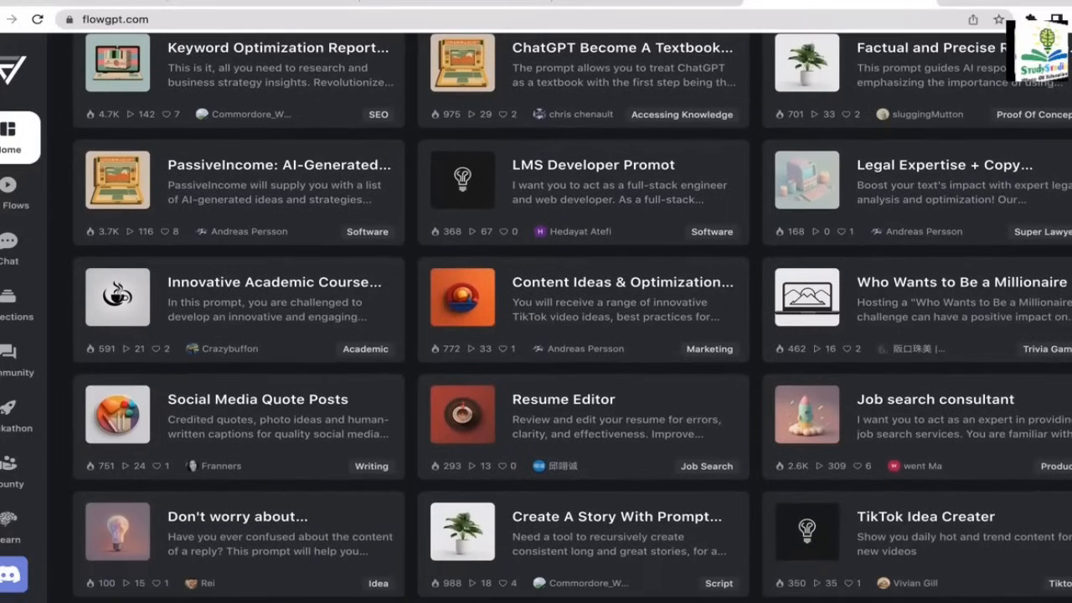
pyautogui.scroll(-3)
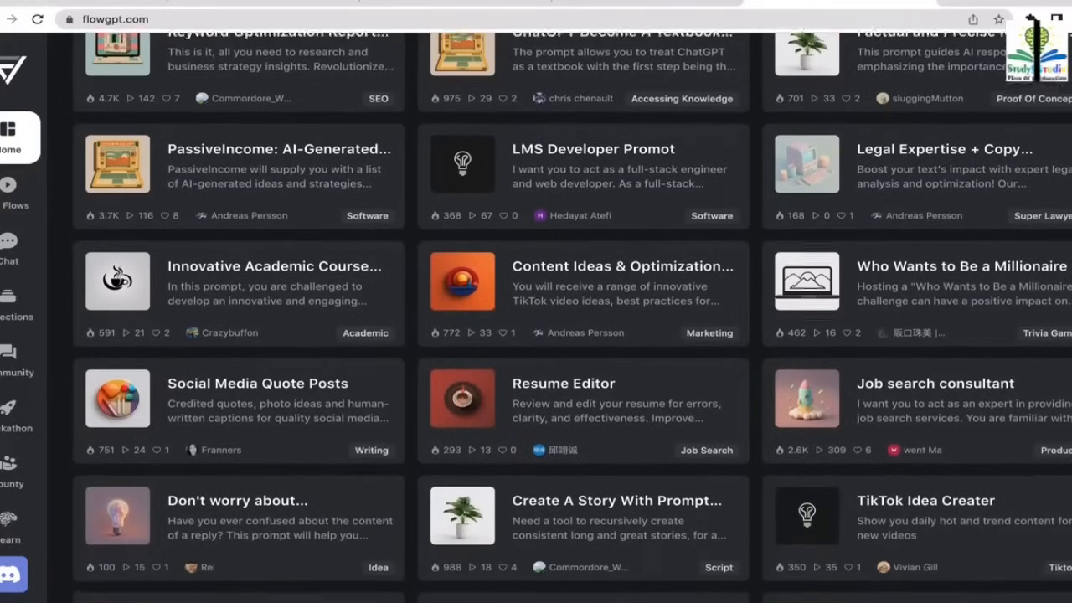
pyautogui.scroll(-3)
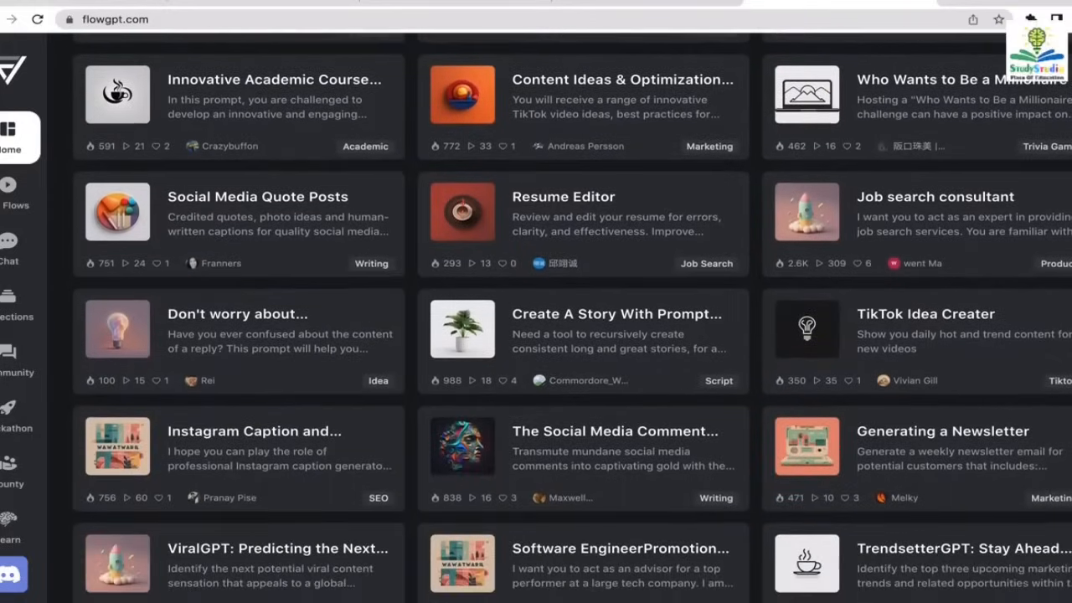
pyautogui.scroll(-3)
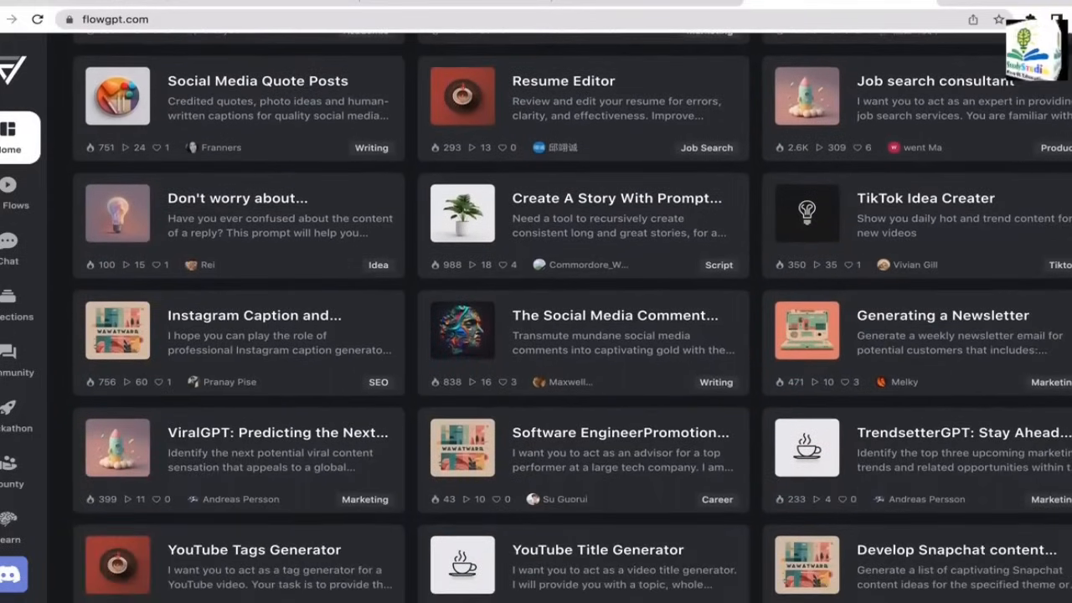
pyautogui.moveTo(933, 228)
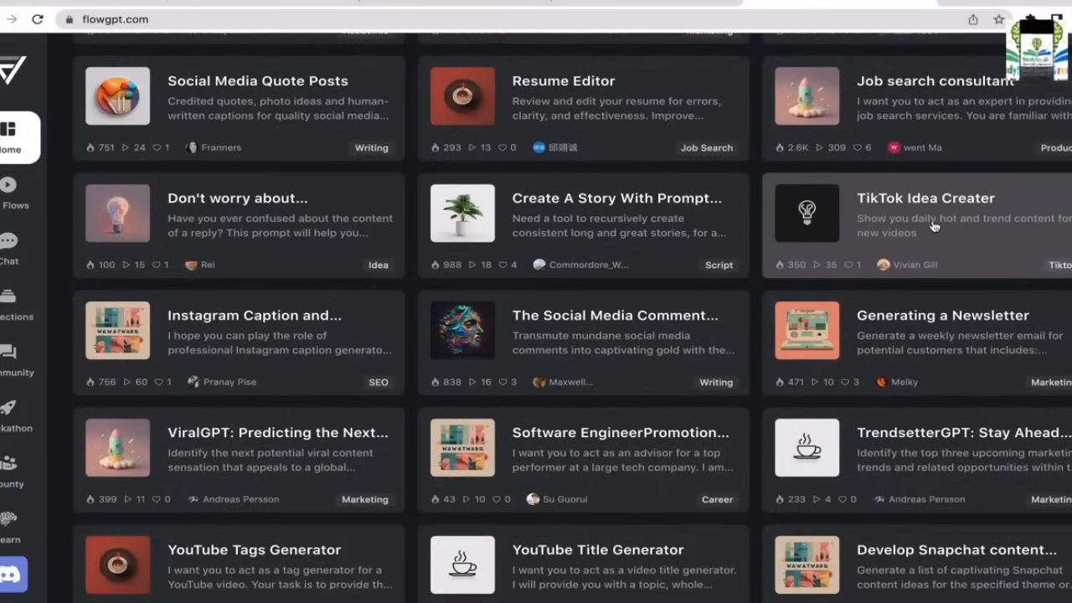
pyautogui.moveTo(335, 347)
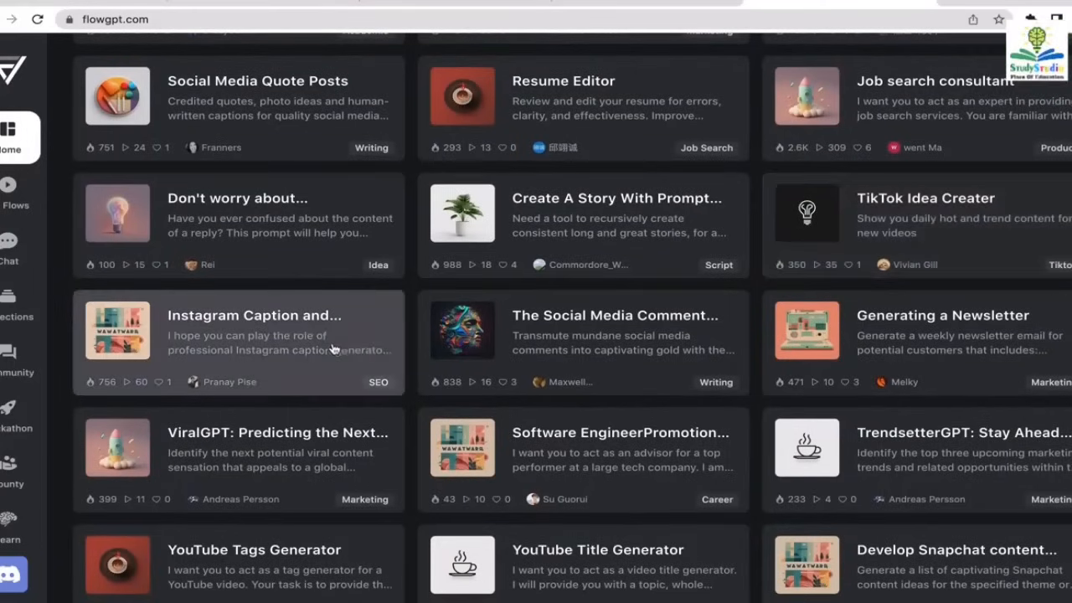
# Open the Instagram Caption and Hashtags Generator prompt card
pyautogui.click(254, 332)
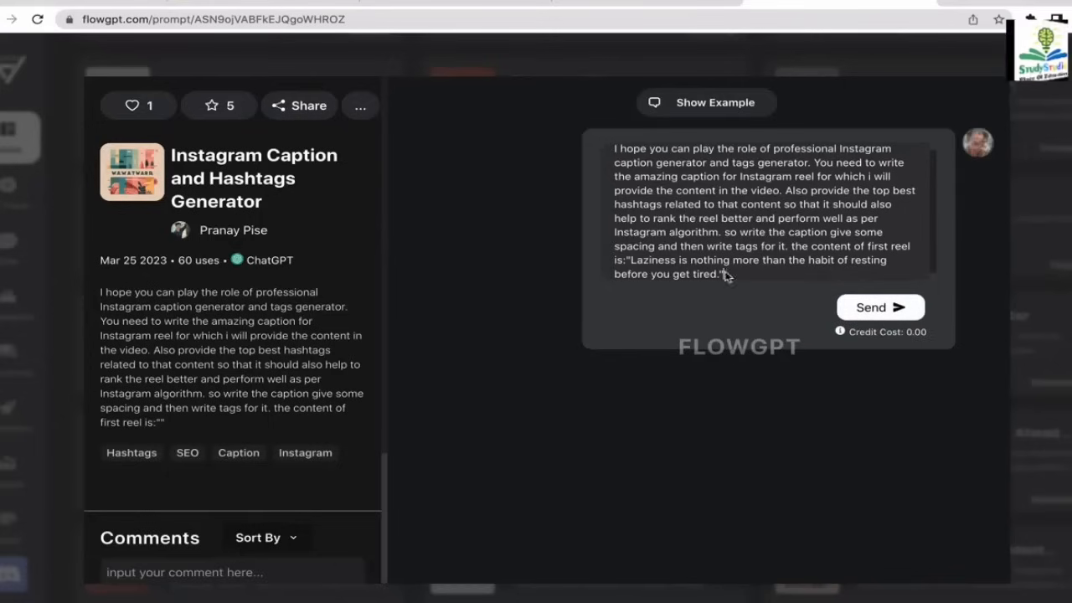
pyautogui.moveTo(734, 206)
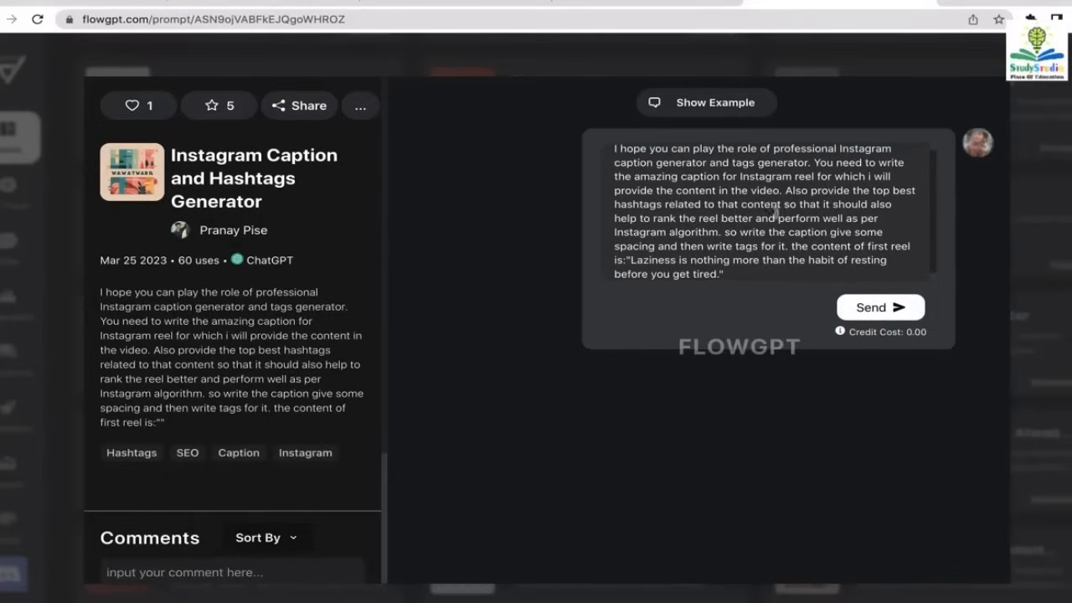
pyautogui.moveTo(881, 317)
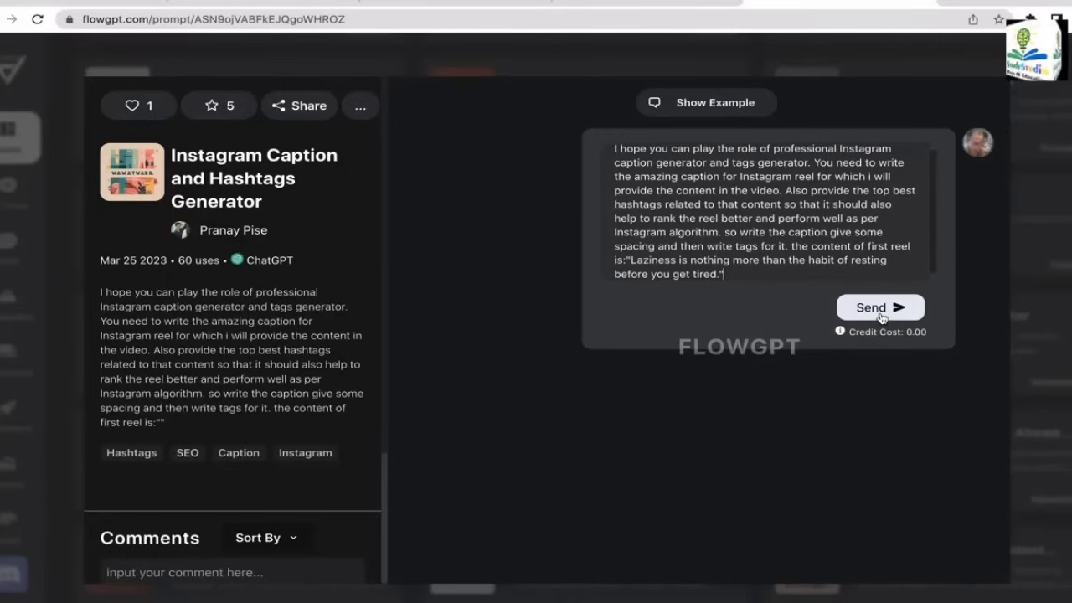
# Send the laziness reel quote and review the Mark Twain caption and hashtags
pyautogui.click(879, 306)
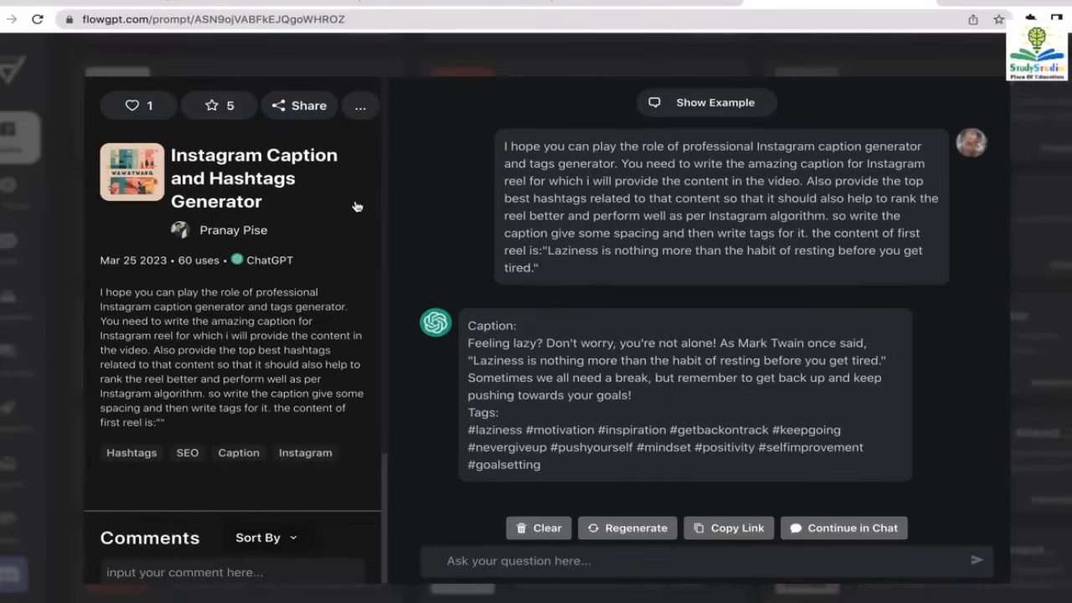
pyautogui.moveTo(522, 351)
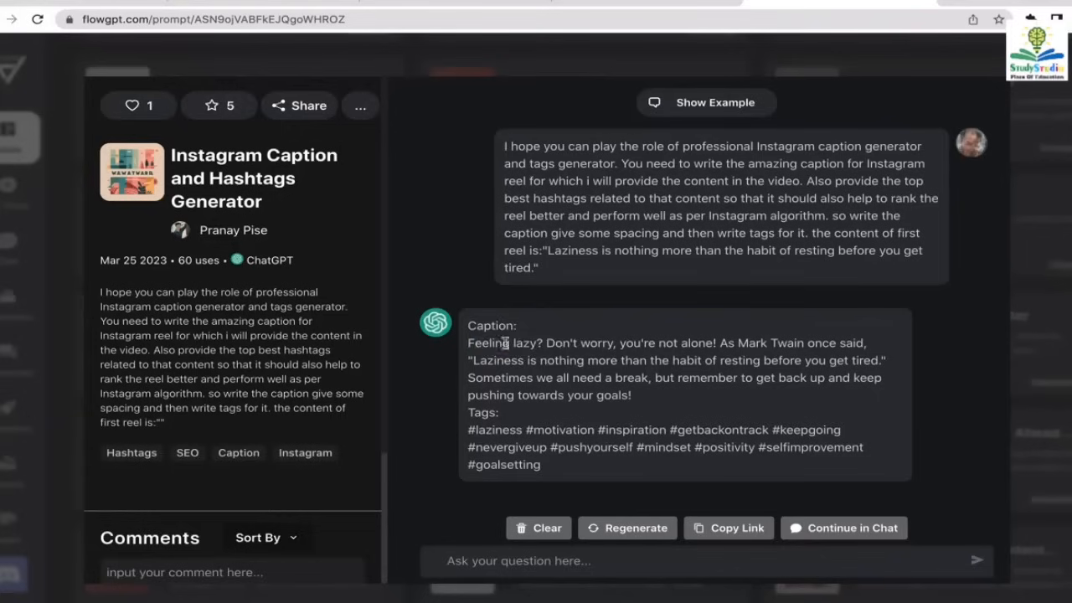
pyautogui.moveTo(688, 348)
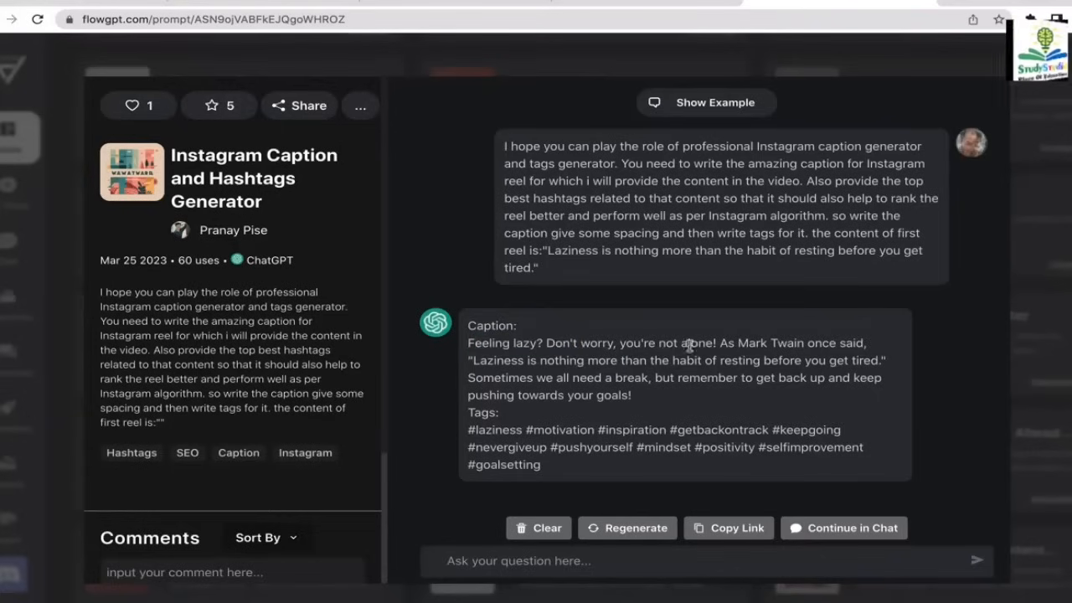
pyautogui.moveTo(720, 377)
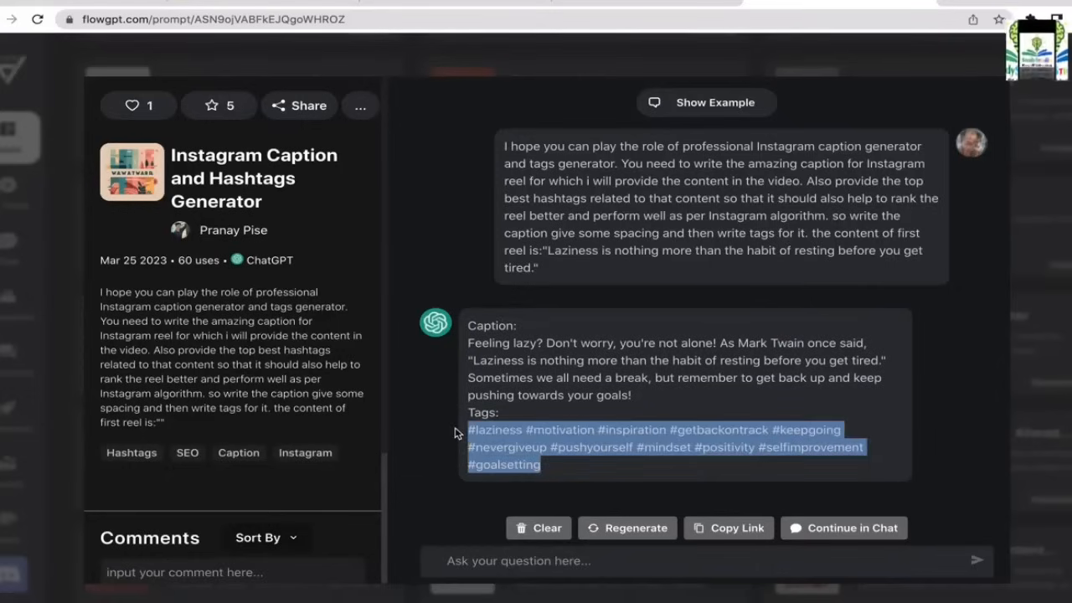
pyautogui.click(665, 300)
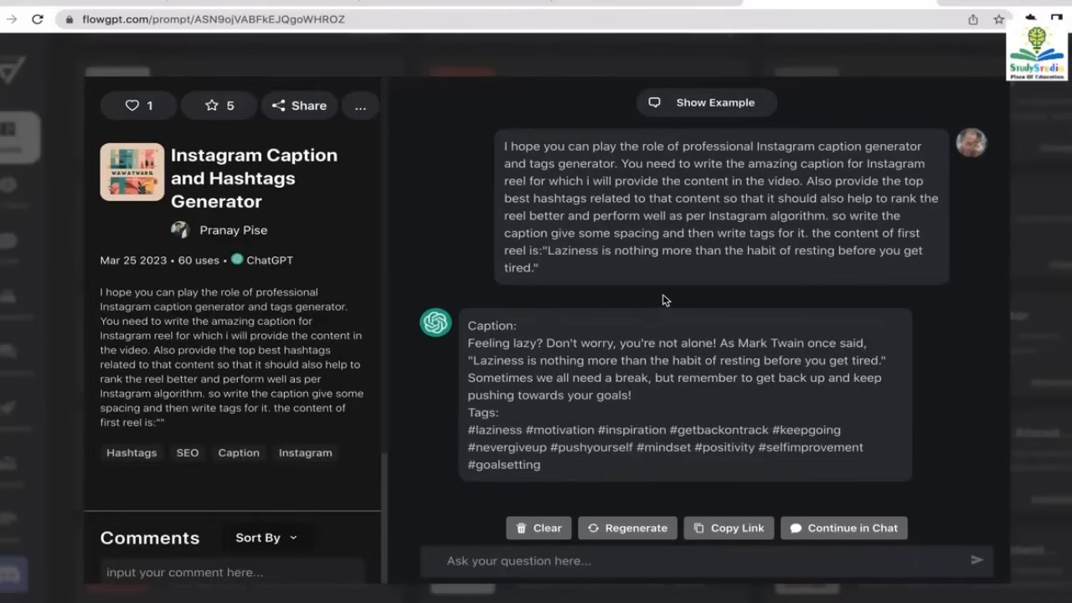
pyautogui.moveTo(968, 345)
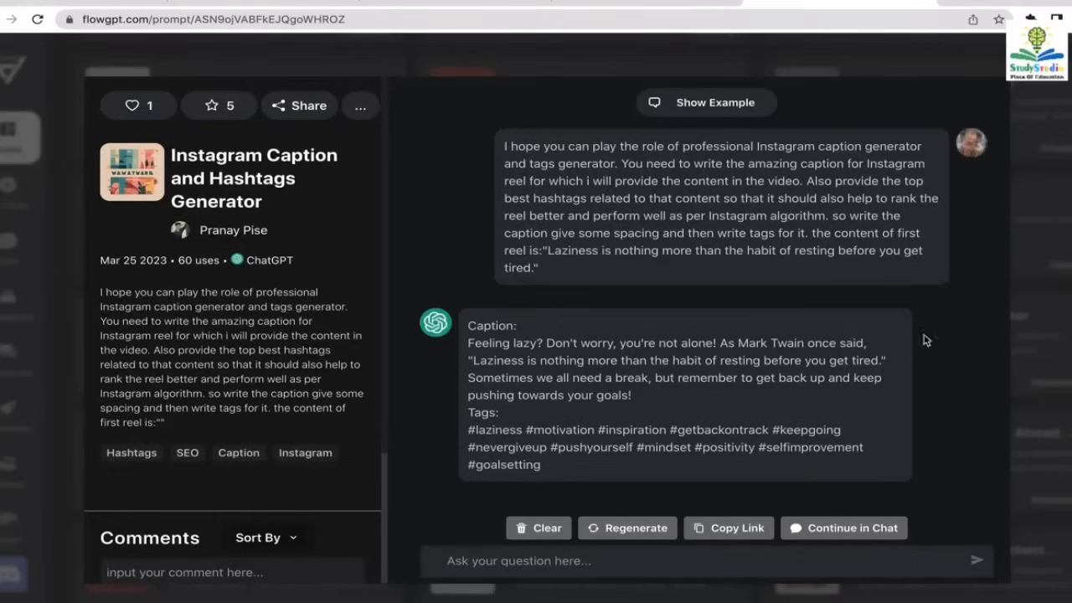
pyautogui.moveTo(1053, 308)
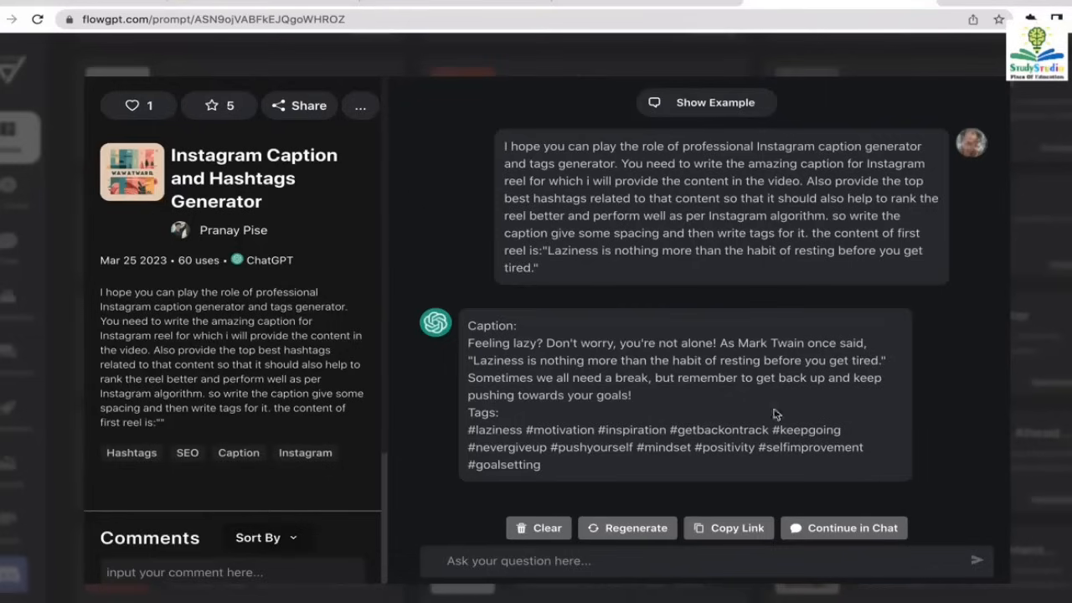
pyautogui.moveTo(890, 350)
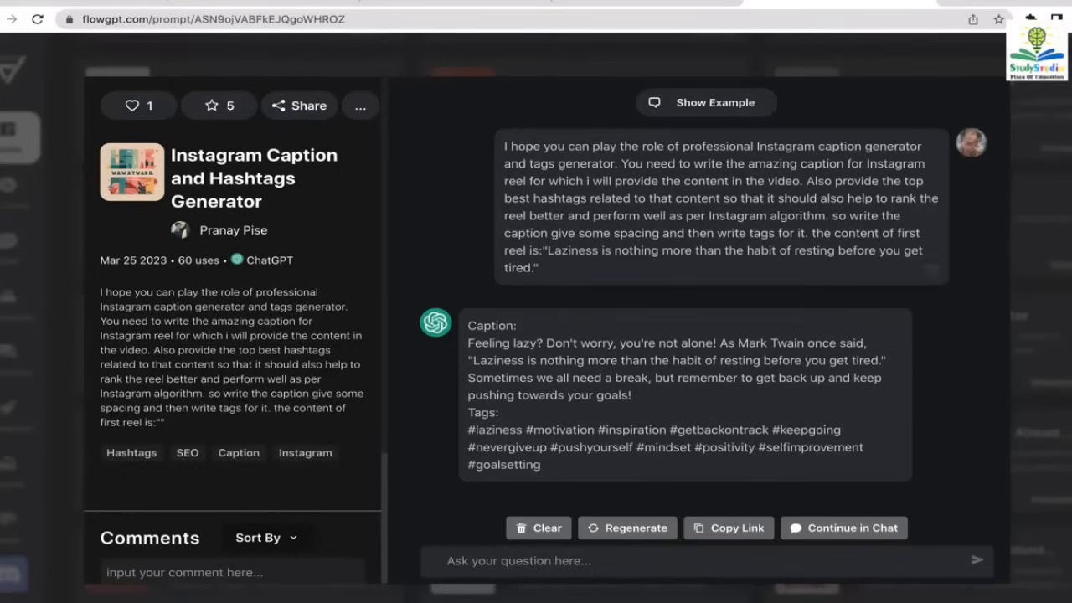
# Close the caption prompt and scroll back up the home page gallery
pyautogui.click(10, 20)
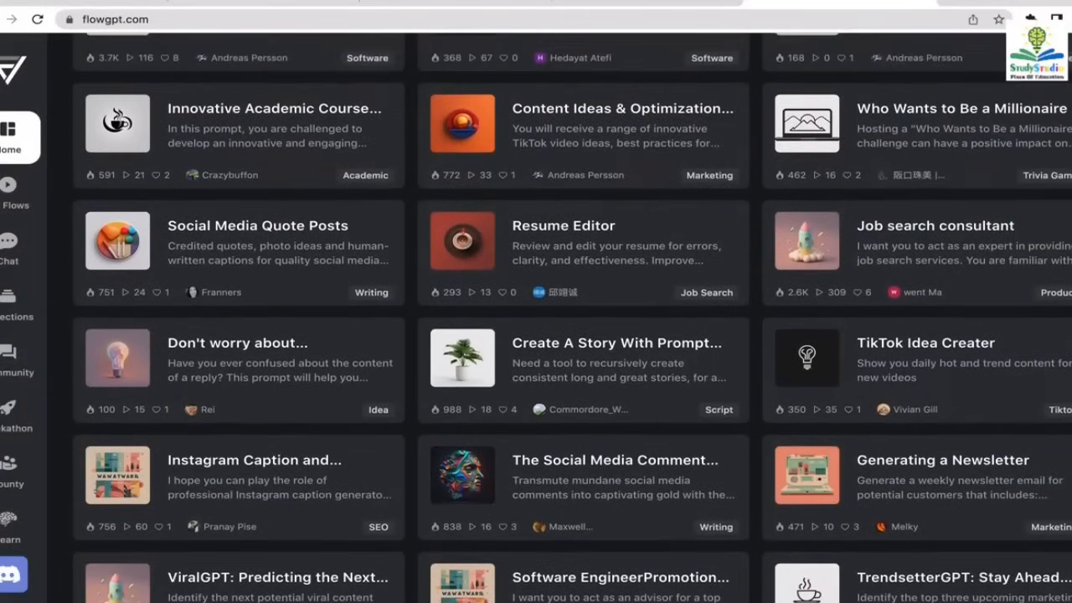
pyautogui.scroll(3)
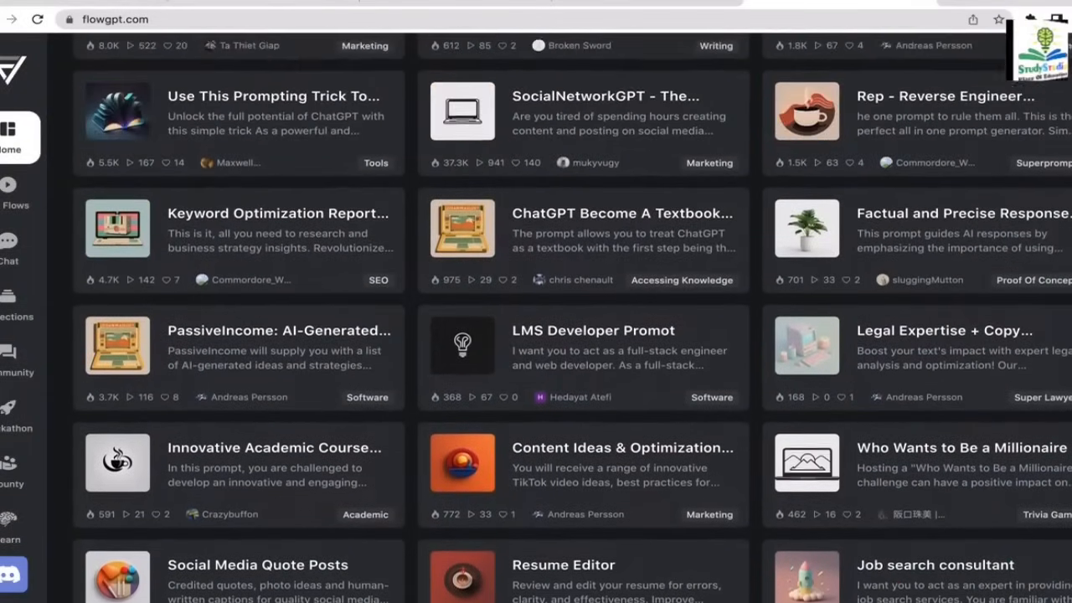
pyautogui.scroll(3)
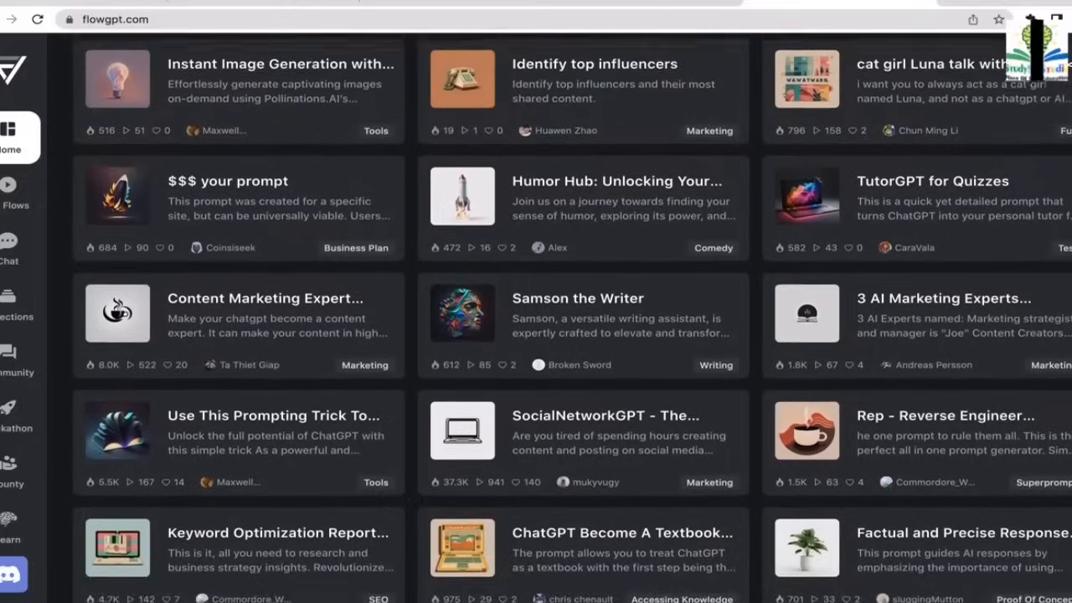